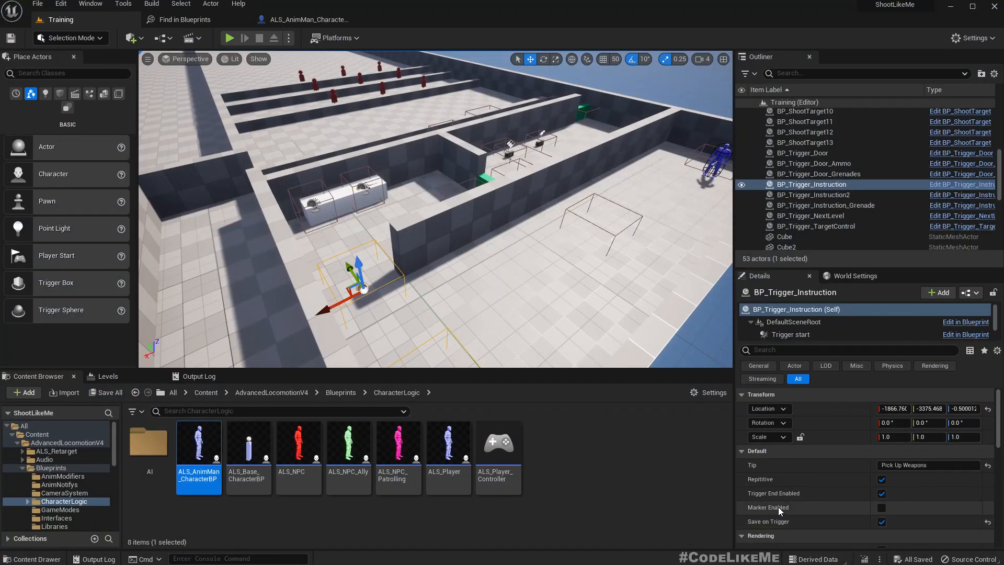
mouse_move(848, 520)
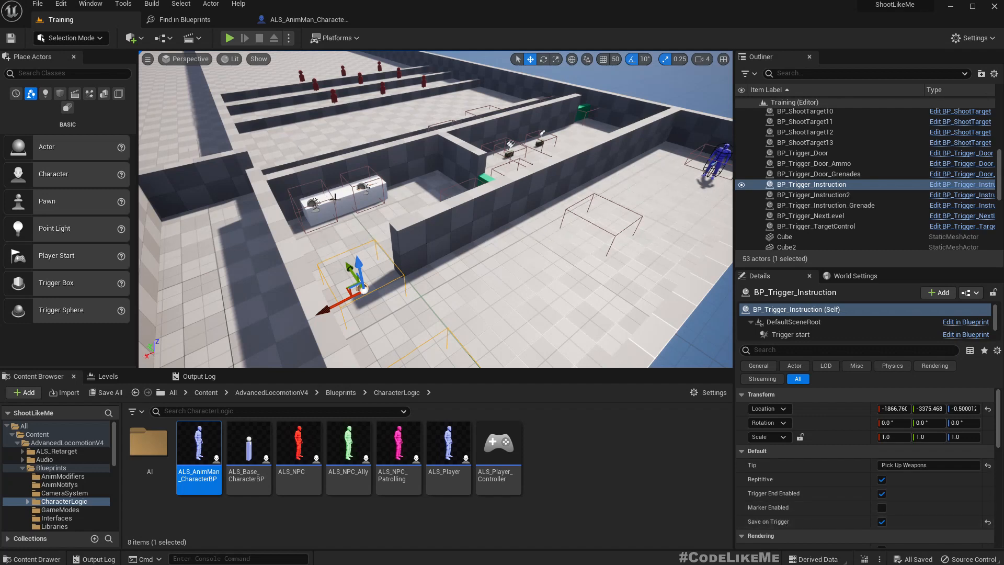
Start a Play In Editor test session of the Training level.
left_click(229, 37)
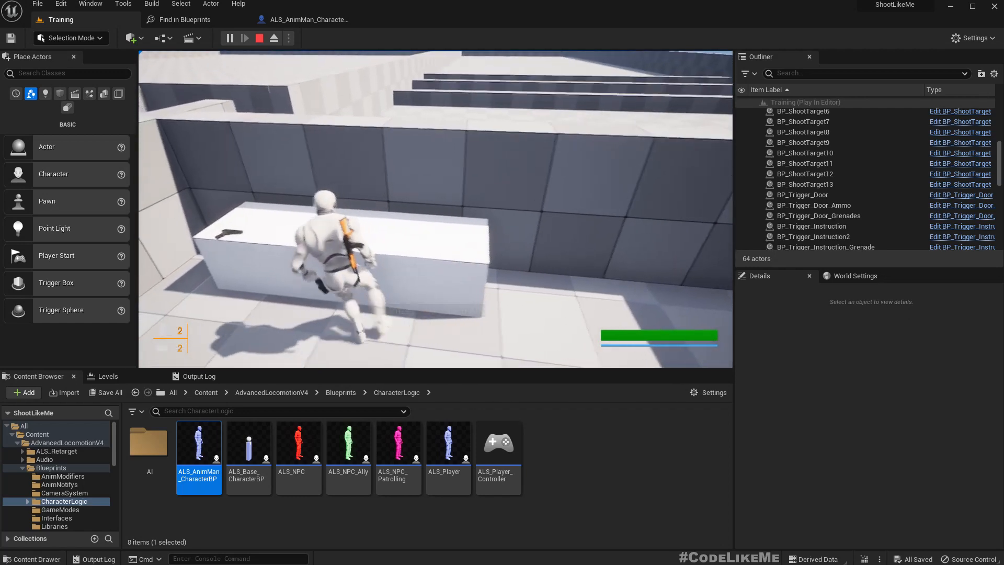
left_click(259, 37)
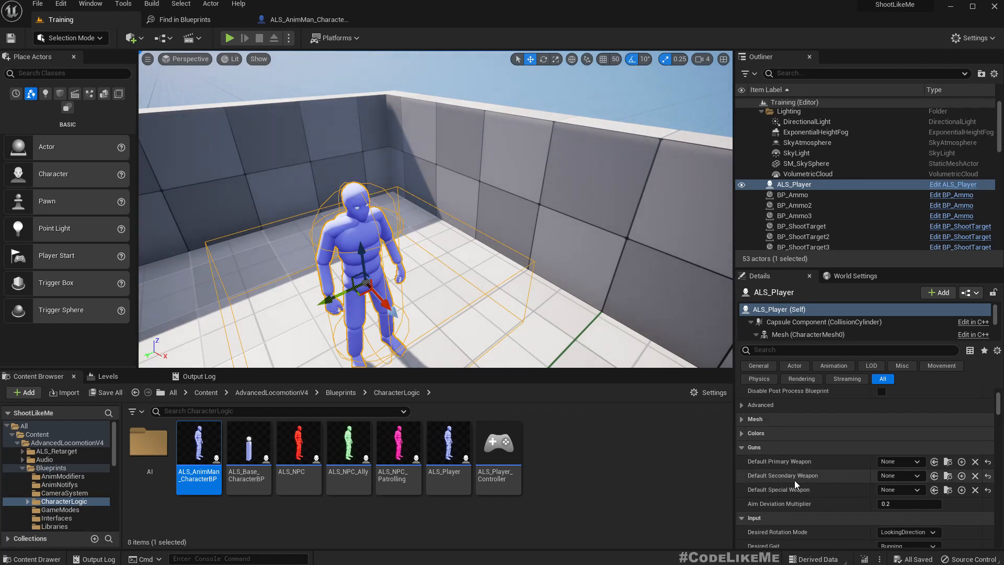
mouse_move(929, 496)
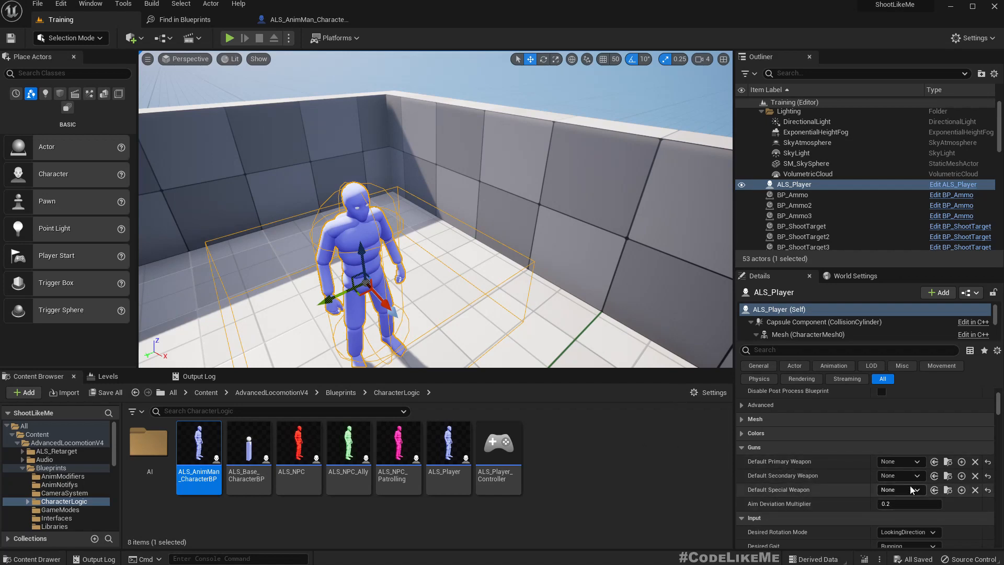
mouse_move(553, 308)
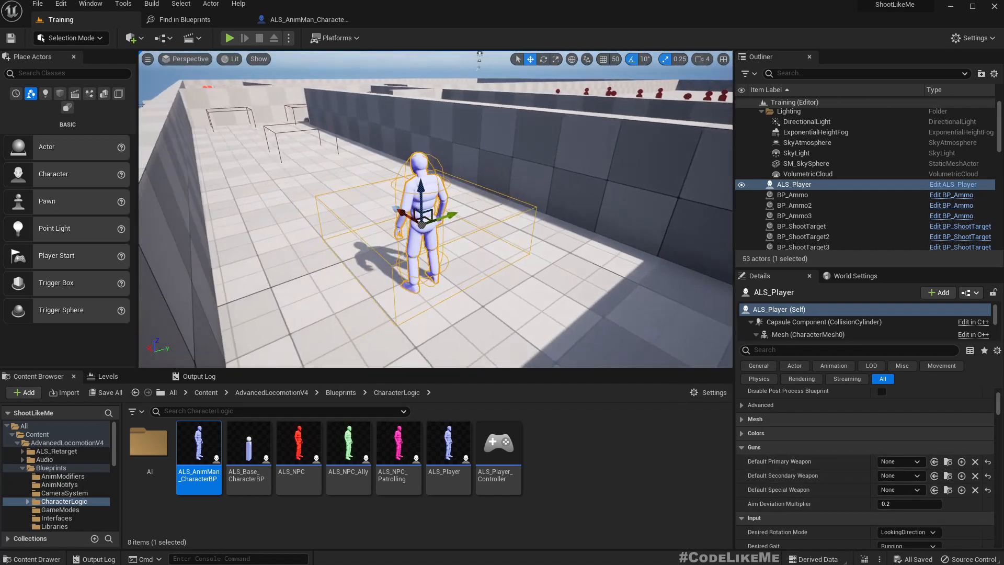
left_click(901, 461)
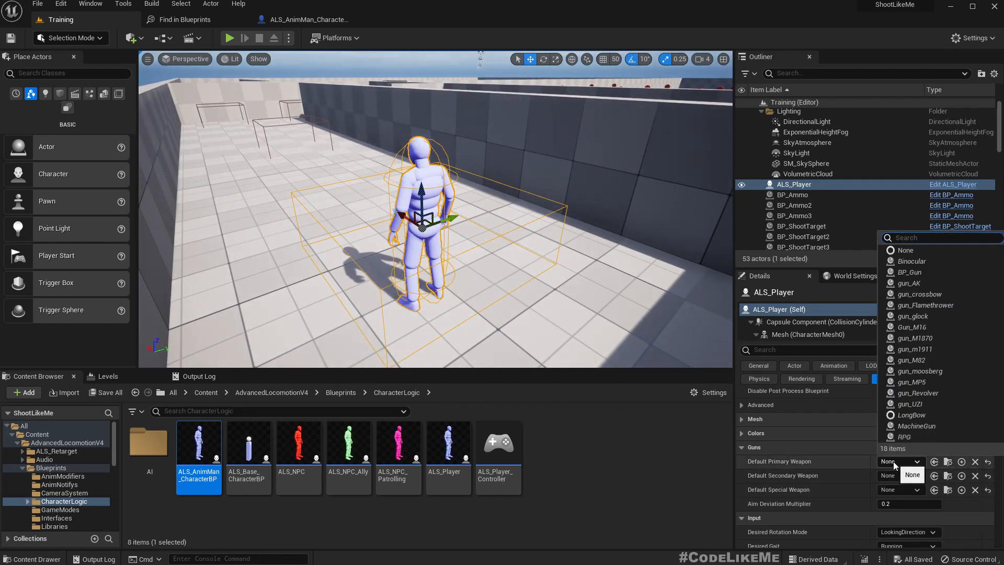
mouse_move(915, 338)
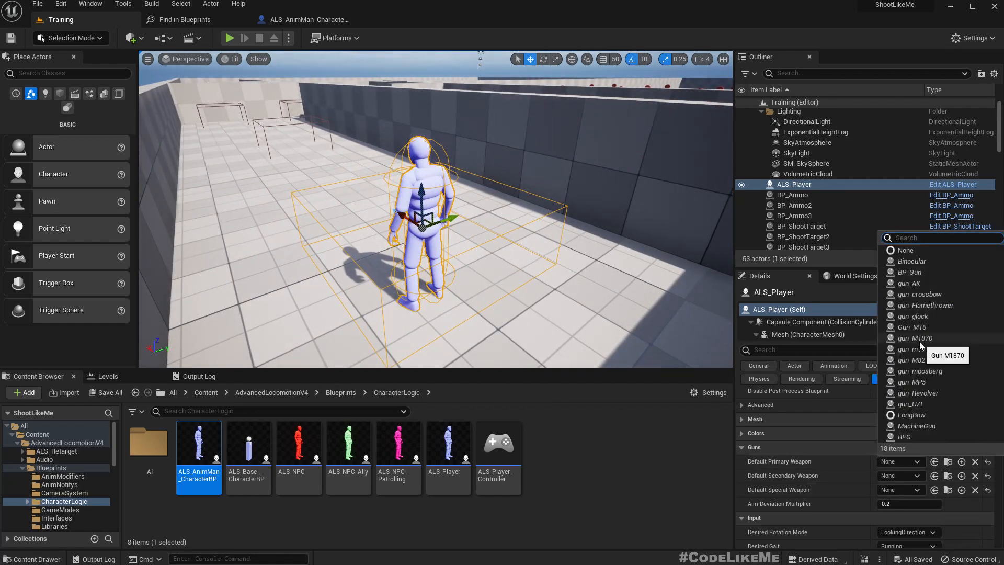
mouse_move(909, 283)
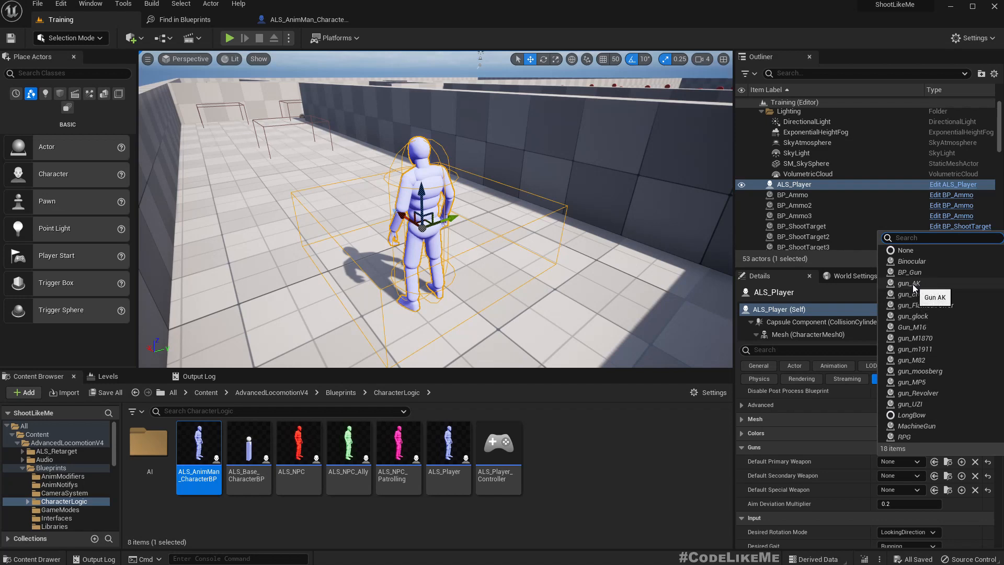
left_click(229, 37)
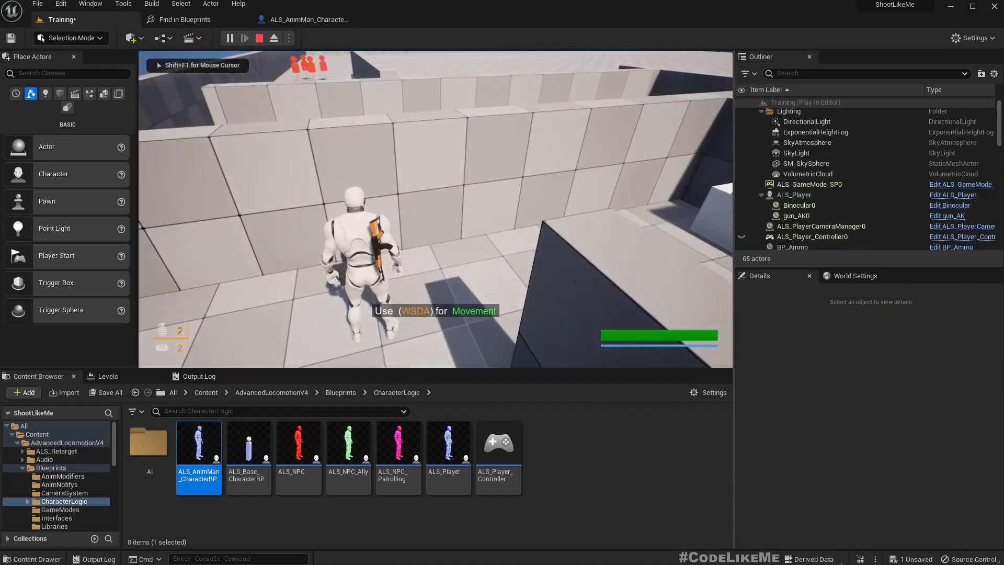
left_click(259, 38)
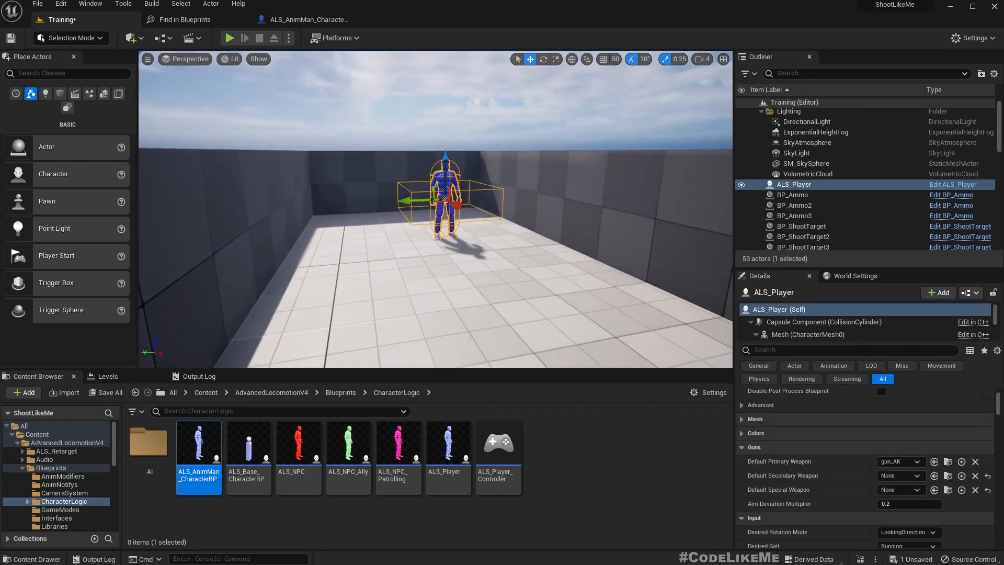
left_click(975, 462)
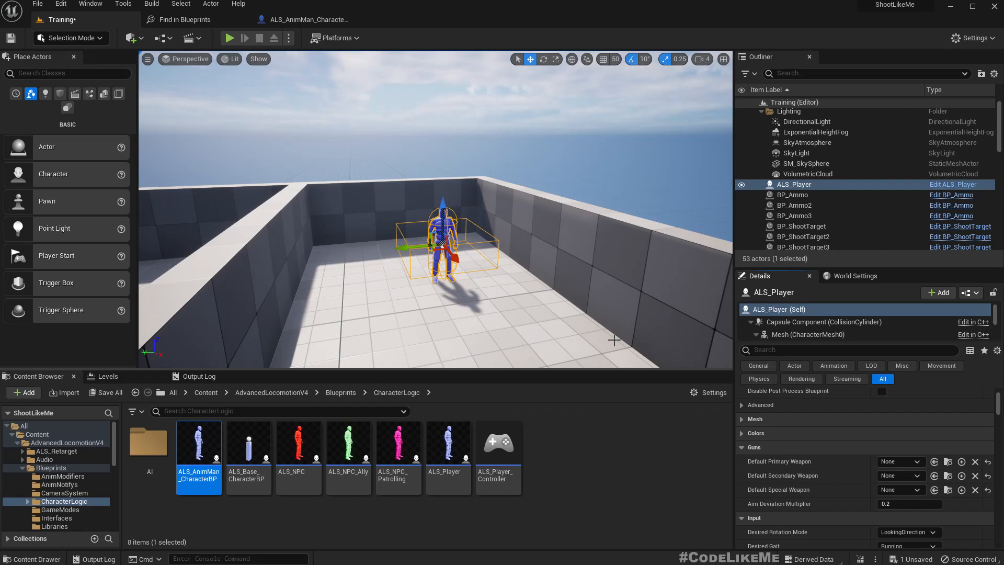
mouse_move(806, 463)
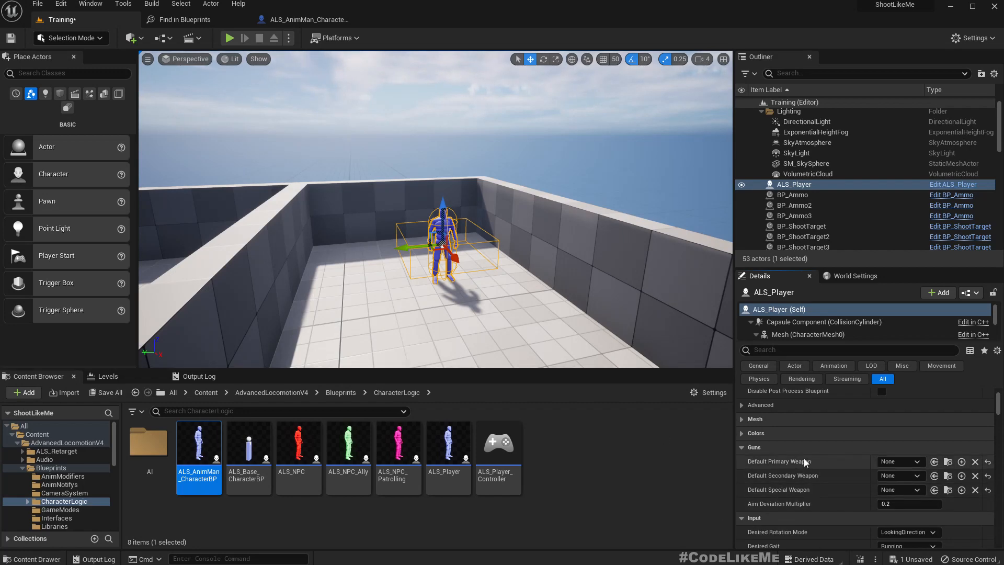
Open ALS_AnimMan_CharacterBP and find references to the Default Primary Weapon variable.
double_click(198, 442)
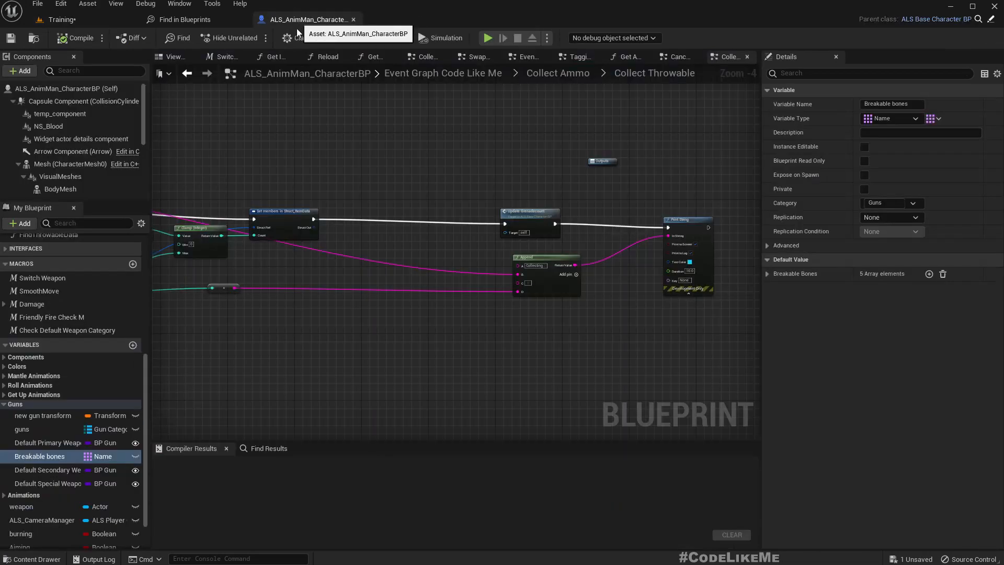
mouse_move(251, 156)
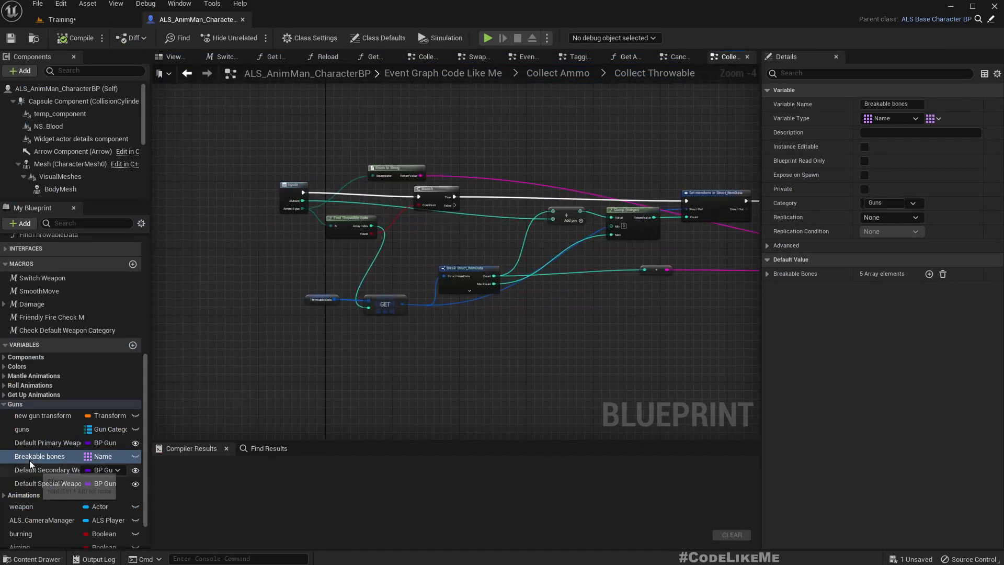
left_click(22, 429)
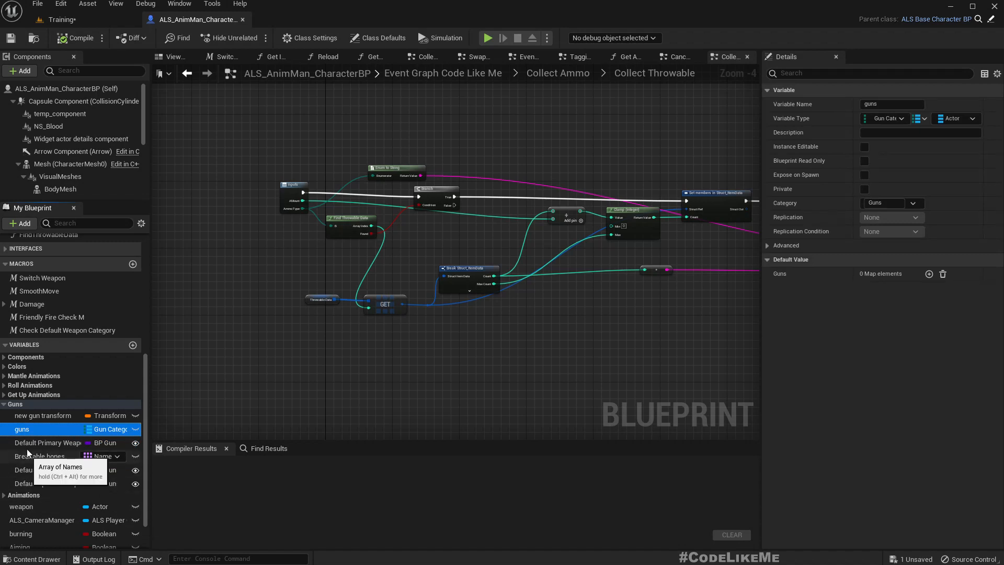
right_click(39, 442)
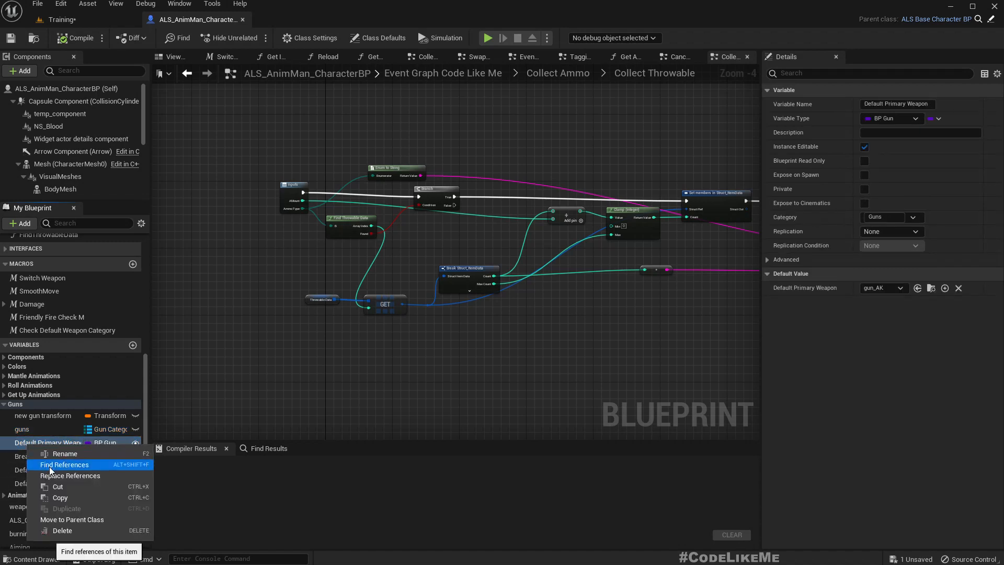
left_click(64, 464)
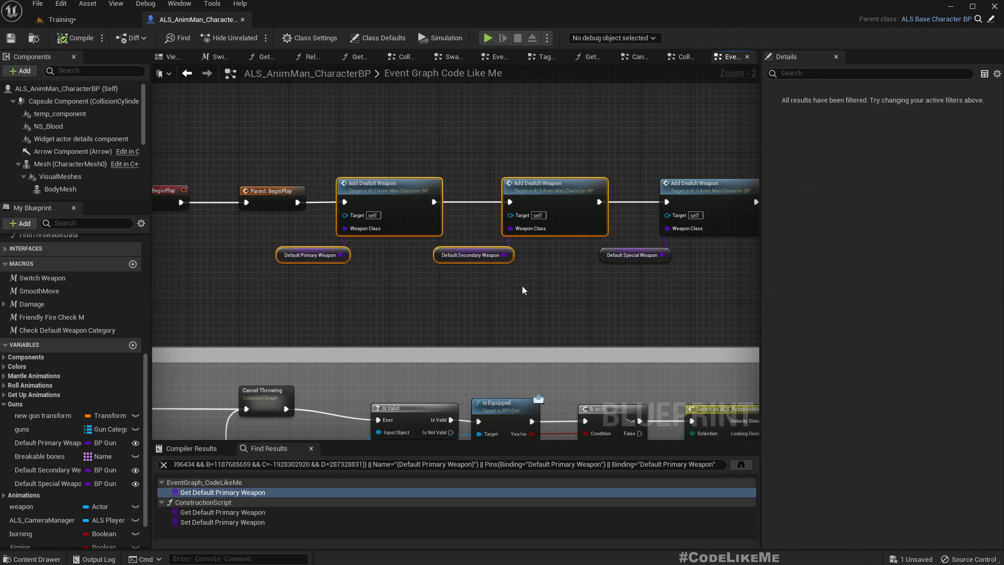
mouse_move(247, 102)
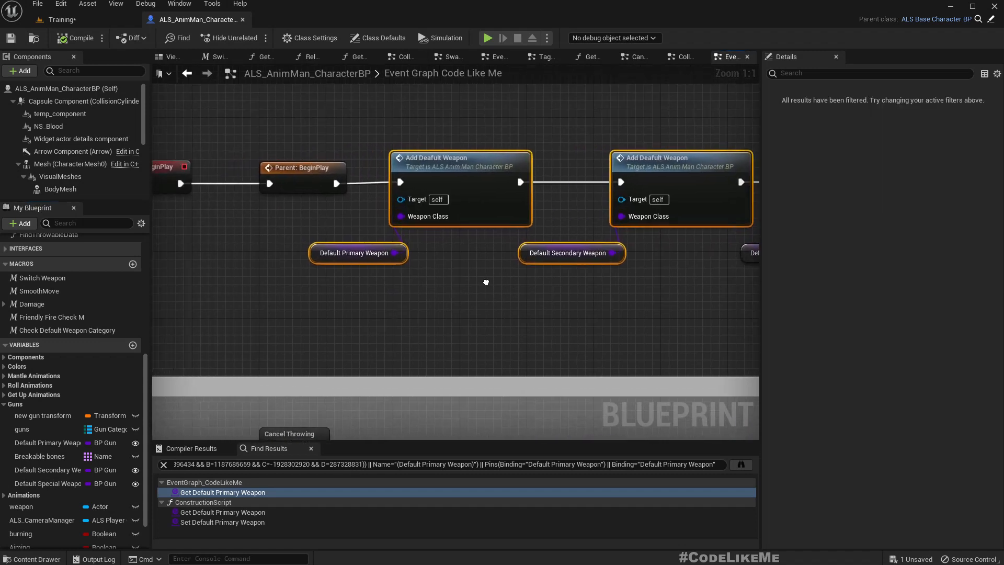
Frame the Add Default Weapon nodes in ALS_Player's Load Player Data function.
left_click_drag(485, 282, 476, 256)
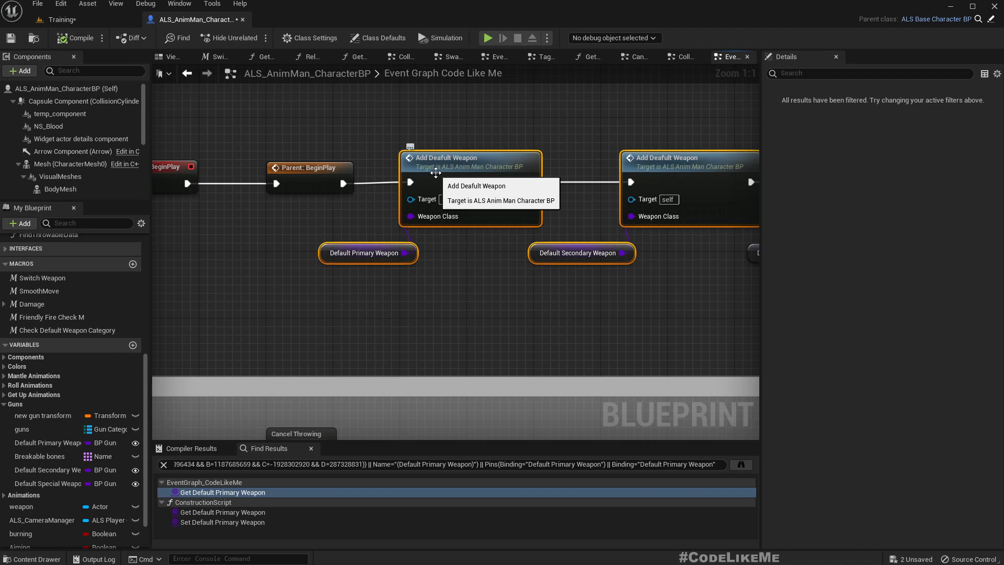
mouse_move(473, 289)
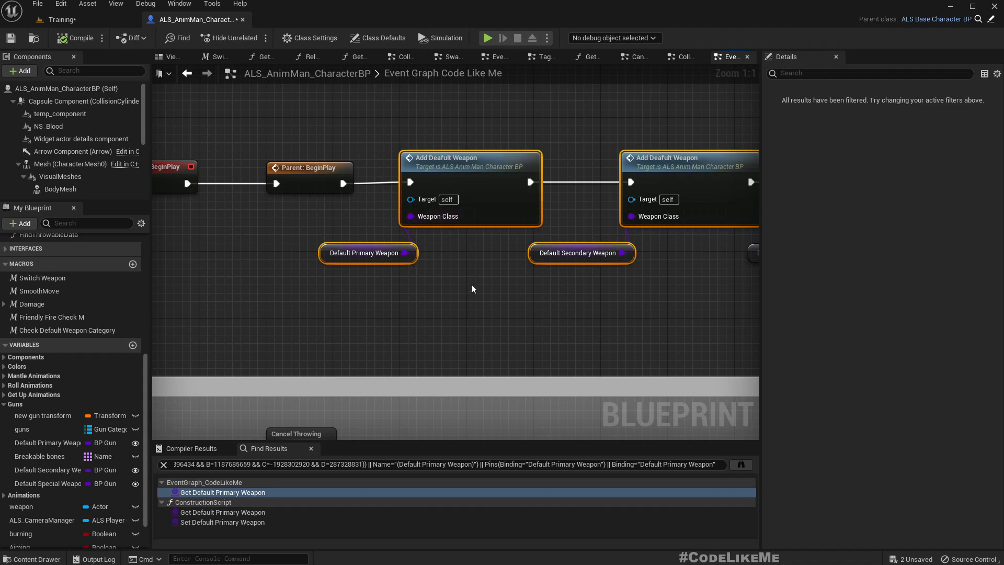
scroll("down", 3)
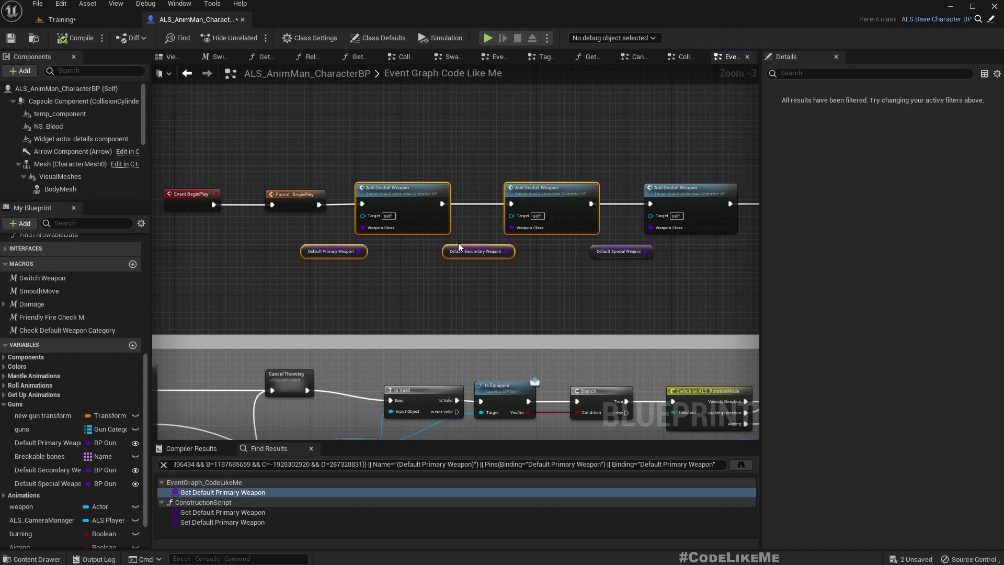
mouse_move(486, 211)
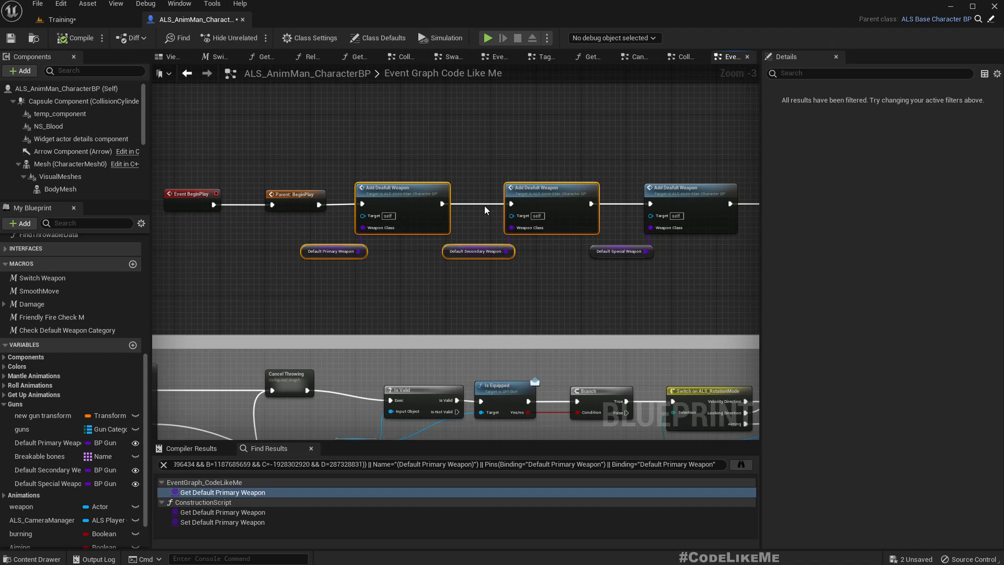
scroll("down", 3)
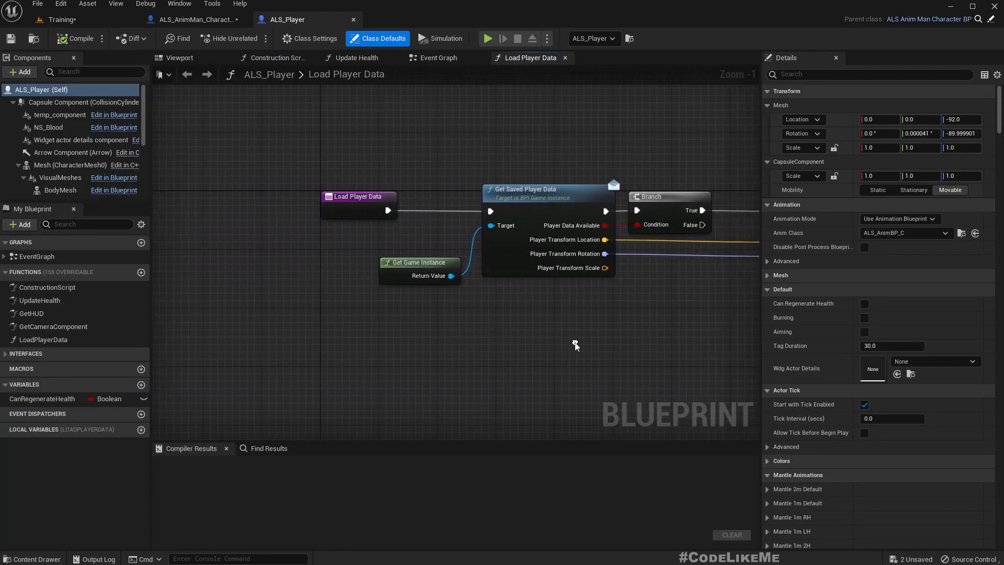
View ALS_Player's Event Graph, then return to the Training level editor.
left_click(438, 58)
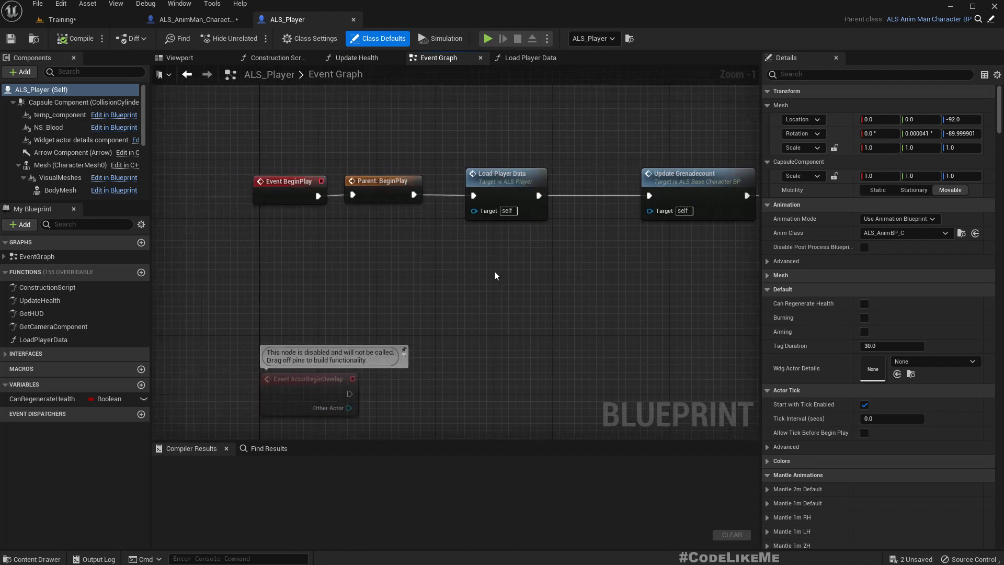
mouse_move(578, 300)
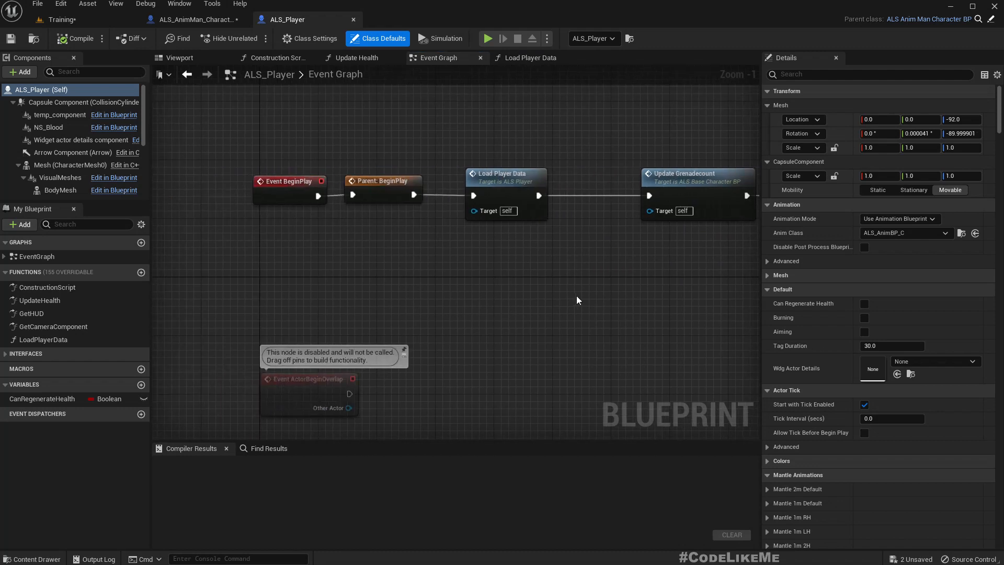
left_click_drag(576, 300, 493, 289)
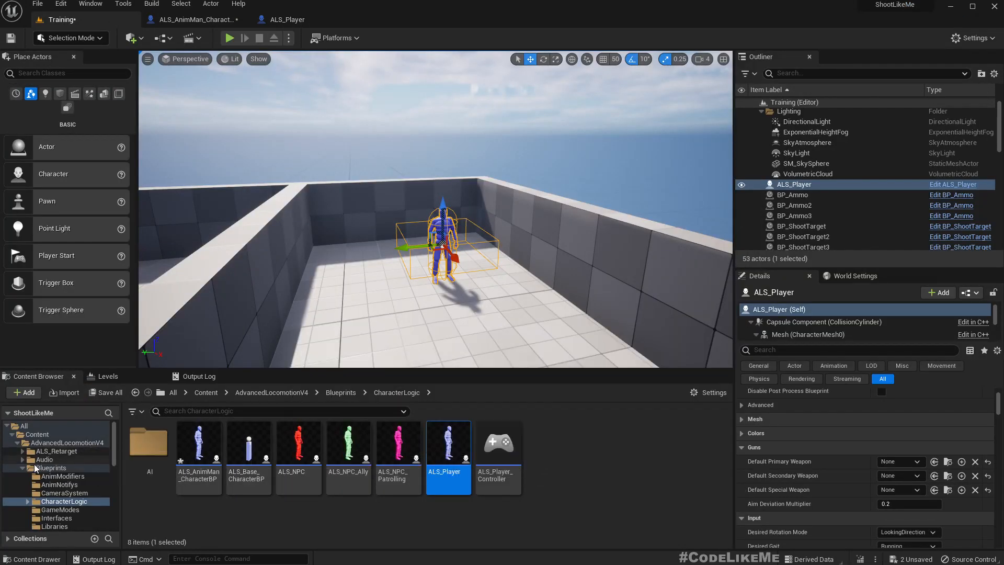
Search the Content Browser for 'sv pro' and open the SV_Progress save-game blueprint.
left_click(340, 392)
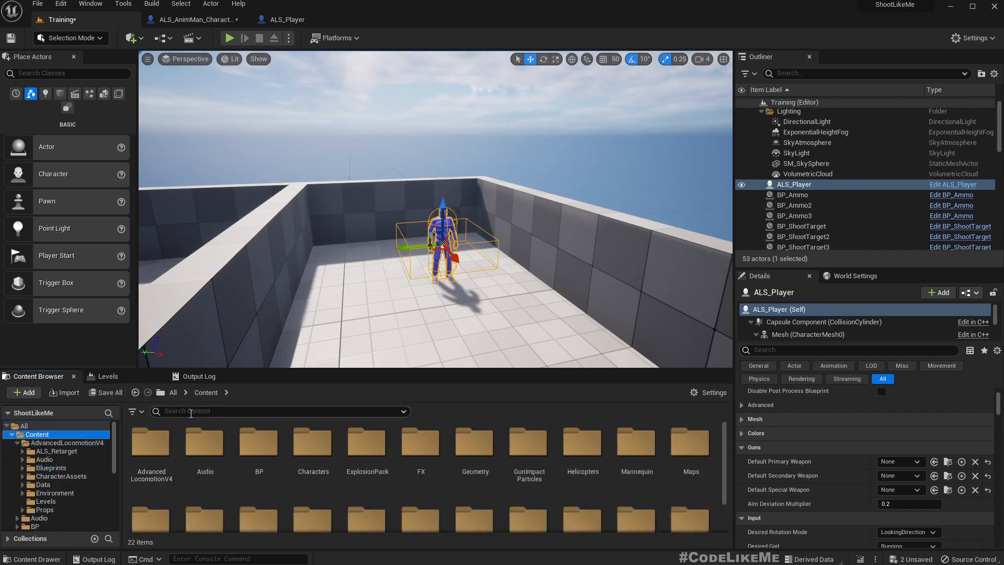
type("sv pro")
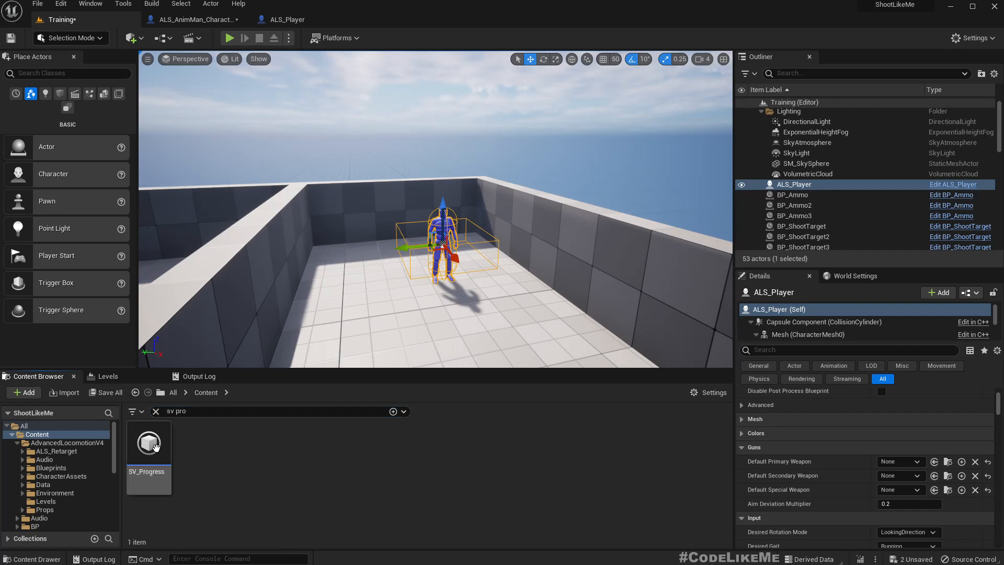
double_click(149, 443)
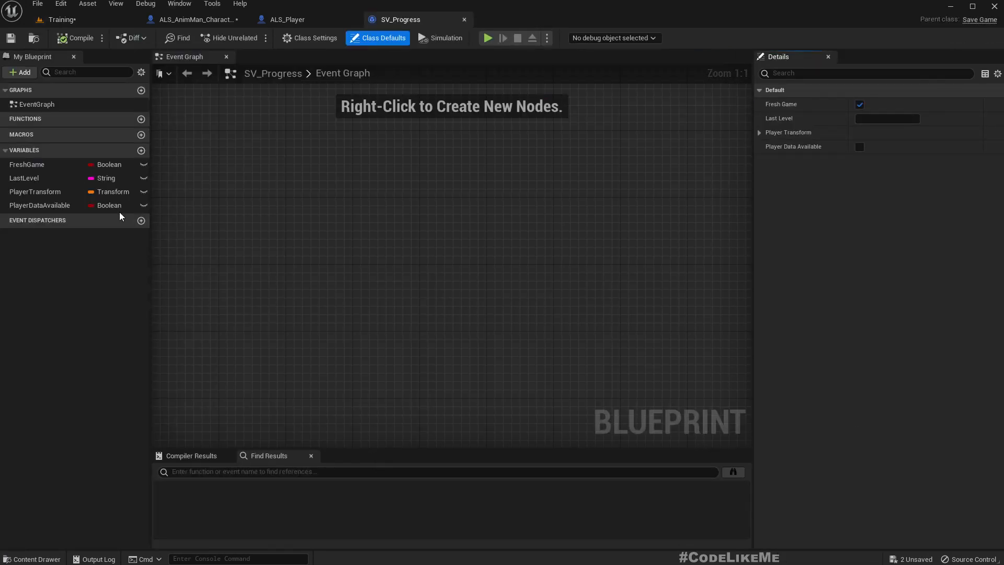
Add a new variable named PrimaryWeapon to SV_Progress.
left_click(140, 150)
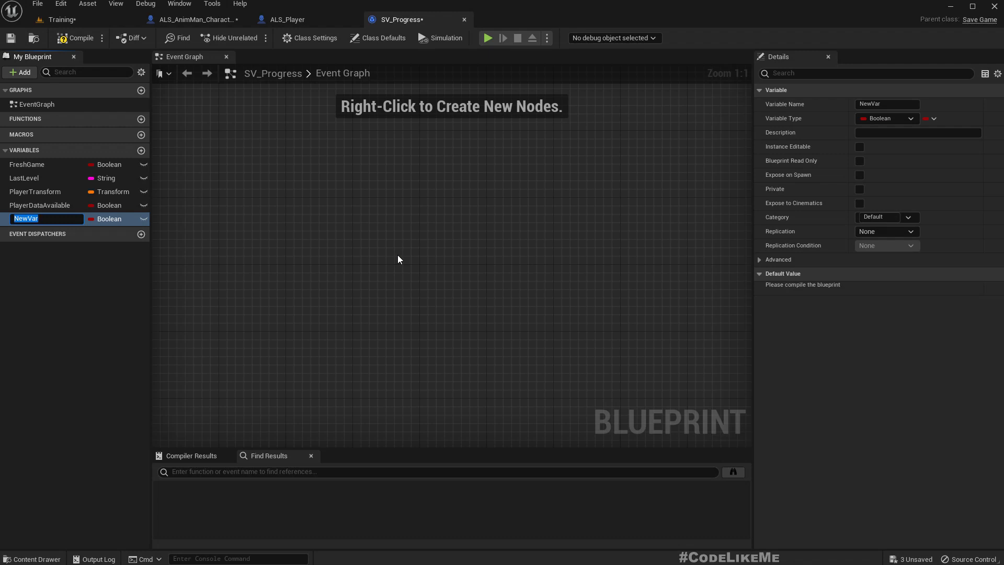
type("De")
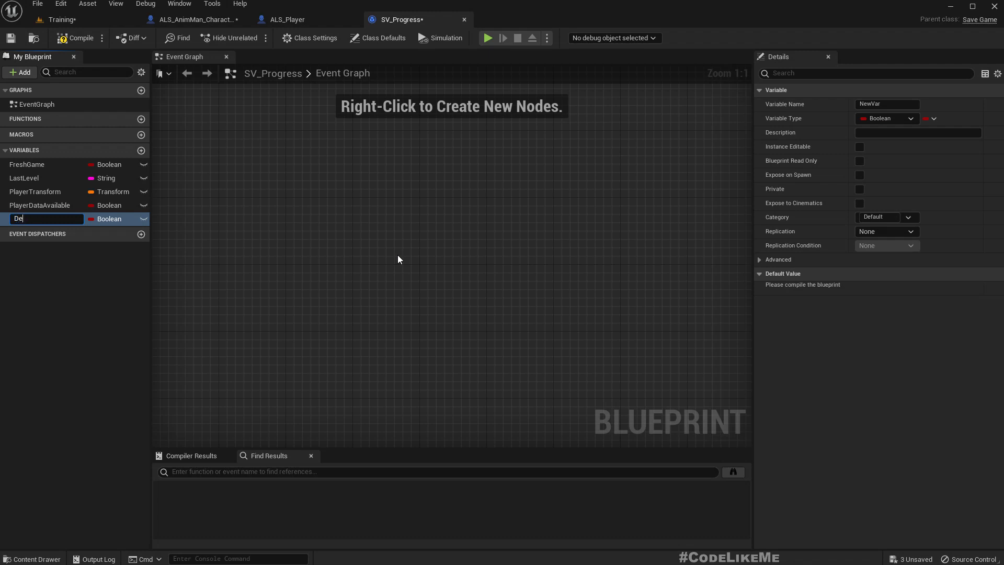
type("PrimaryWeapon")
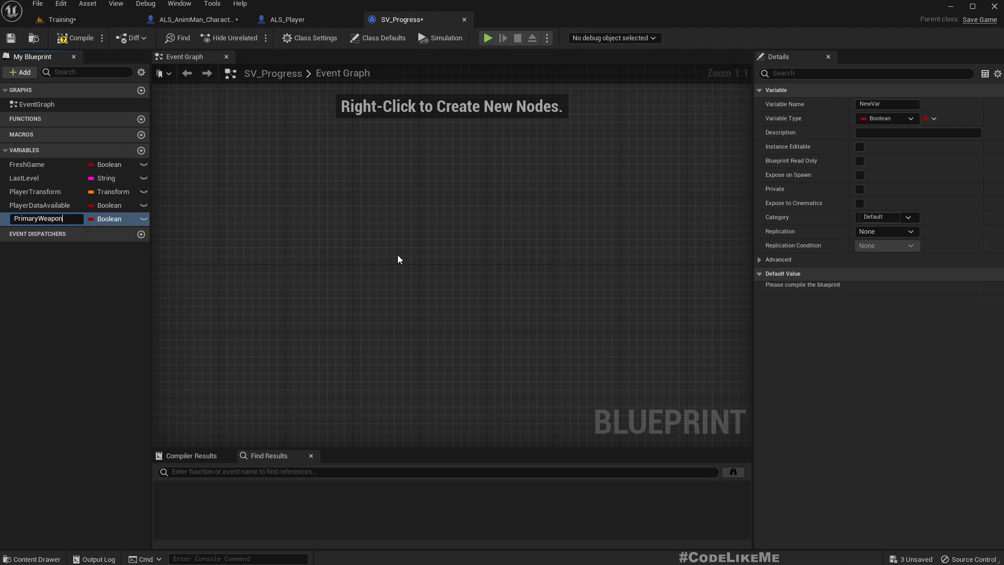
key("Enter")
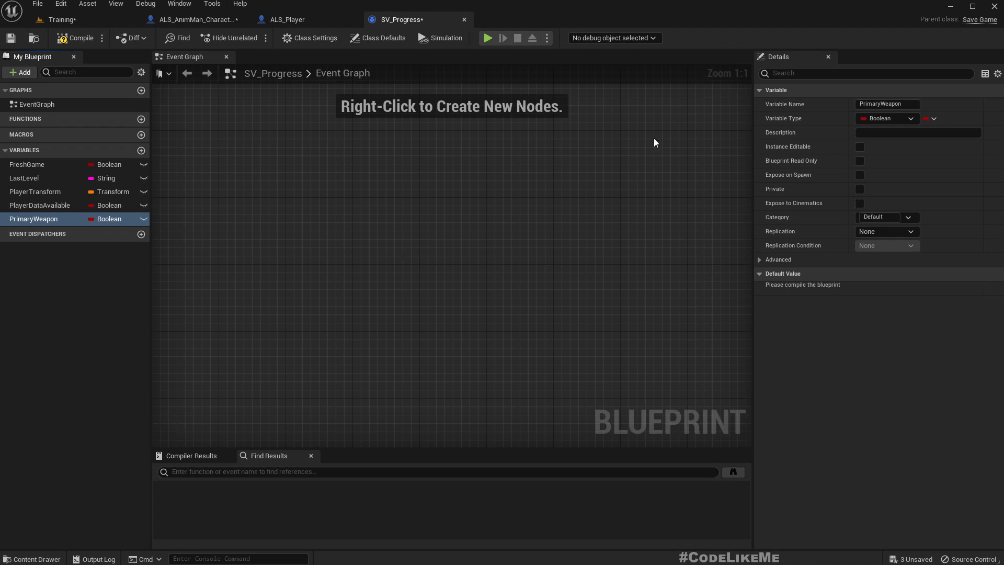
Set PrimaryWeapon's category to Weapons, then bring up the ALS_Player blueprint.
left_click(878, 217)
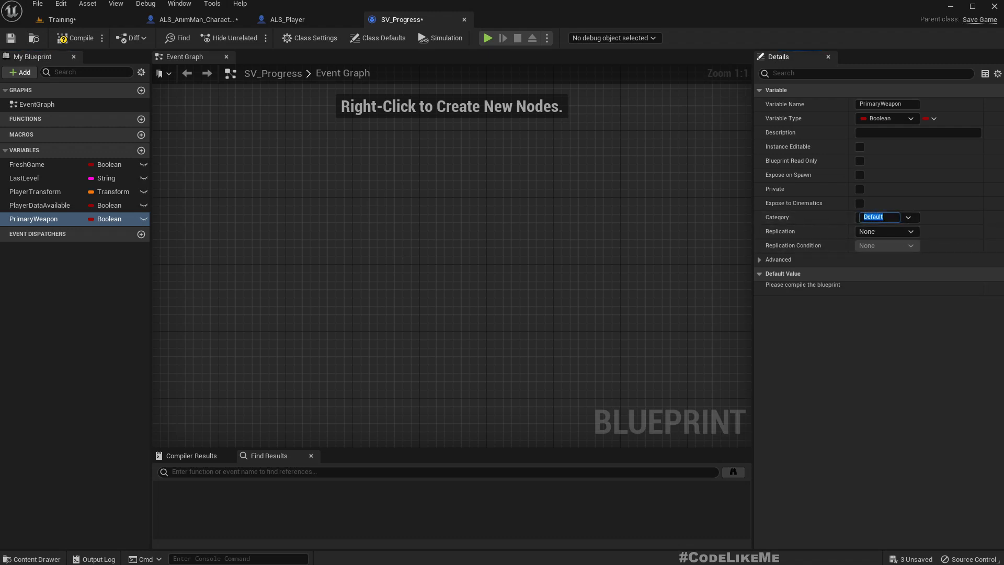
type("W")
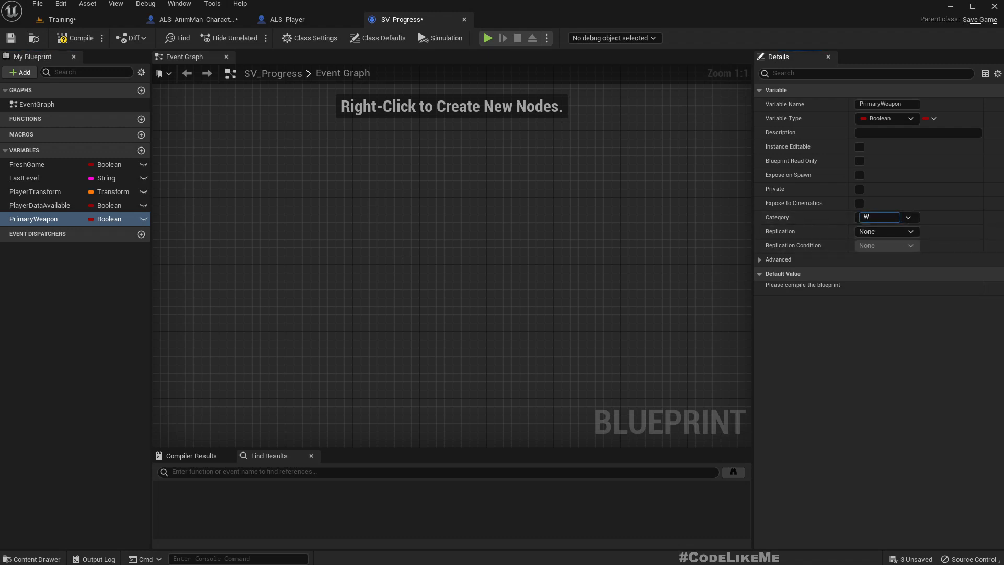
type("eapons")
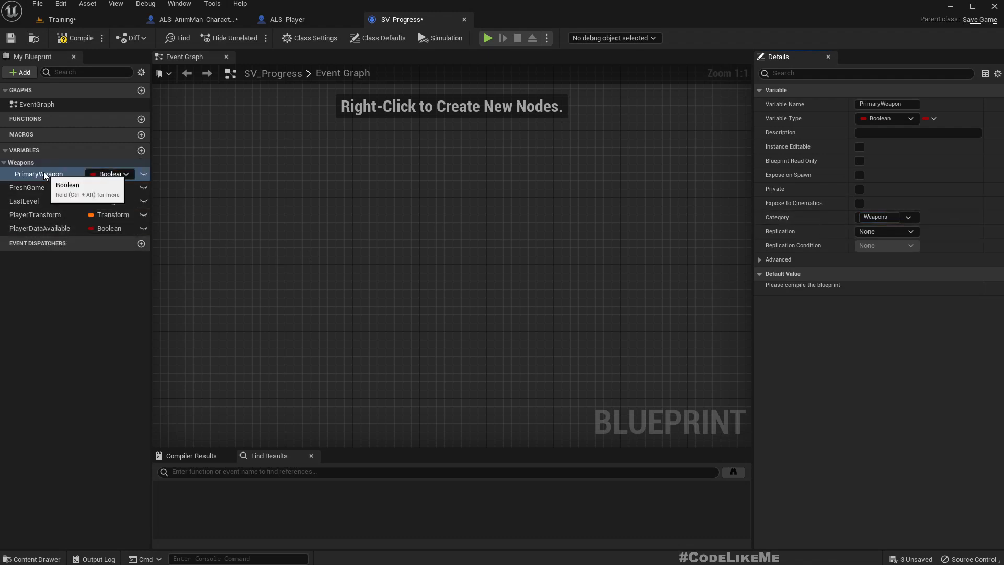
mouse_move(127, 183)
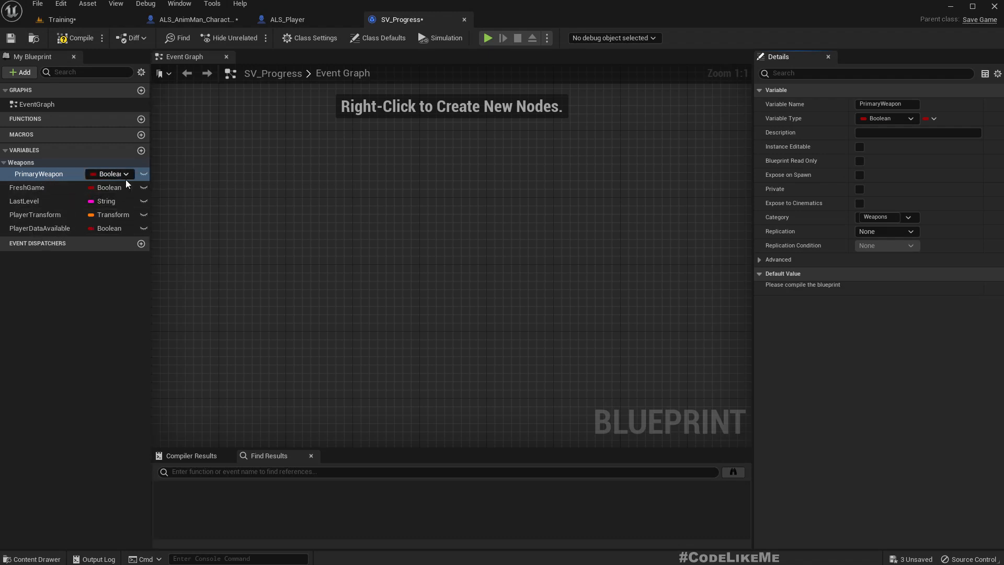
left_click(286, 20)
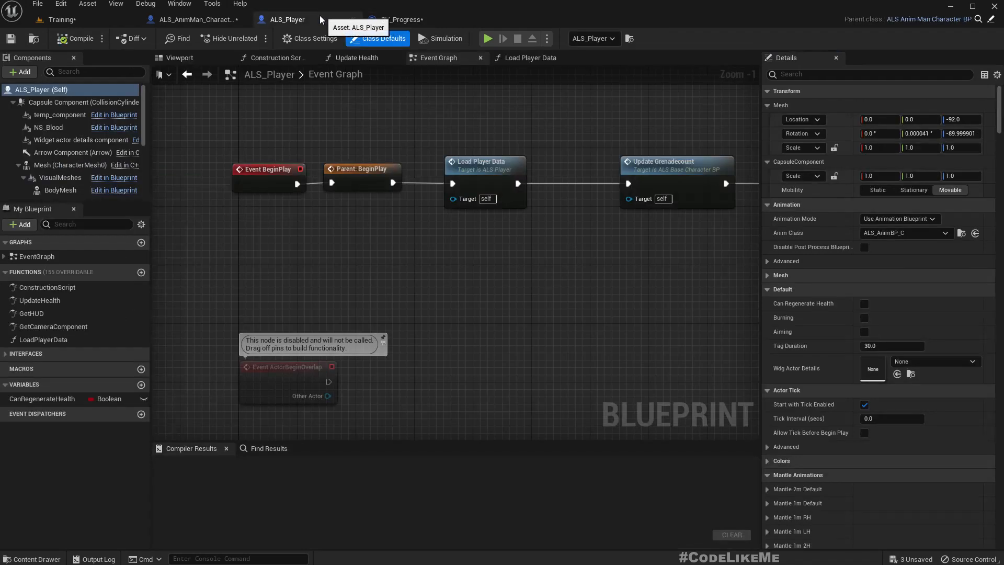
Change PrimaryWeapon's variable type to a BP Gun class reference.
left_click(190, 19)
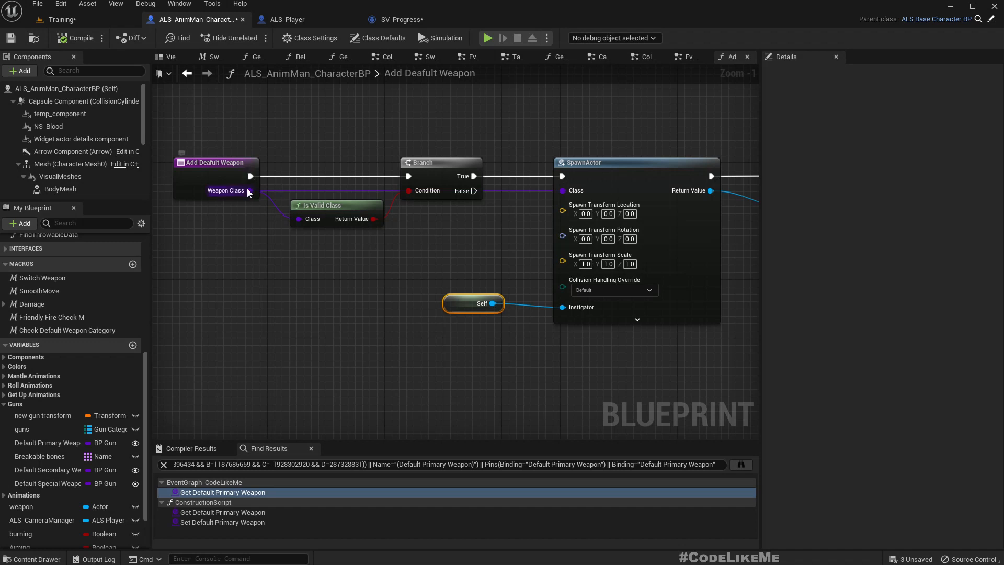
mouse_move(250, 190)
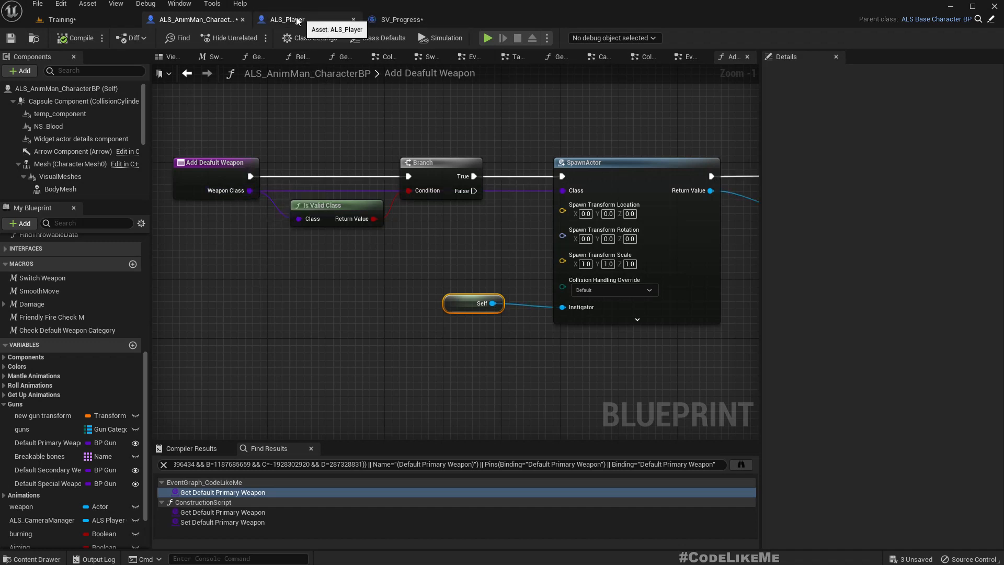
left_click(399, 19)
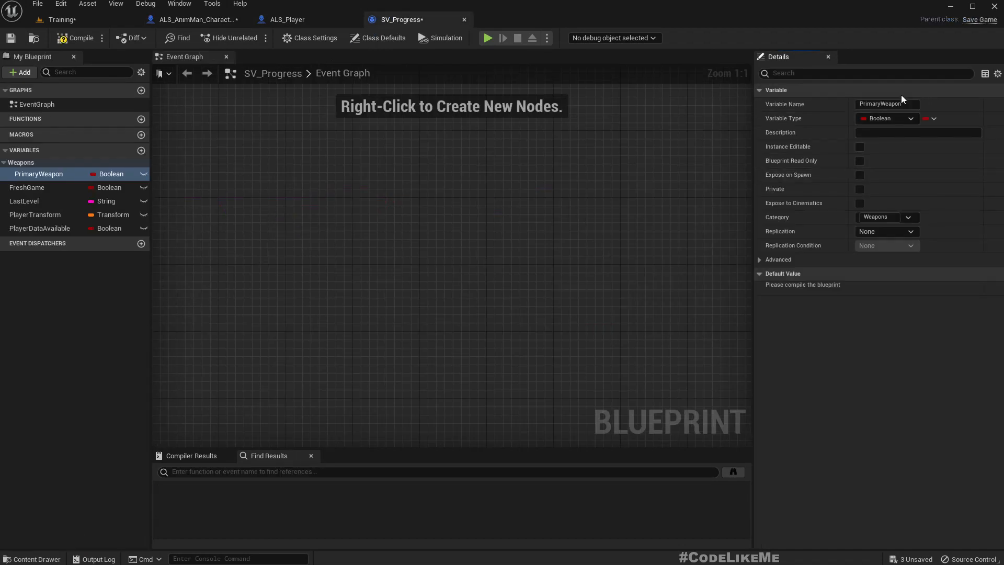
left_click(886, 118)
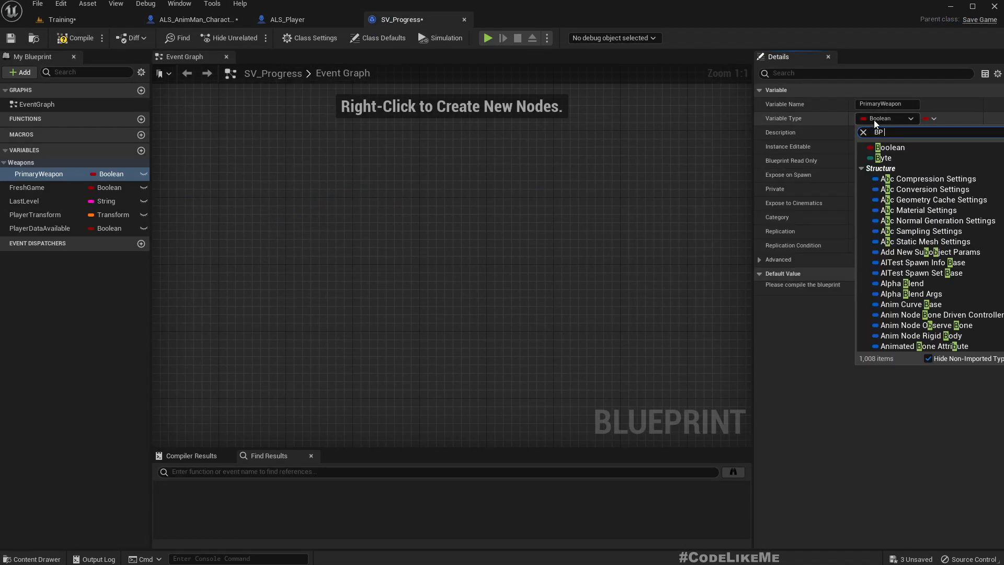
type("gun")
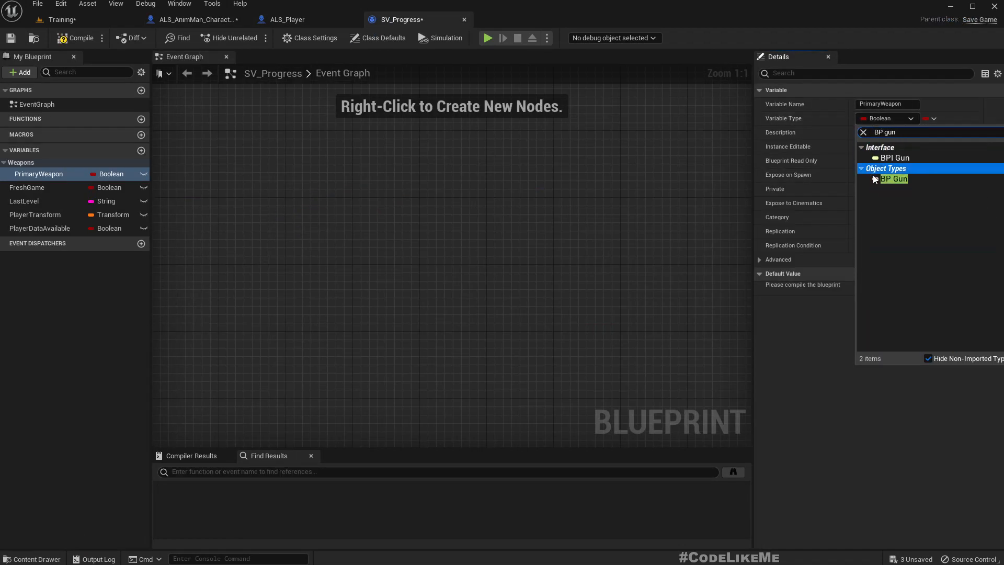
left_click(894, 179)
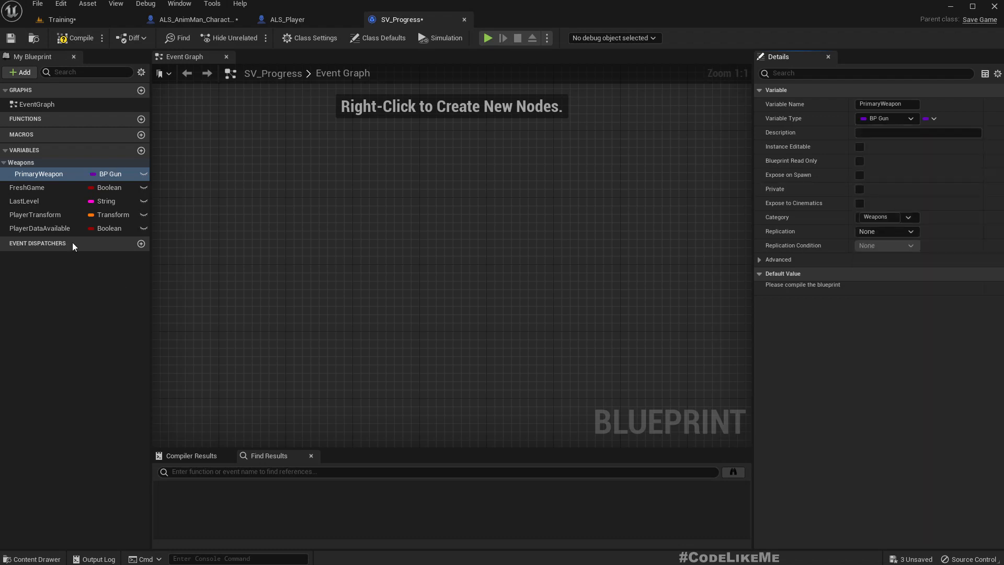
mouse_move(92, 193)
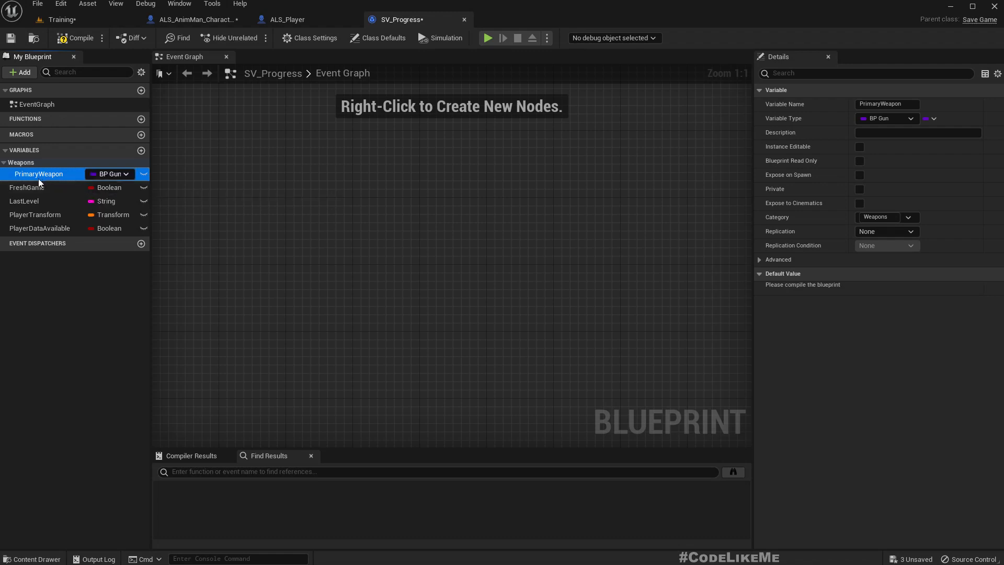
mouse_move(29, 176)
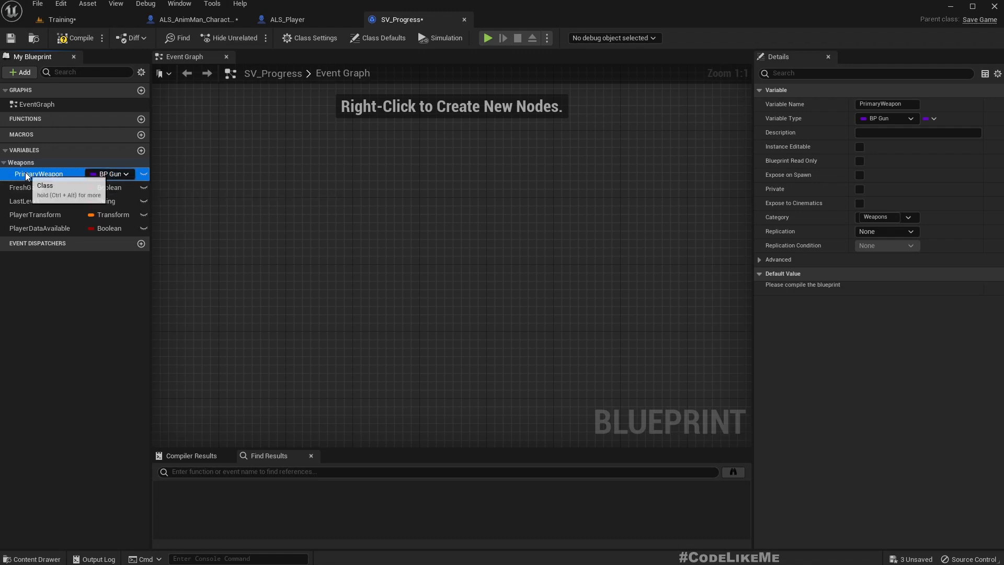
Duplicate PrimaryWeapon into SecondaryWeapon and SpecialWeapon, keeping PrimaryWeapon at the top.
left_click(21, 162)
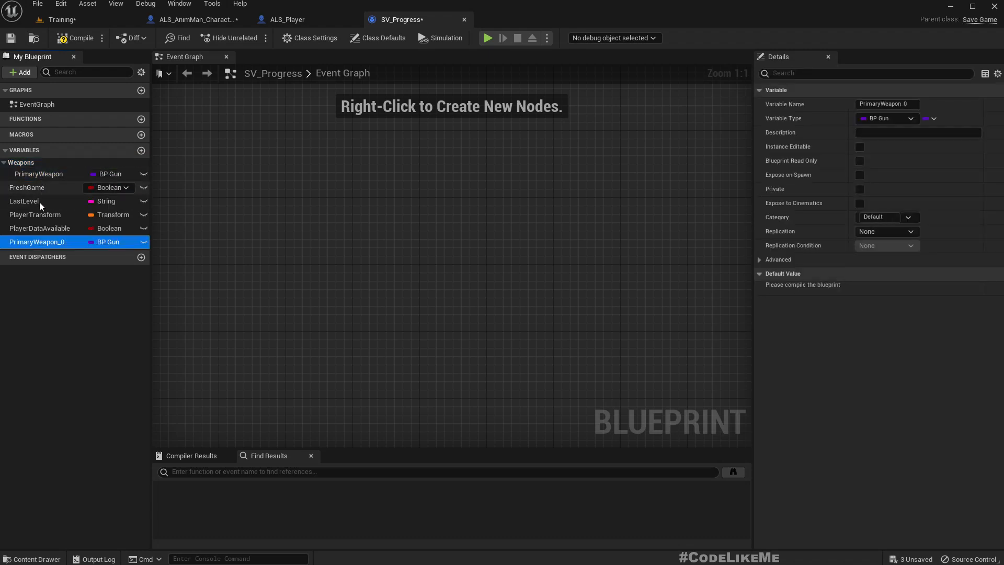
double_click(36, 242)
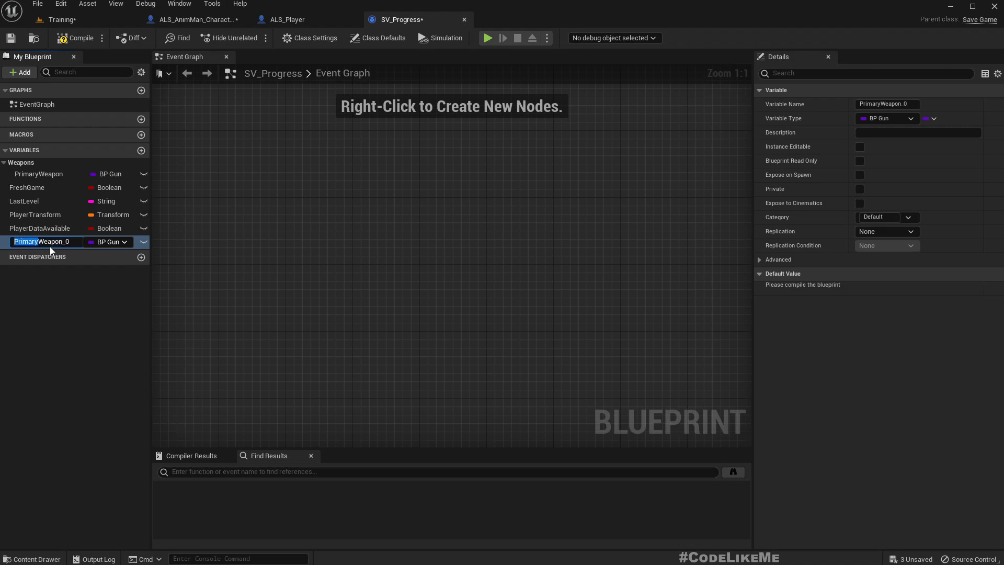
type("SecondaryWeapon_0")
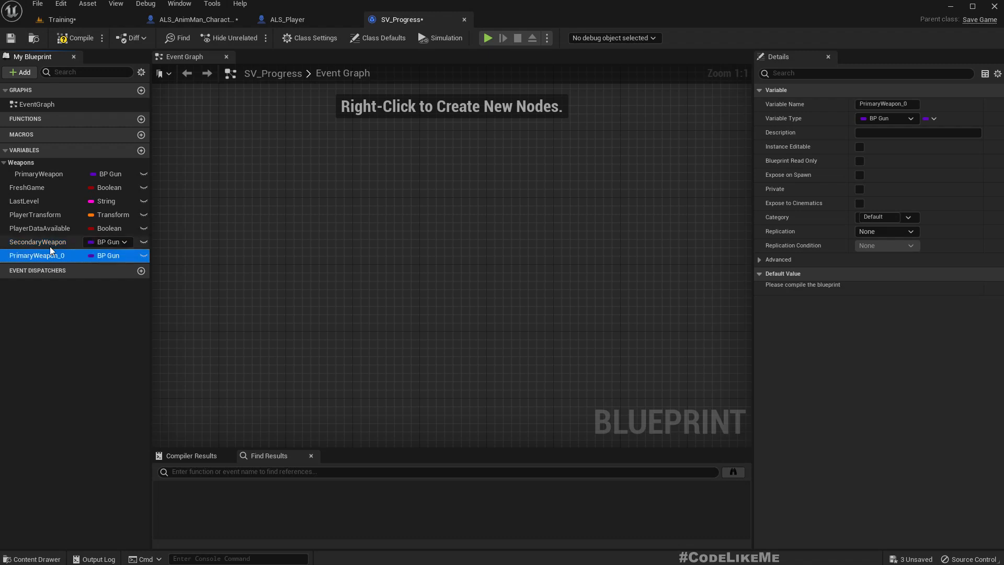
double_click(36, 255)
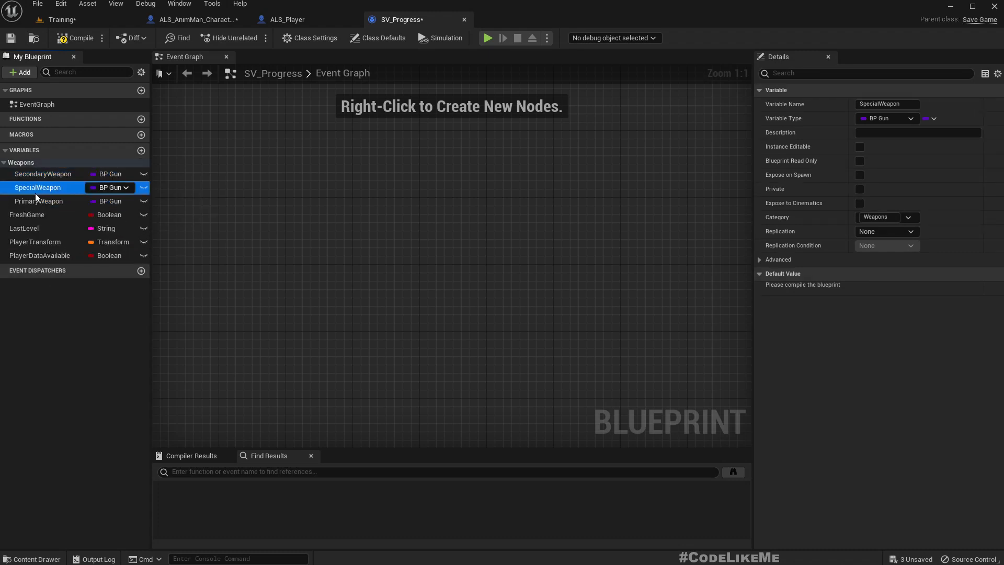
left_click_drag(38, 200, 38, 173)
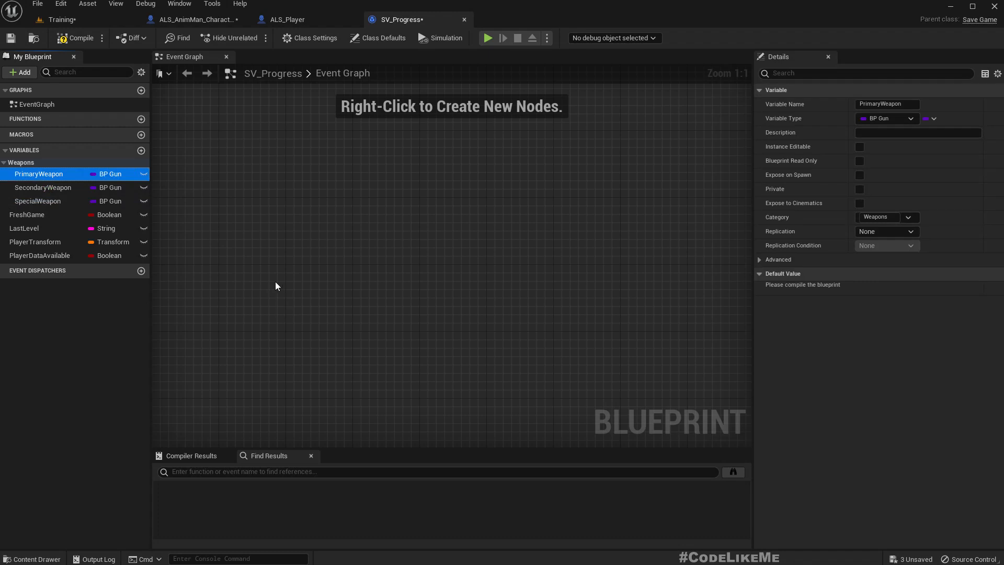
Compile SV_Progress, then search 'game' and open GameInstance_CodeLikeMe.
left_click(73, 38)
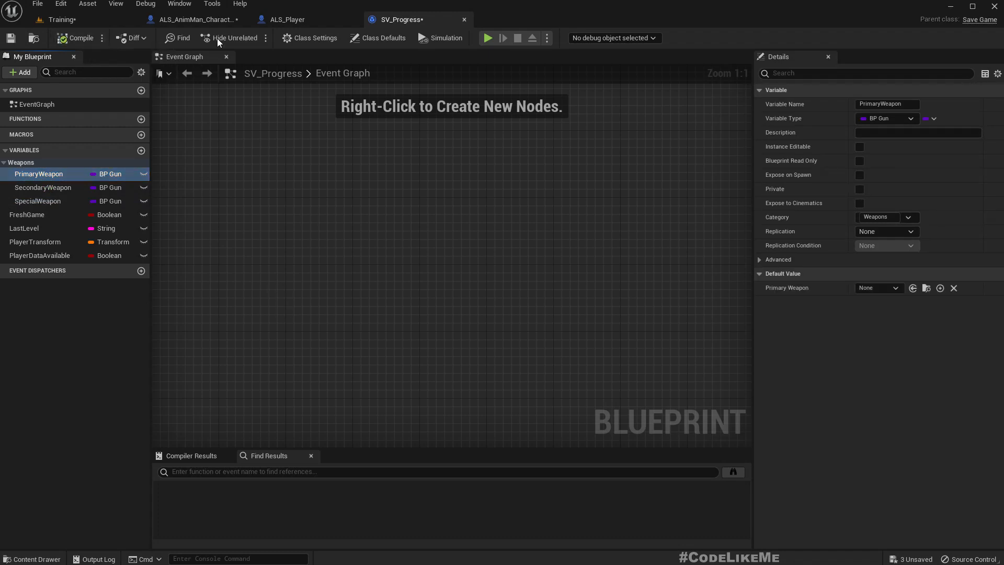
mouse_move(401, 17)
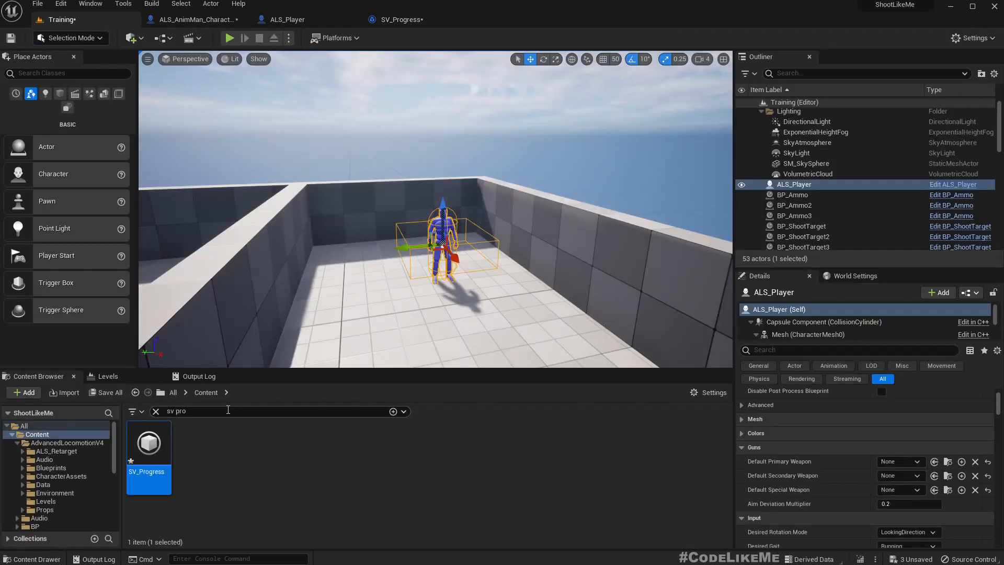
type("gameins")
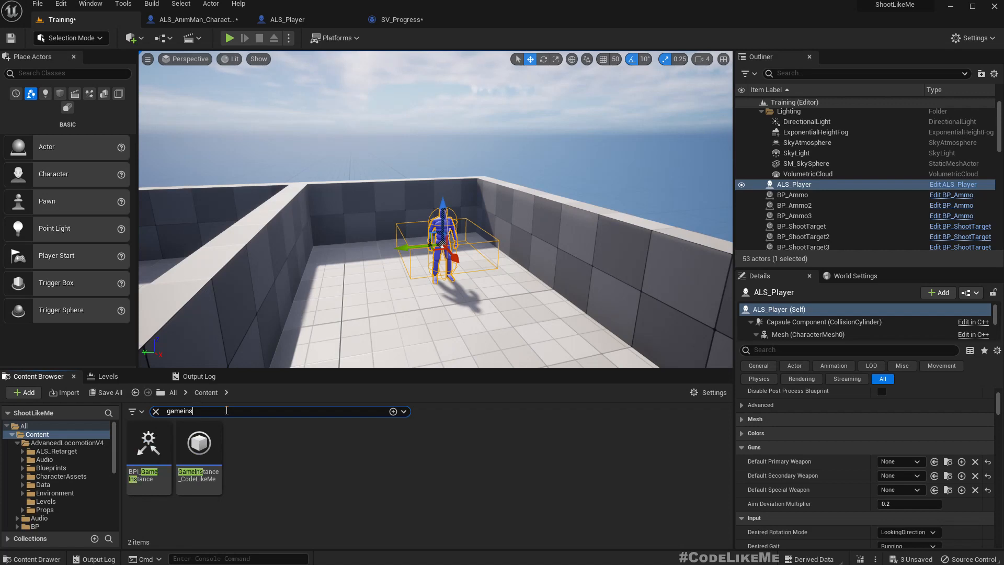
double_click(199, 442)
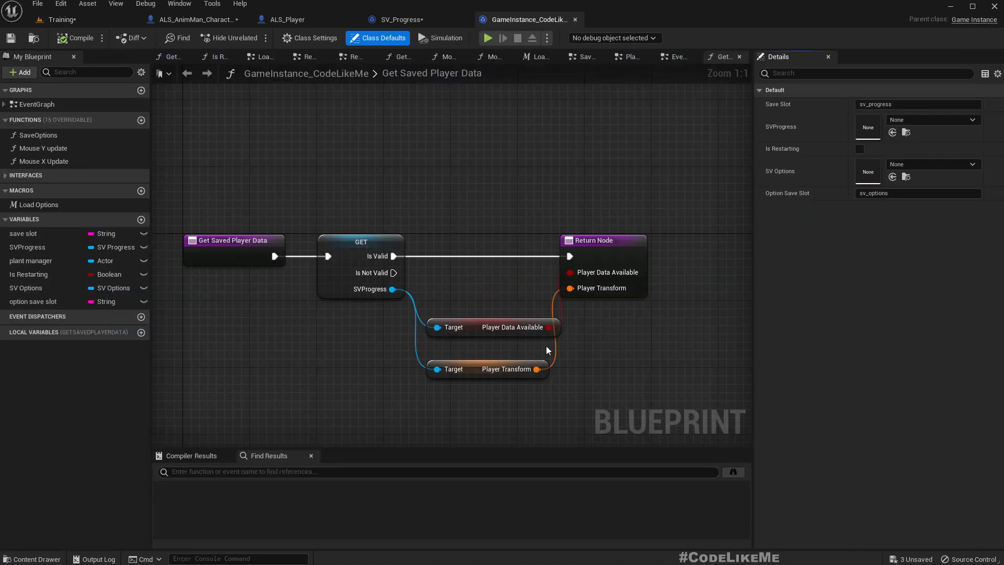
mouse_move(518, 231)
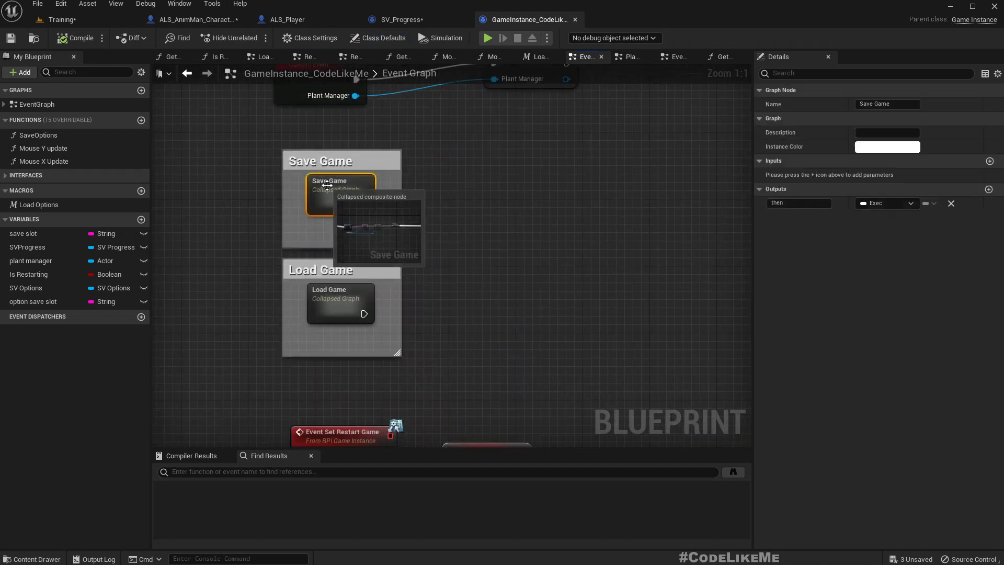
Enter the Save Game collapsed graph and search 'weapon' from the player character output.
double_click(329, 186)
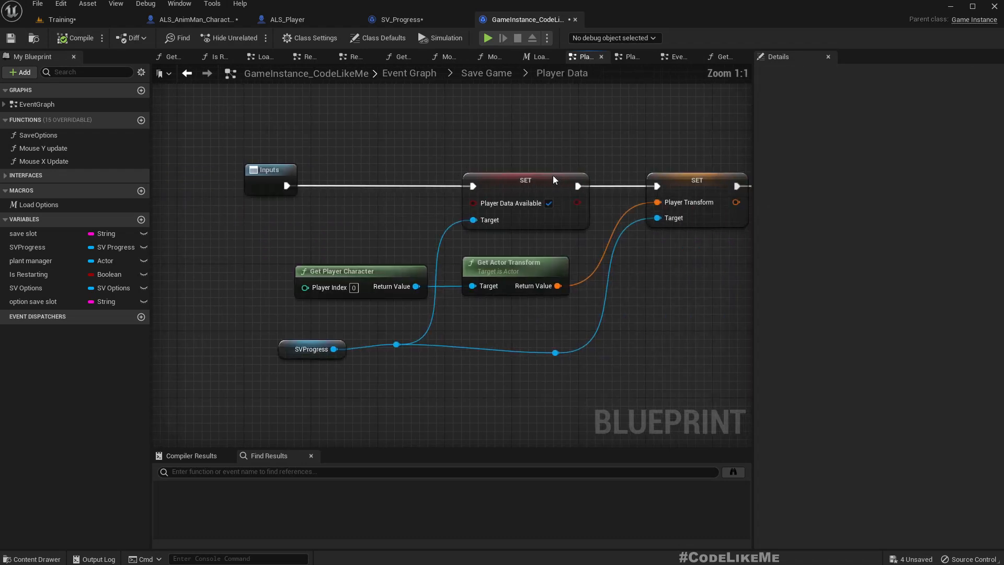
scroll("down", 3)
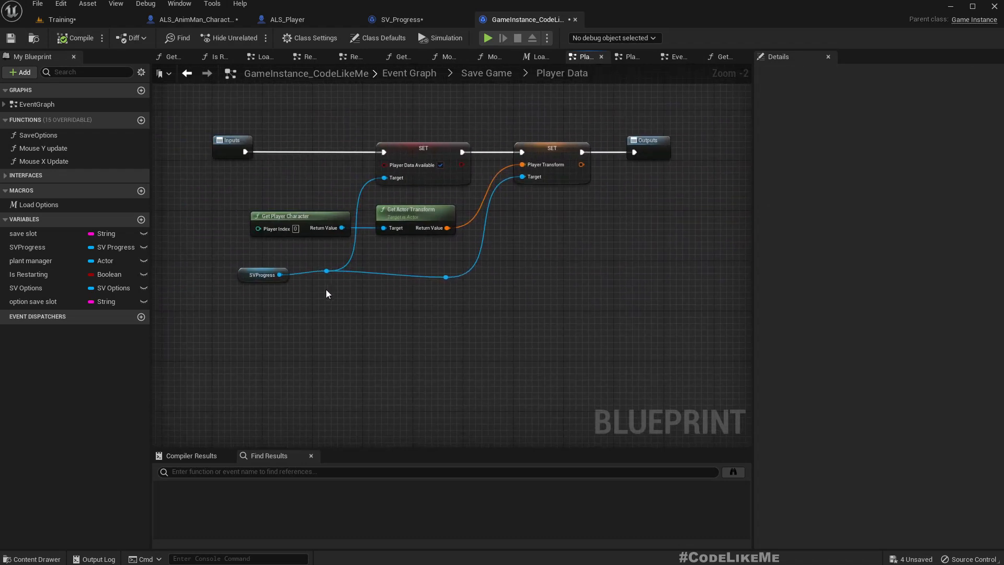
scroll("up", 3)
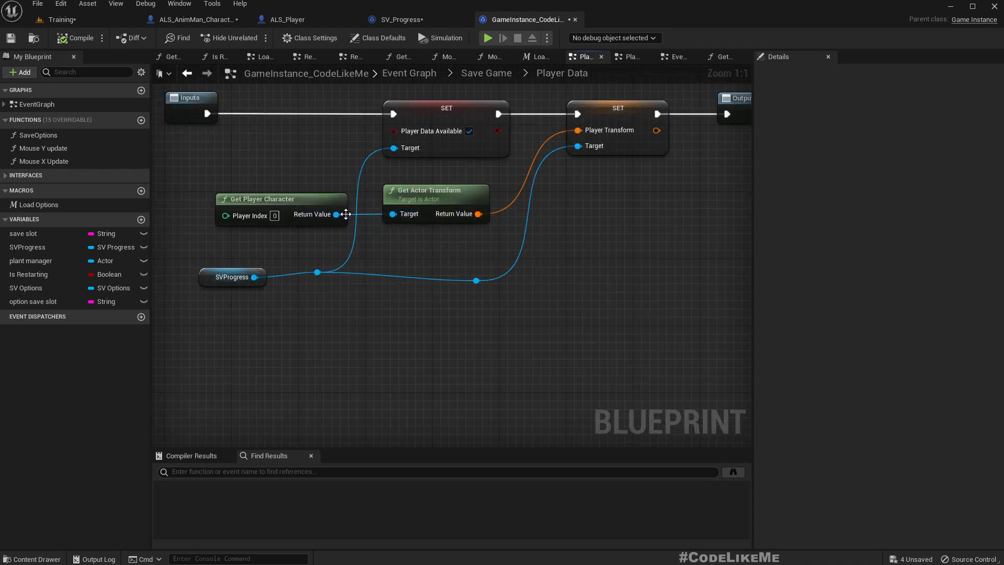
left_click_drag(336, 214, 381, 344)
type("getprim")
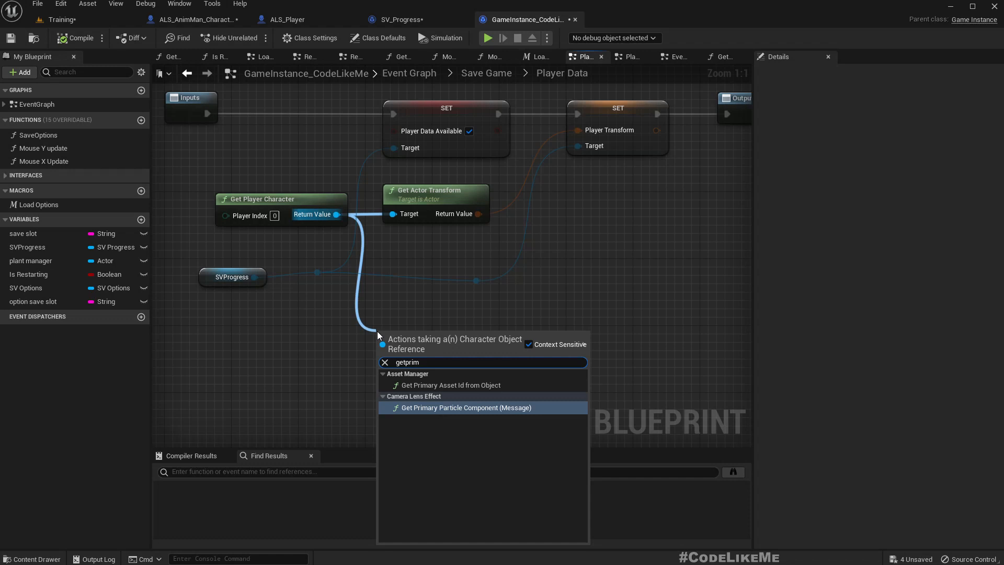
type("weapon")
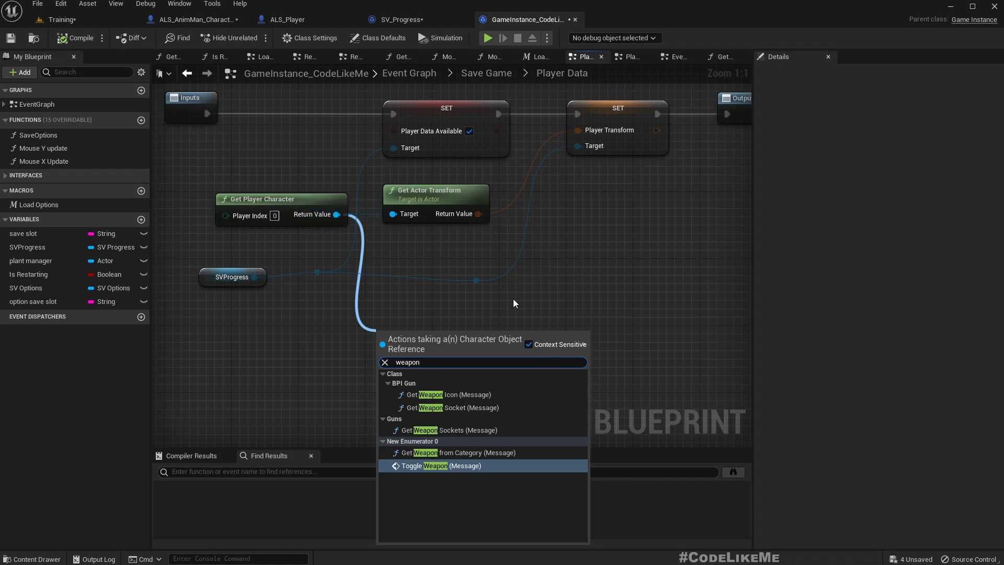
mouse_move(473, 413)
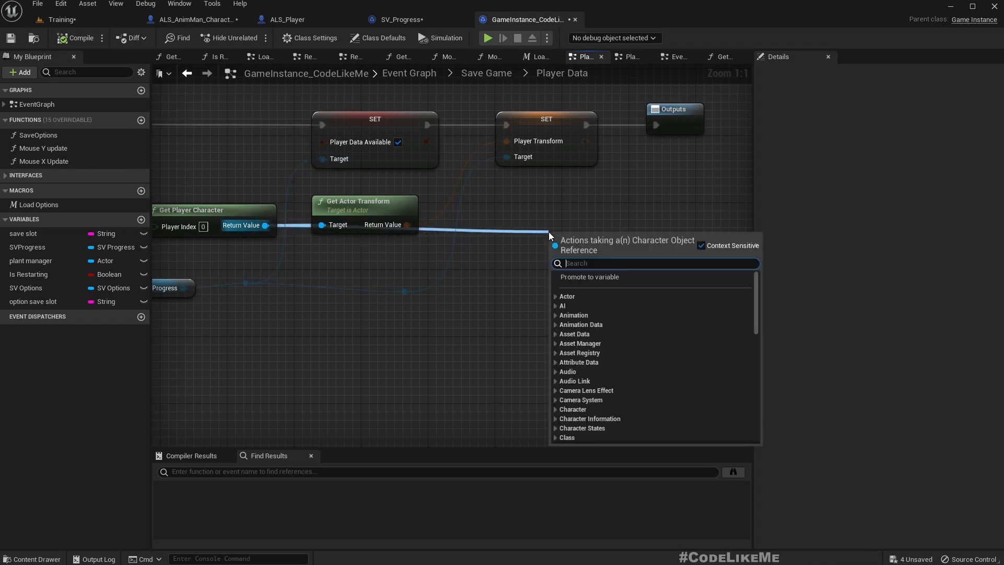
Add a Cast To ALS_AnimMan_CharacterBP node fed by Get Player Character.
type("cast to")
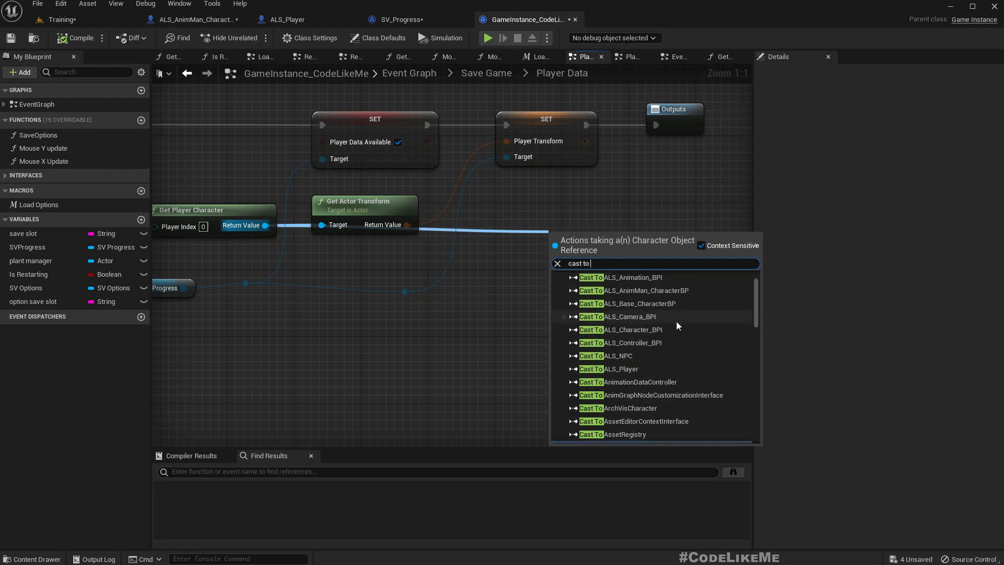
mouse_move(670, 303)
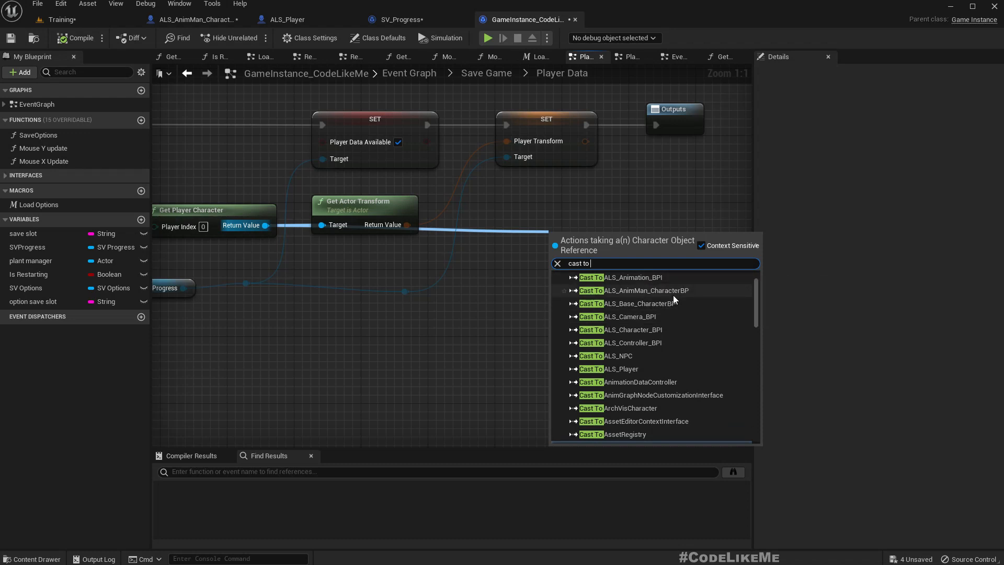
left_click(633, 290)
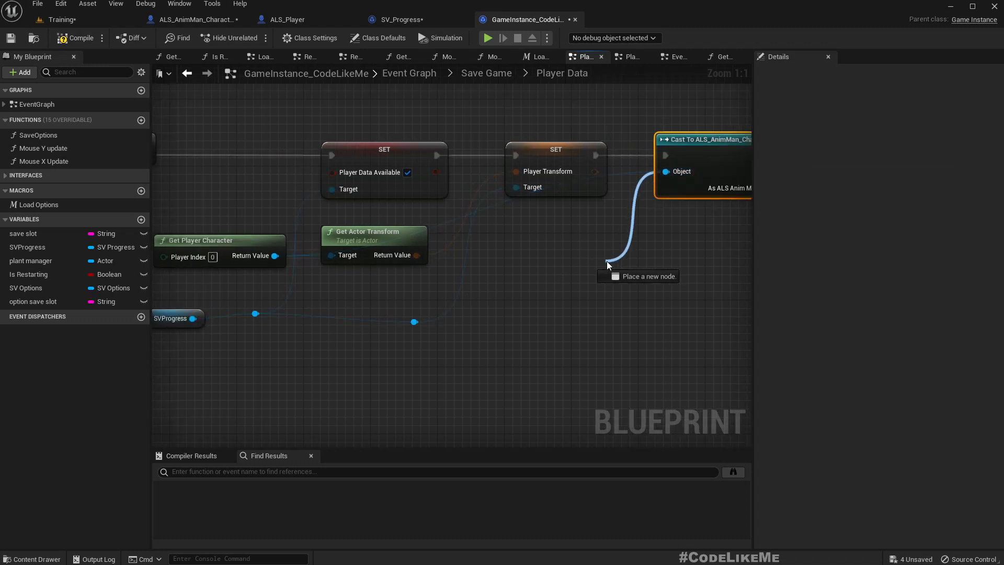
type("get player")
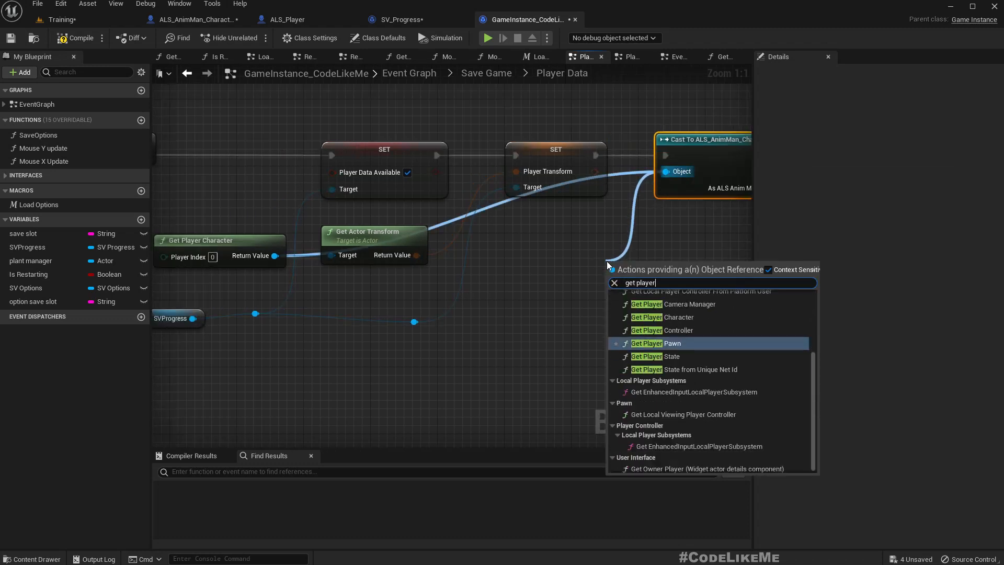
left_click(660, 317)
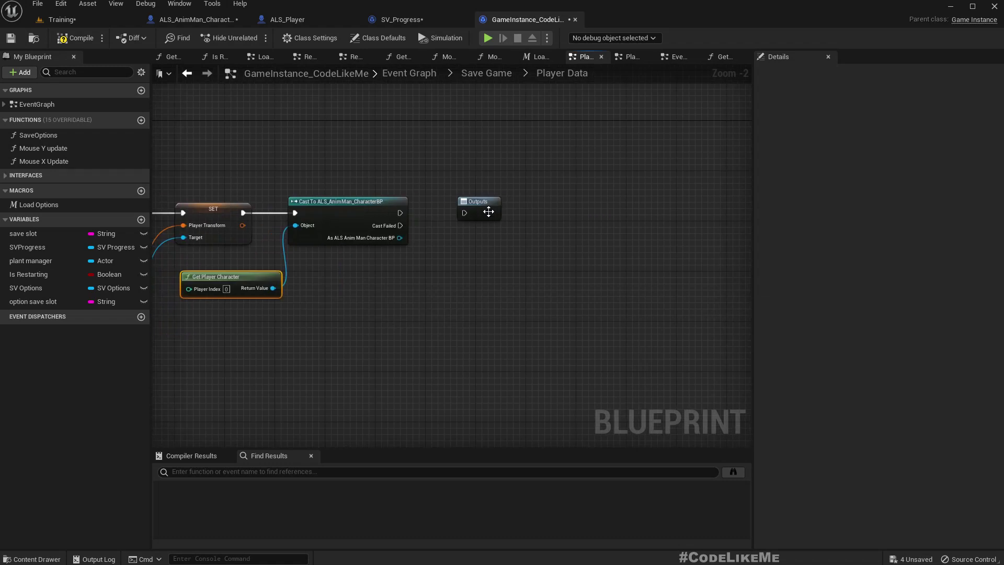
Move the Outputs node right and check the character's guns variable.
left_click_drag(400, 237, 466, 295)
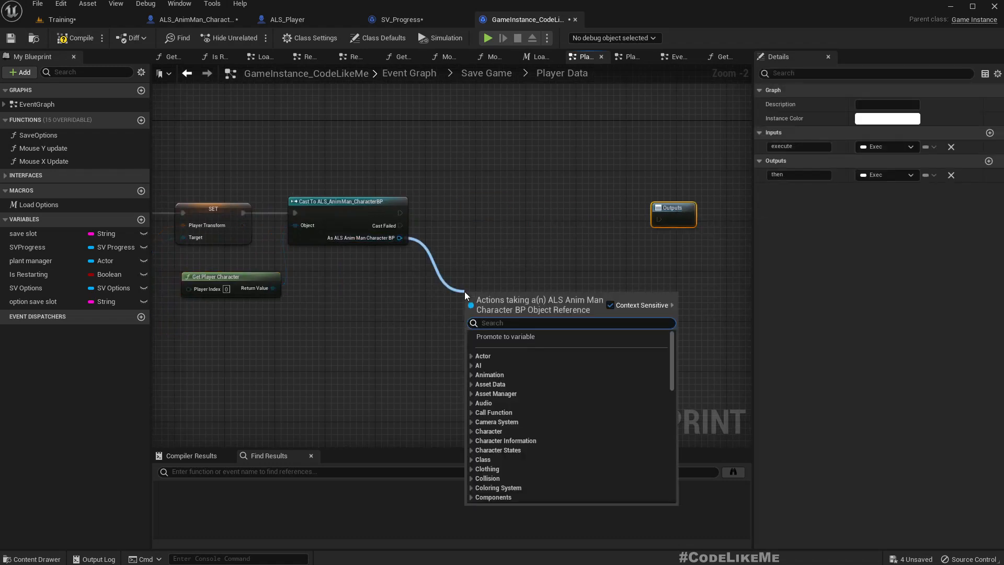
type("get wea")
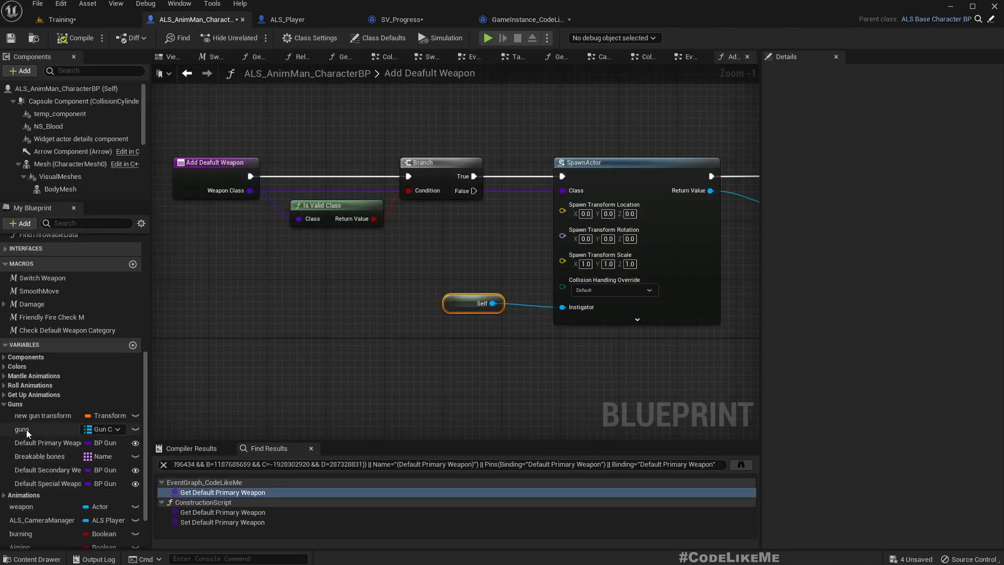
left_click(22, 429)
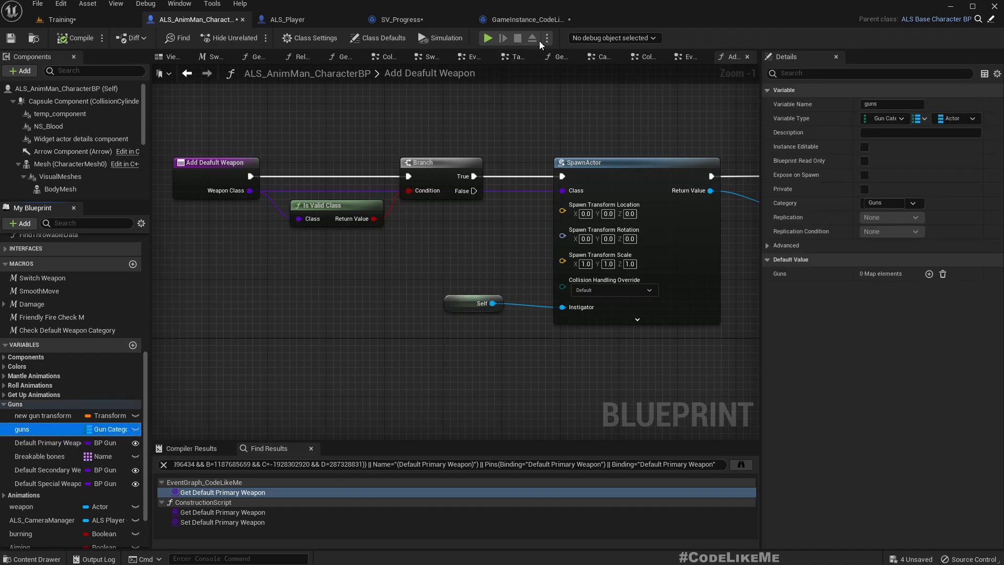
left_click(526, 20)
type("guns")
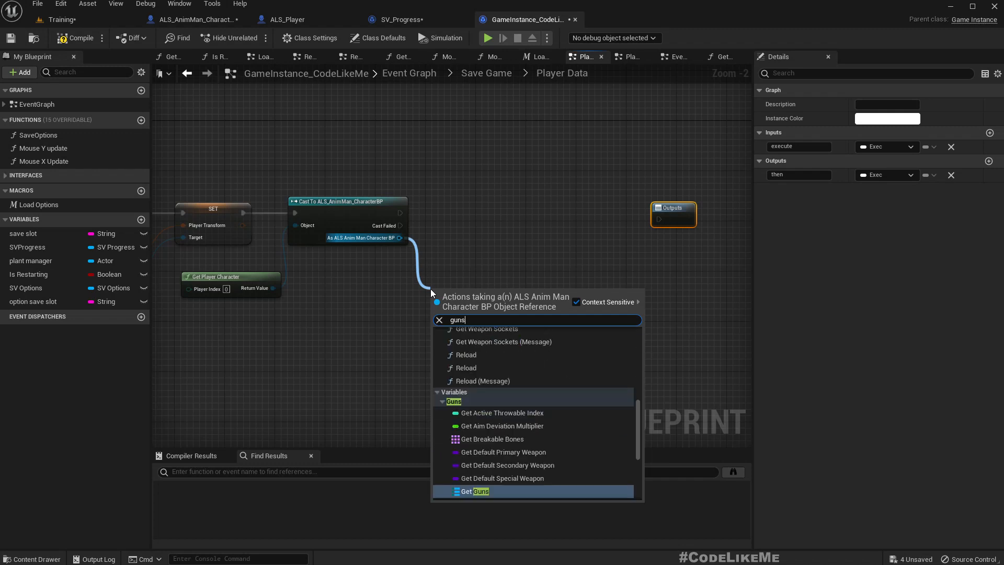
Get the character's Guns map and add Find lookups for Primary and Secondary.
left_click(473, 491)
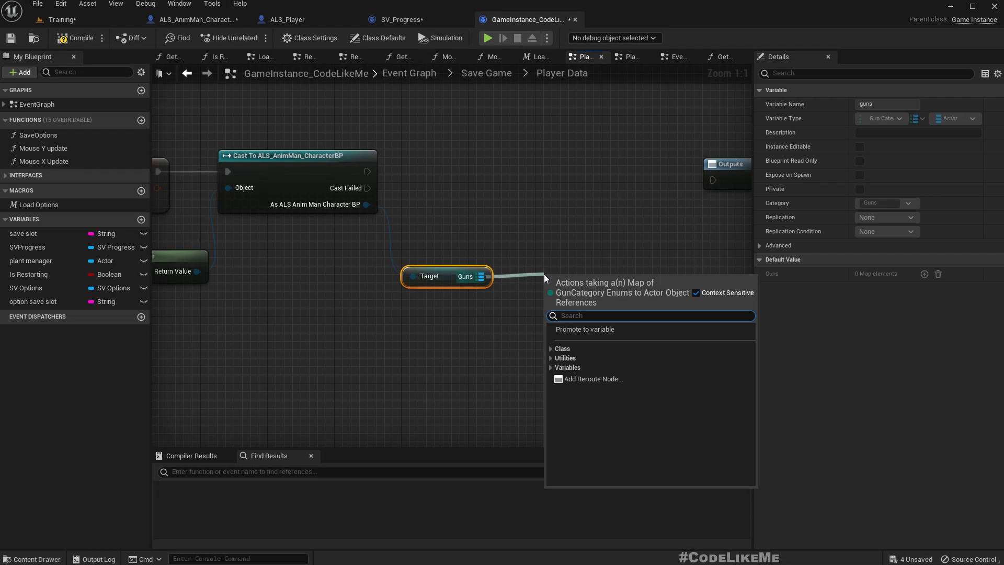
type("pri")
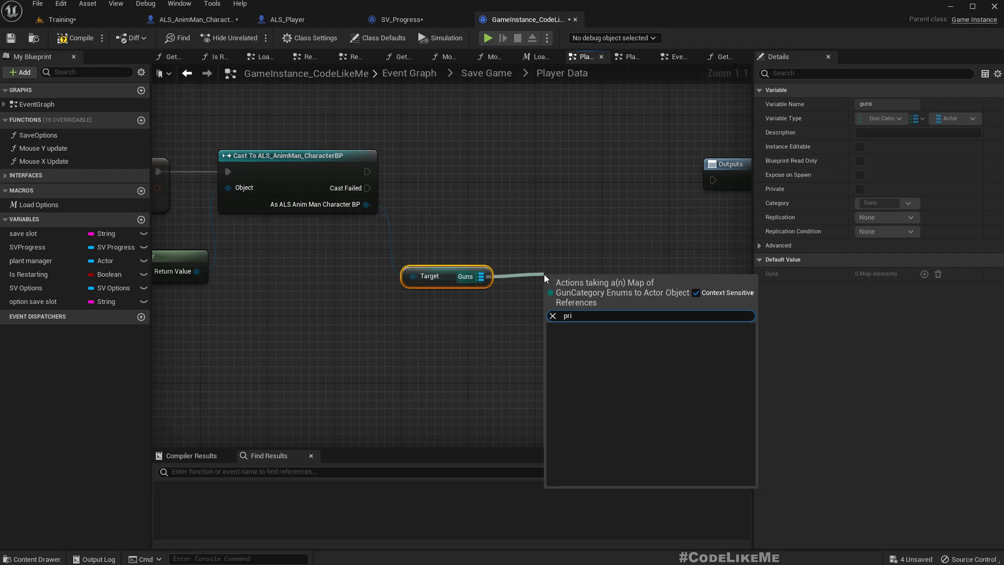
type("find p")
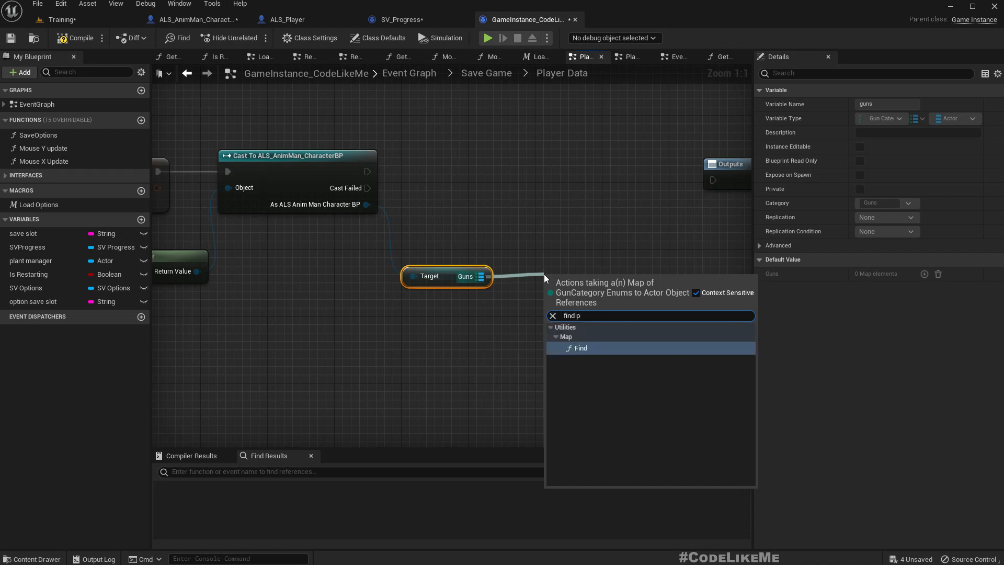
left_click(580, 347)
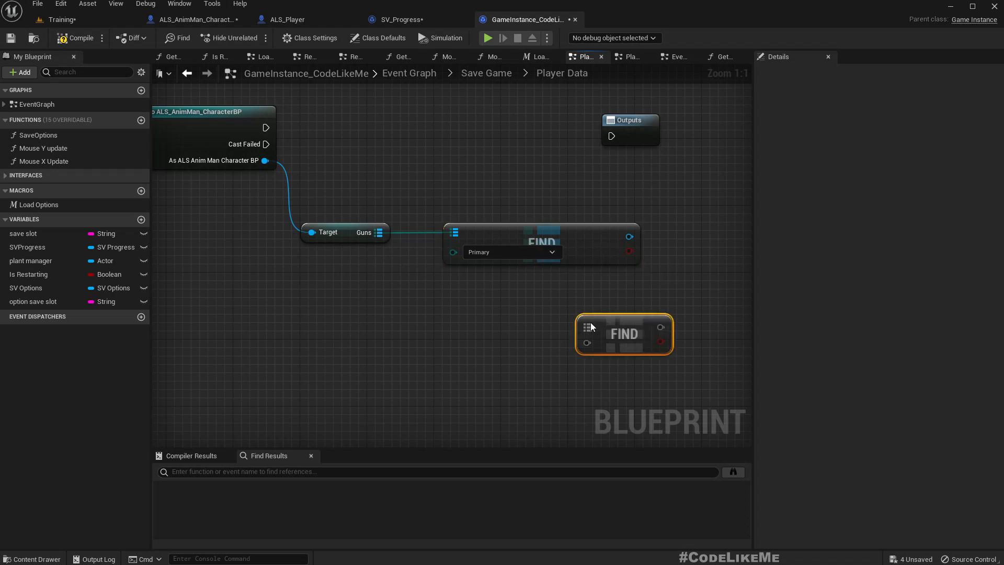
left_click_drag(622, 333, 489, 291)
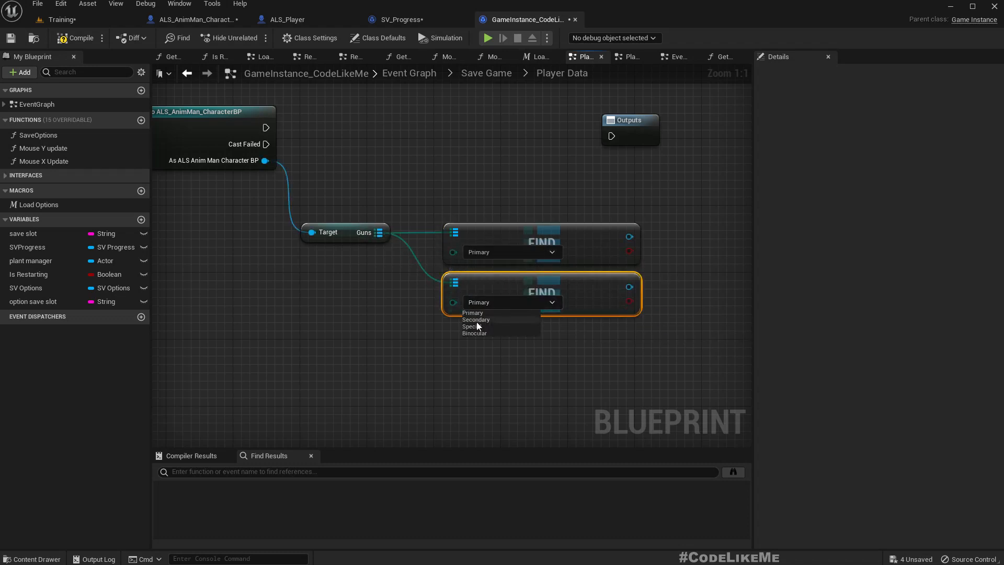
left_click(476, 320)
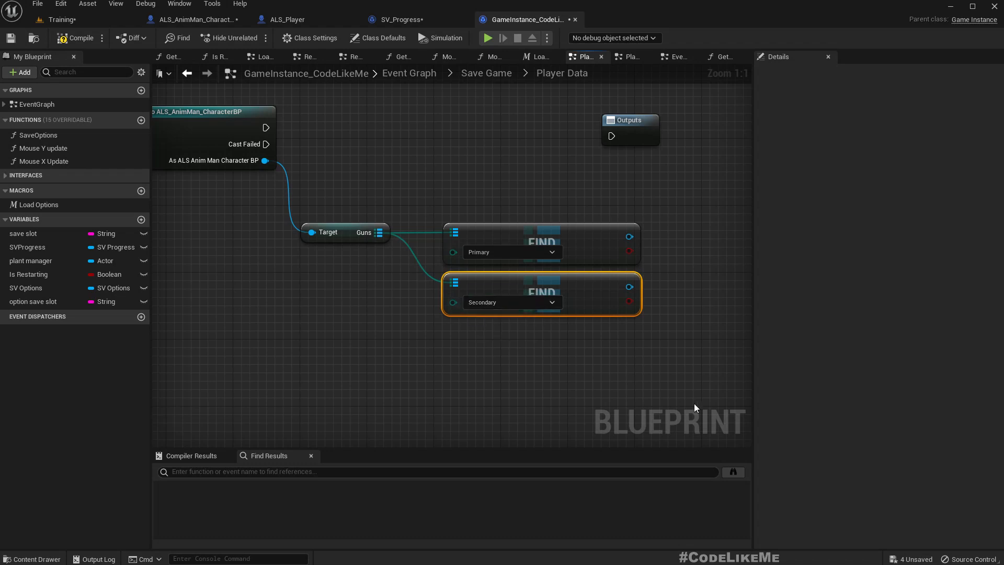
mouse_move(481, 331)
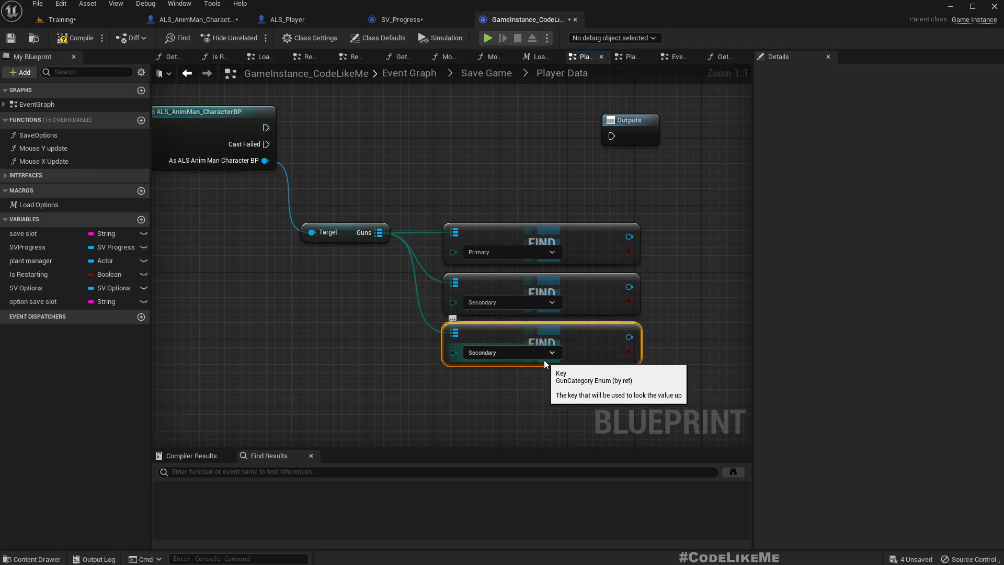
Wire a Branch to the Primary Find result and add Get Class for the found gun.
scroll("down", 3)
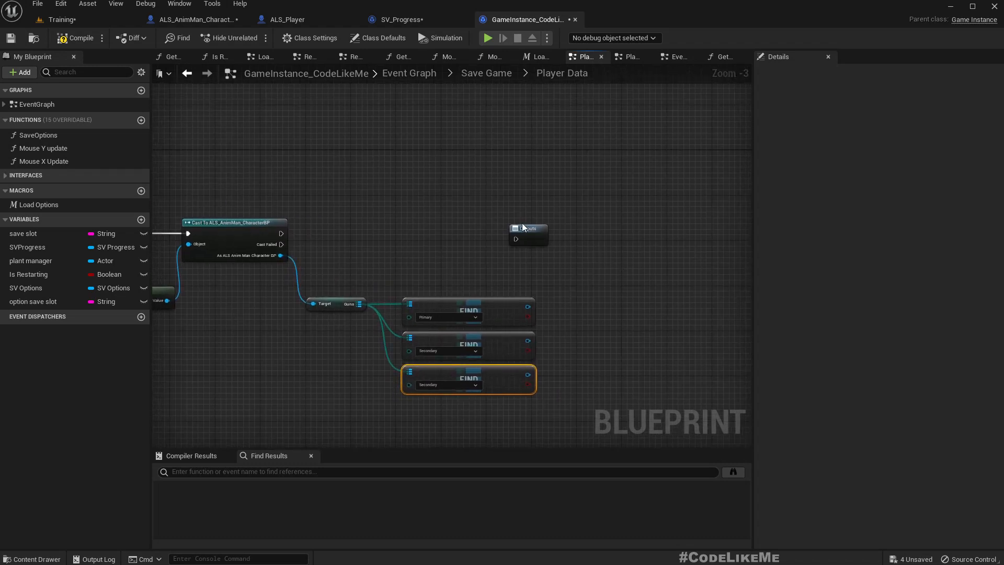
left_click(734, 228)
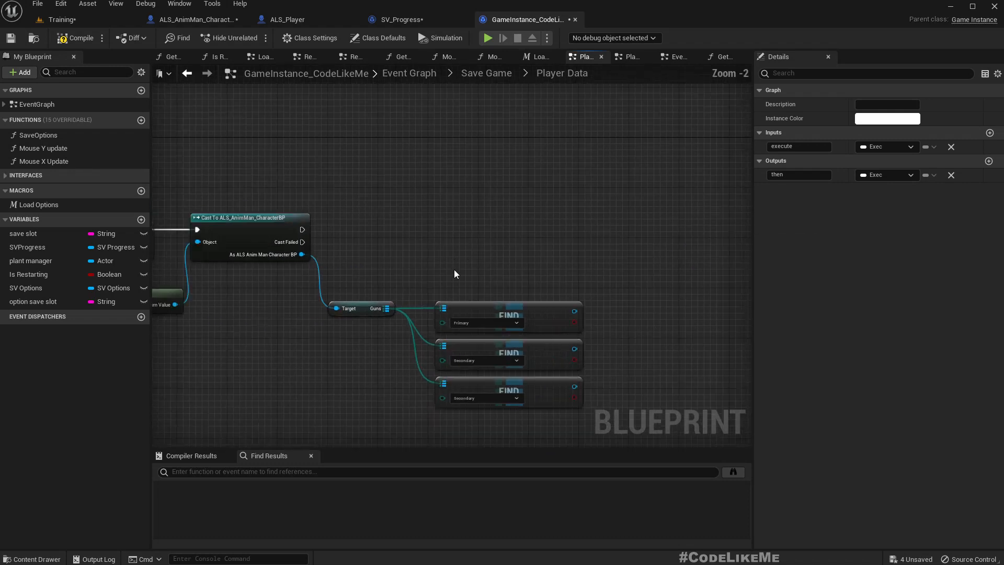
mouse_move(384, 260)
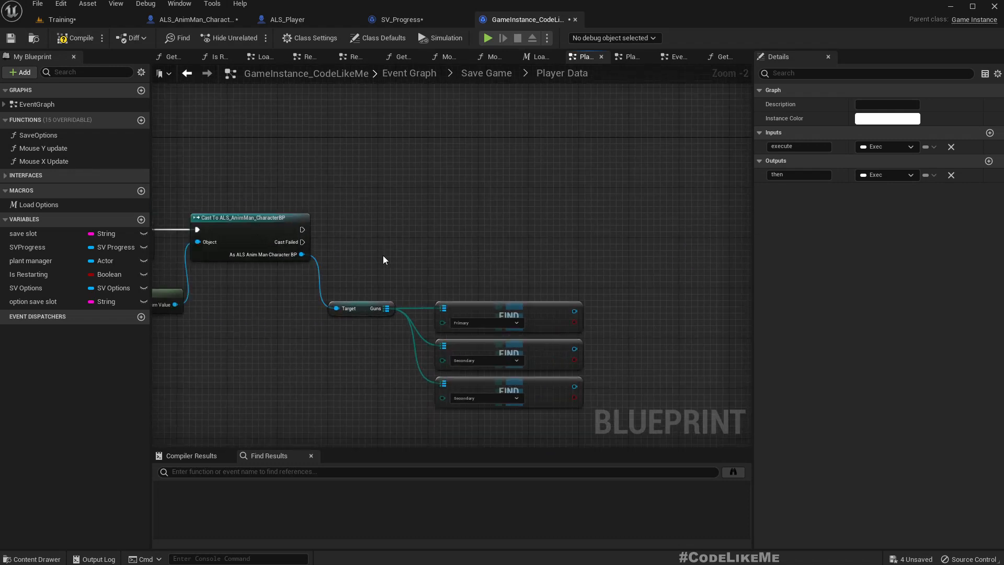
mouse_move(603, 356)
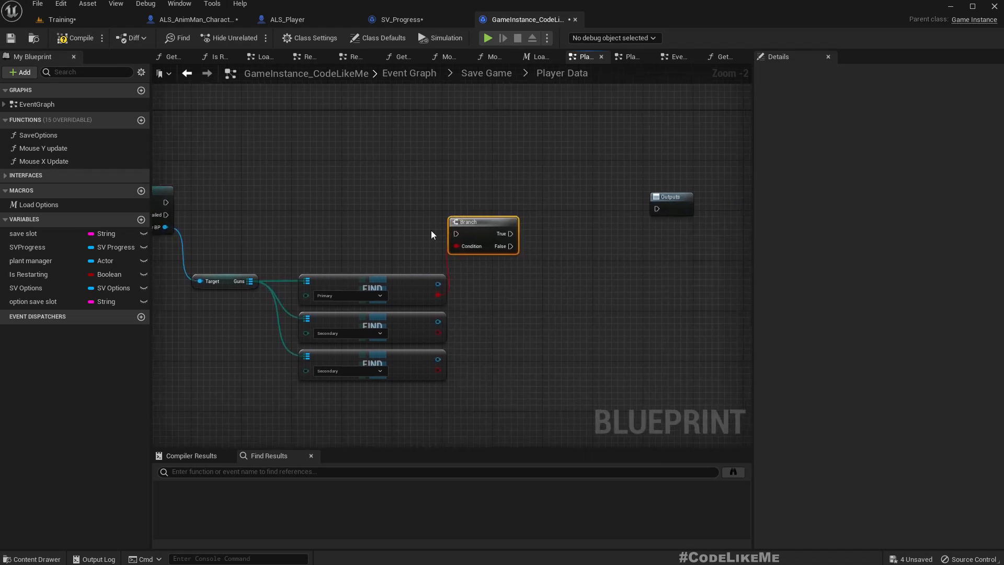
left_click_drag(483, 222, 539, 271)
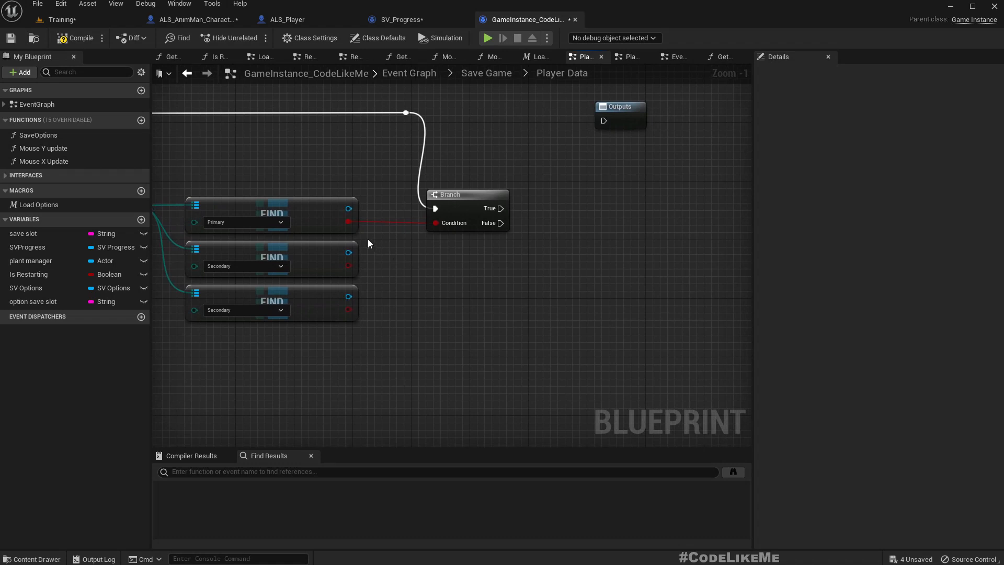
left_click_drag(347, 208, 478, 279)
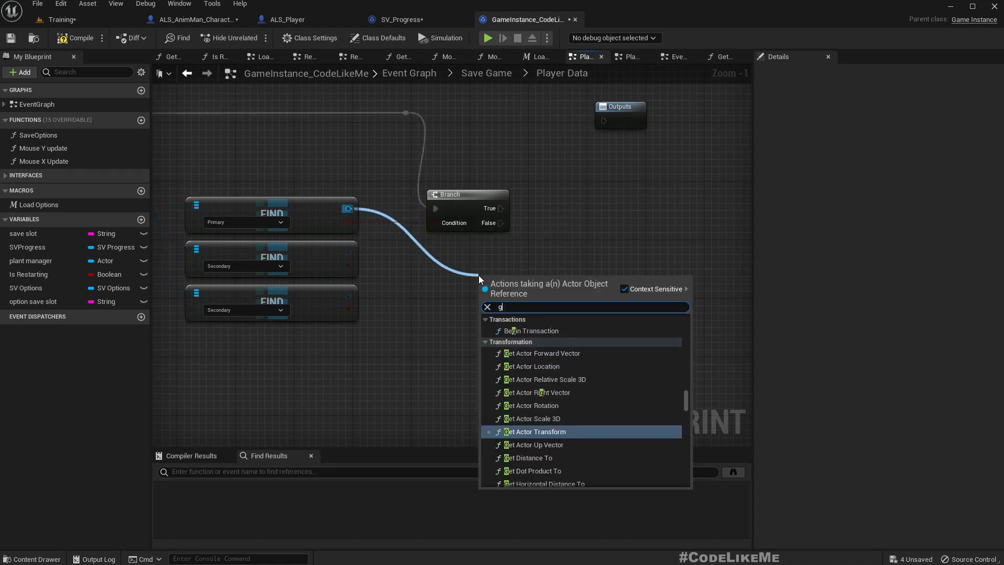
type("et class")
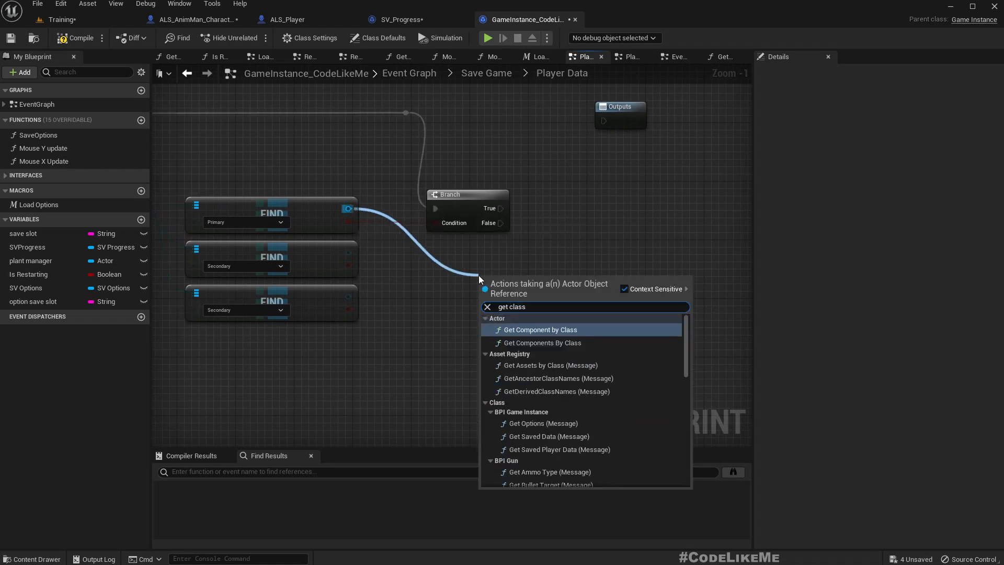
mouse_move(335, 210)
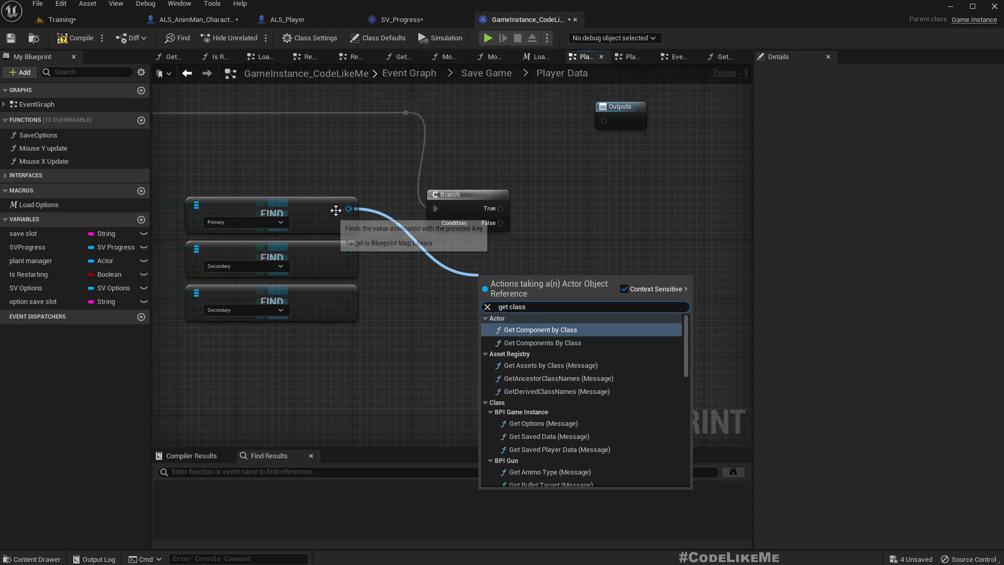
mouse_move(555, 399)
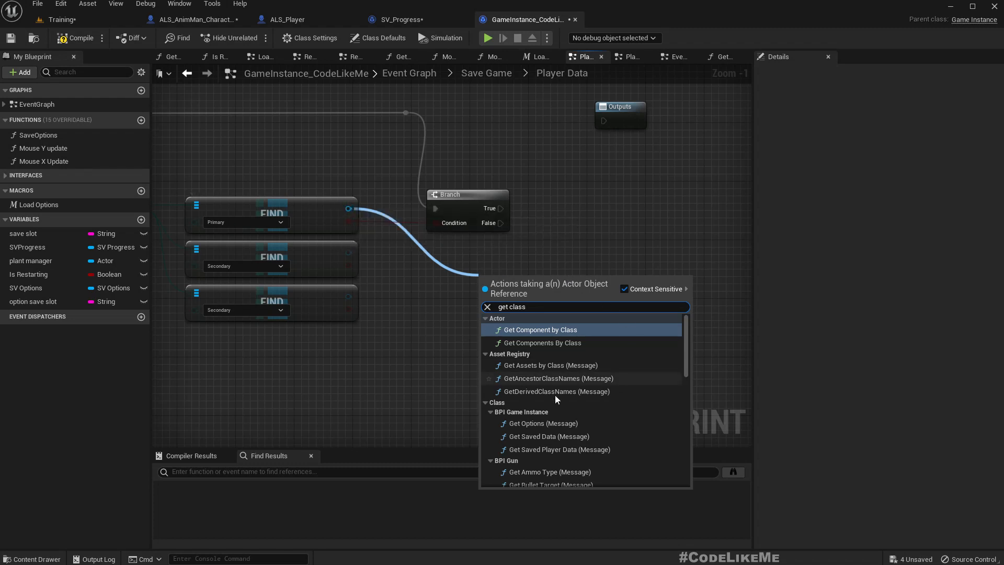
scroll("down", 3)
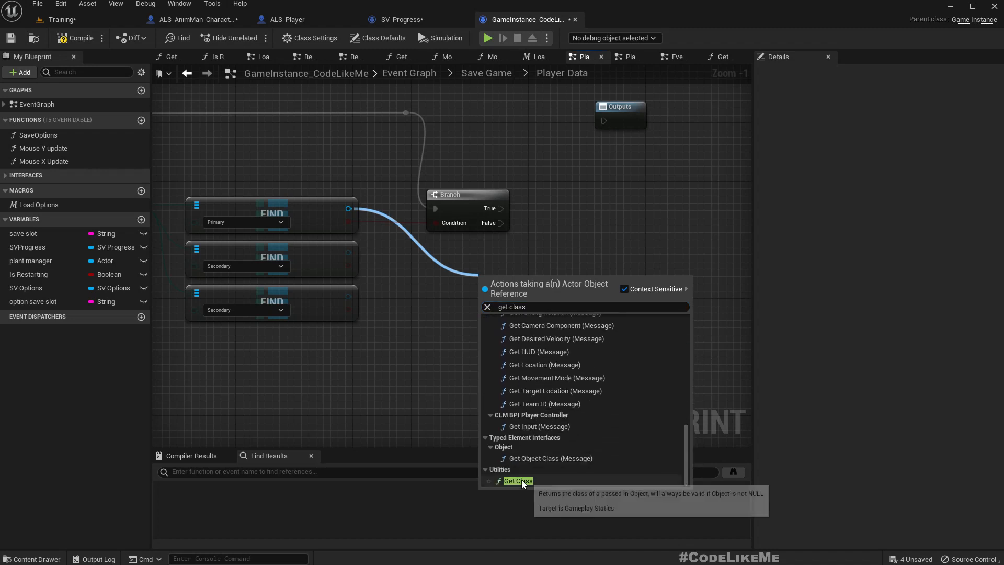
left_click(518, 481)
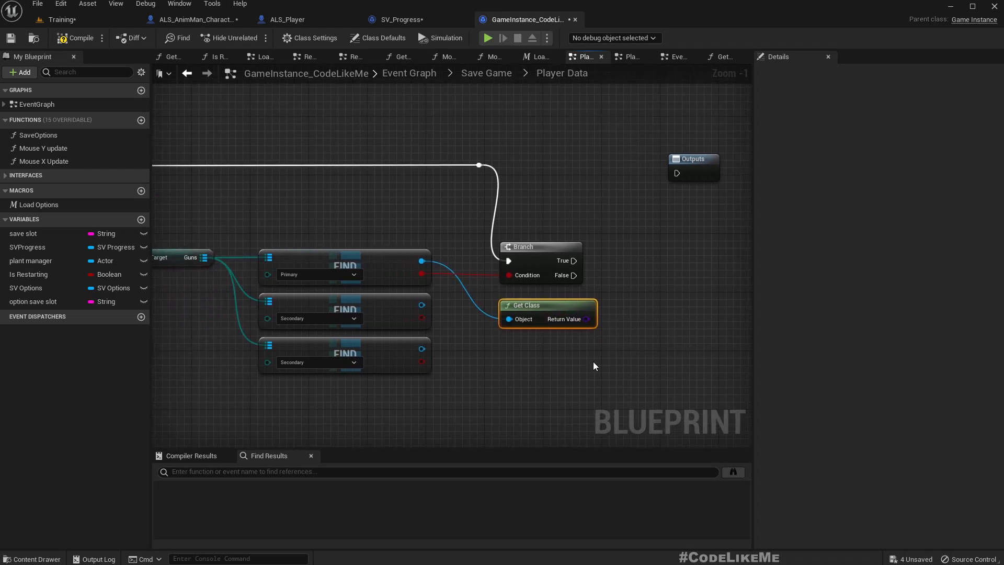
mouse_move(122, 279)
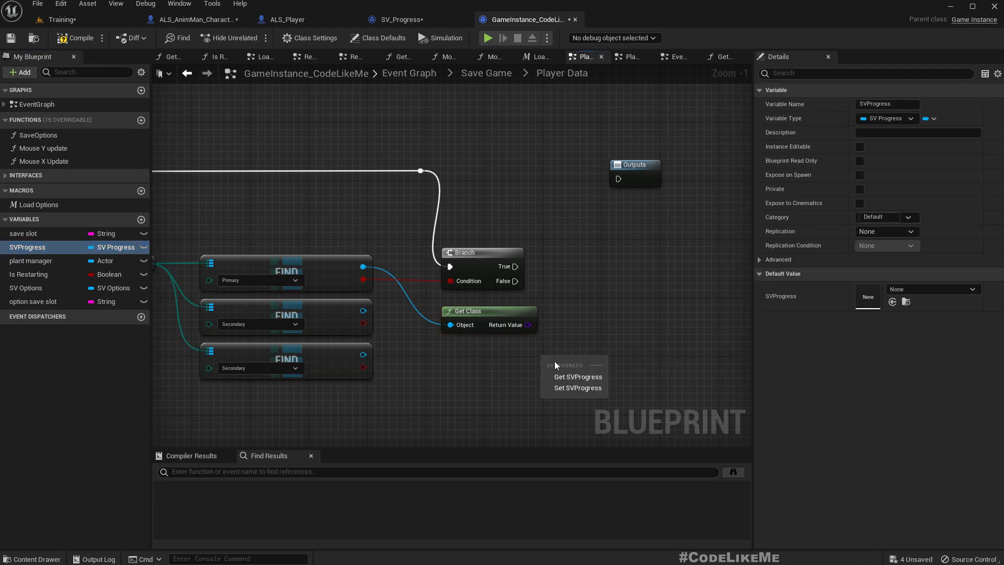
Cast the found primary gun's class to BP_Gun Class and feed it into SVProgress's Set Primary Weapon.
left_click(578, 376)
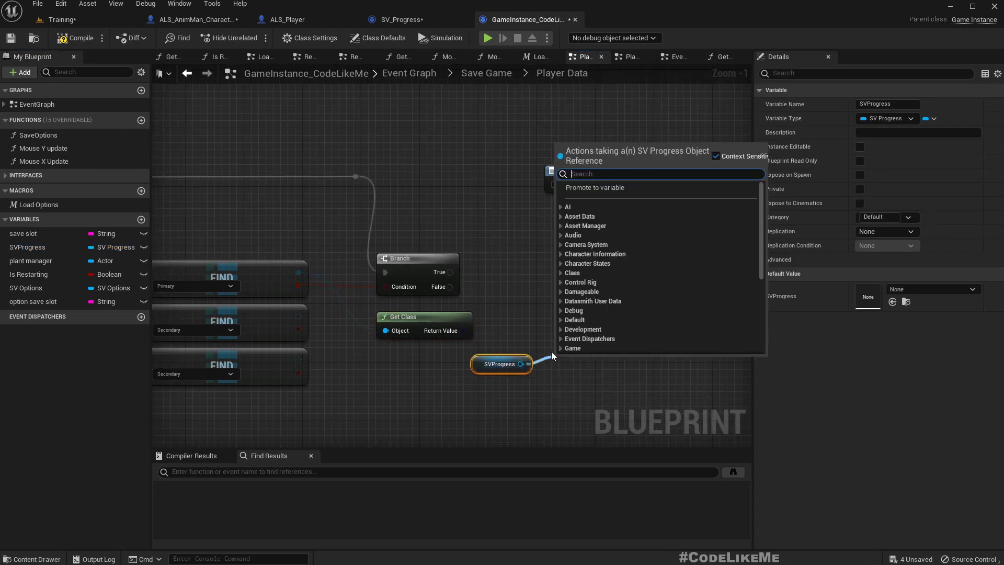
type("set pri")
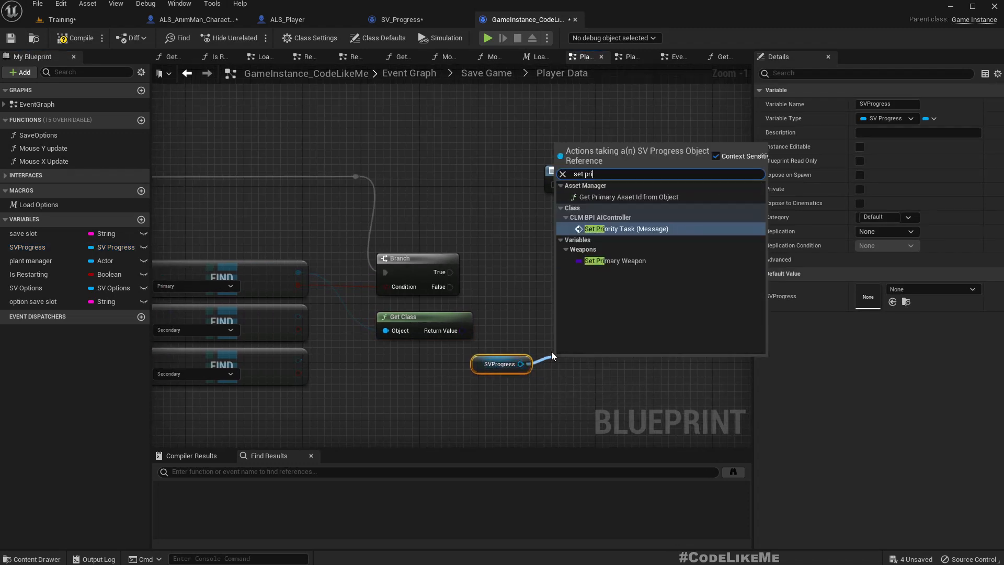
left_click(614, 261)
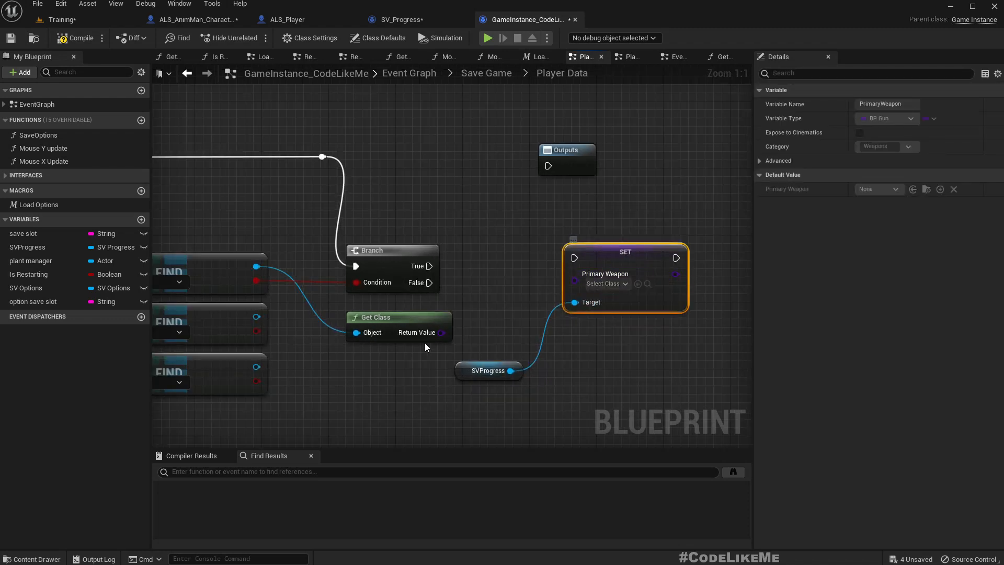
mouse_move(590, 283)
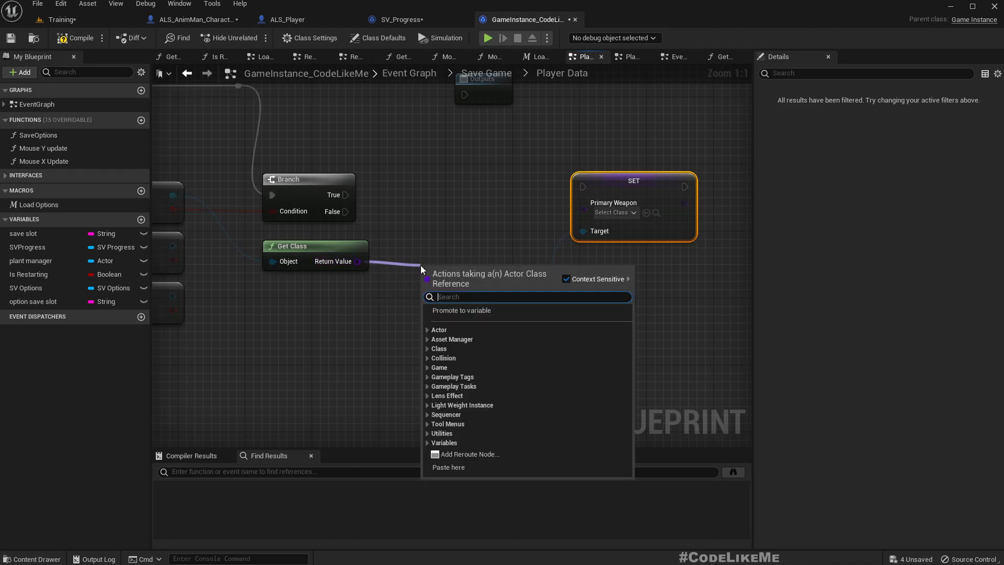
type("cast to bpg")
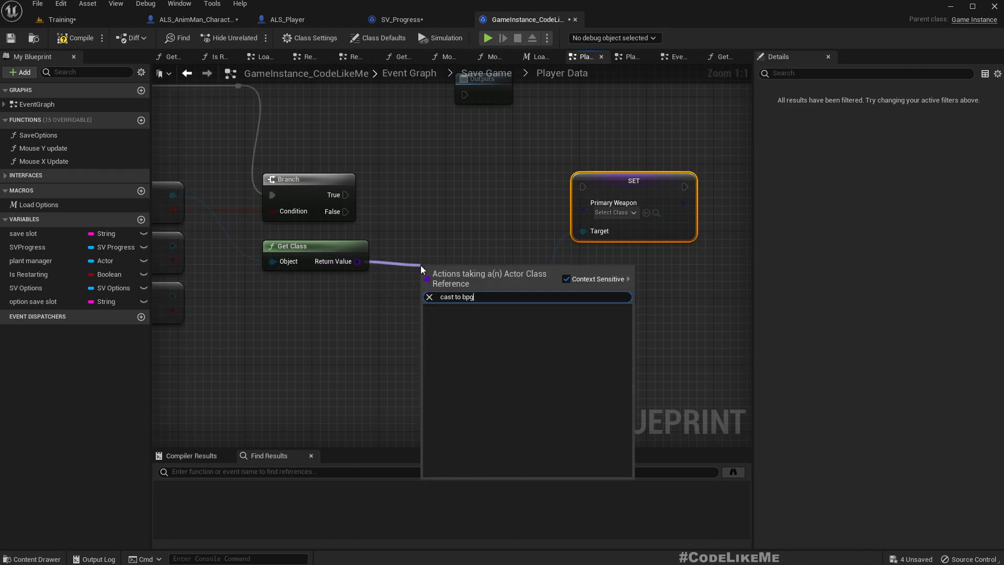
left_click(456, 297)
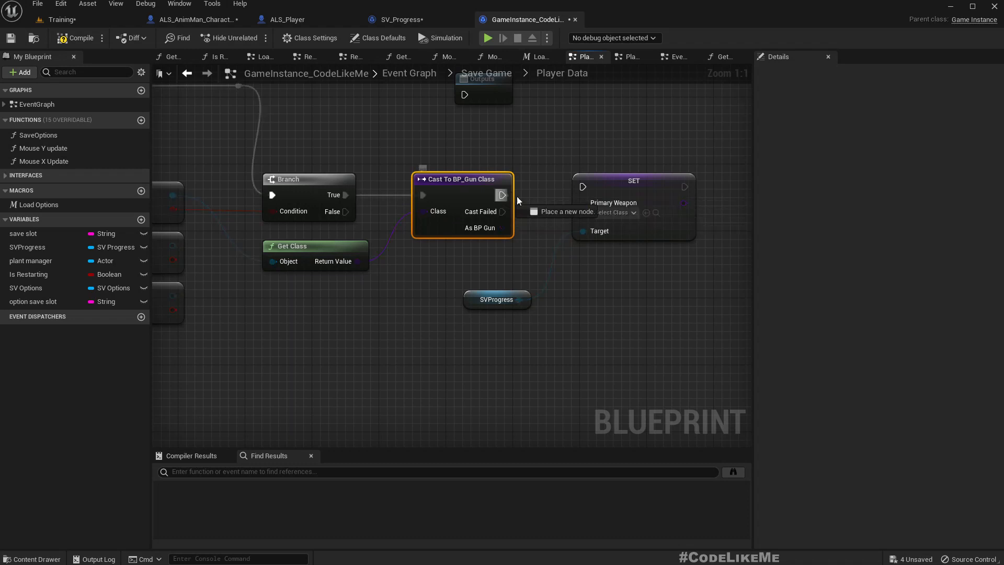
left_click(633, 188)
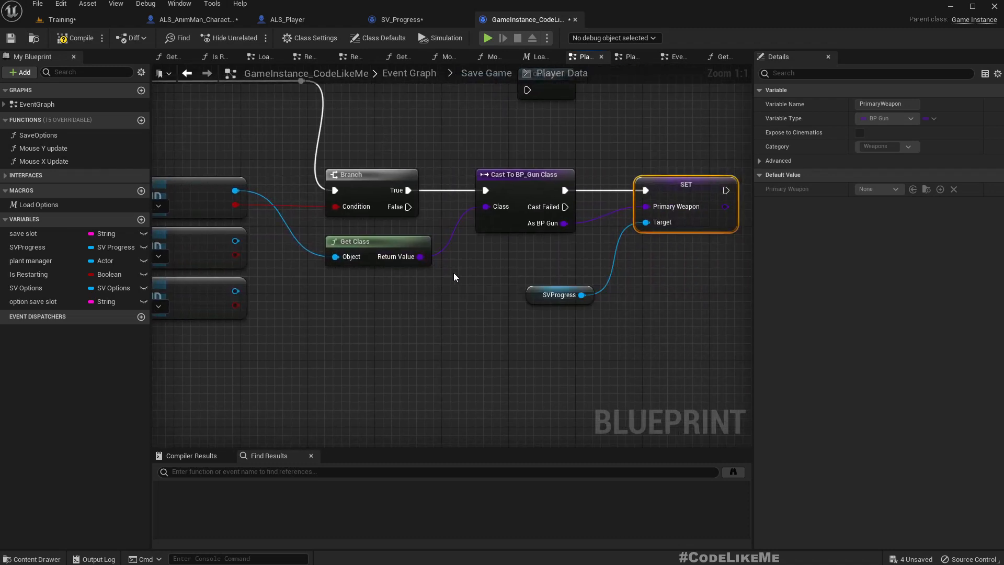
scroll("down", 3)
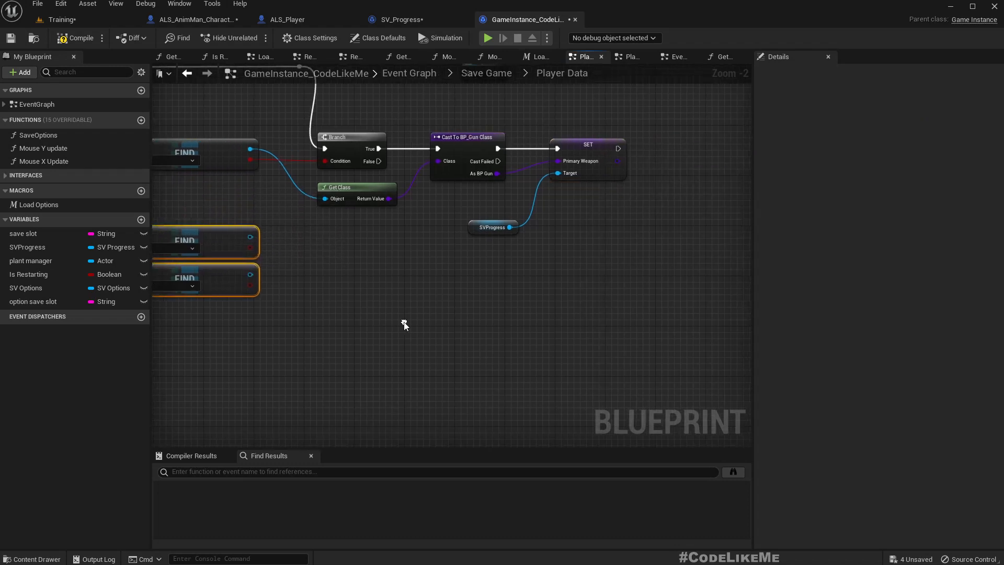
mouse_move(420, 323)
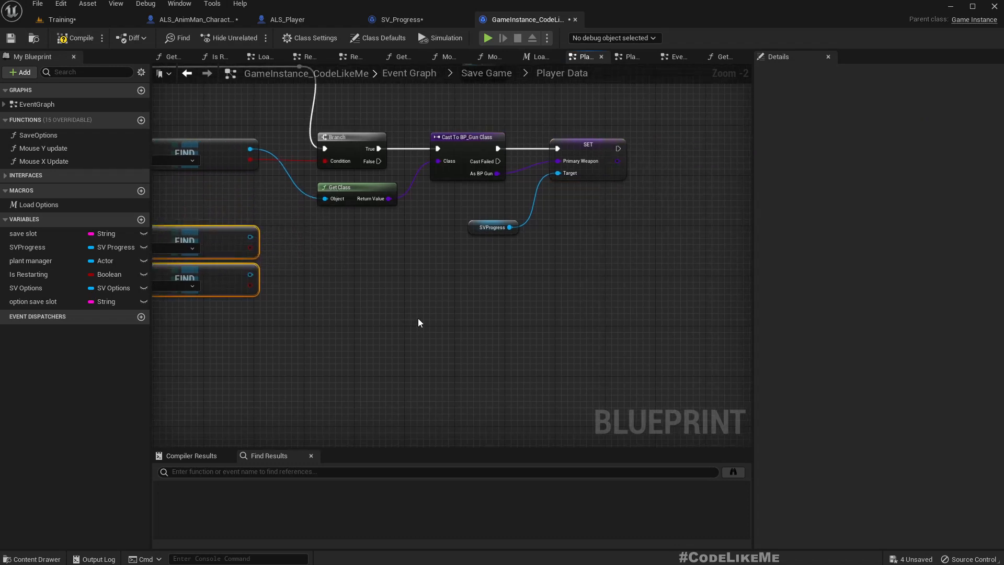
mouse_move(441, 350)
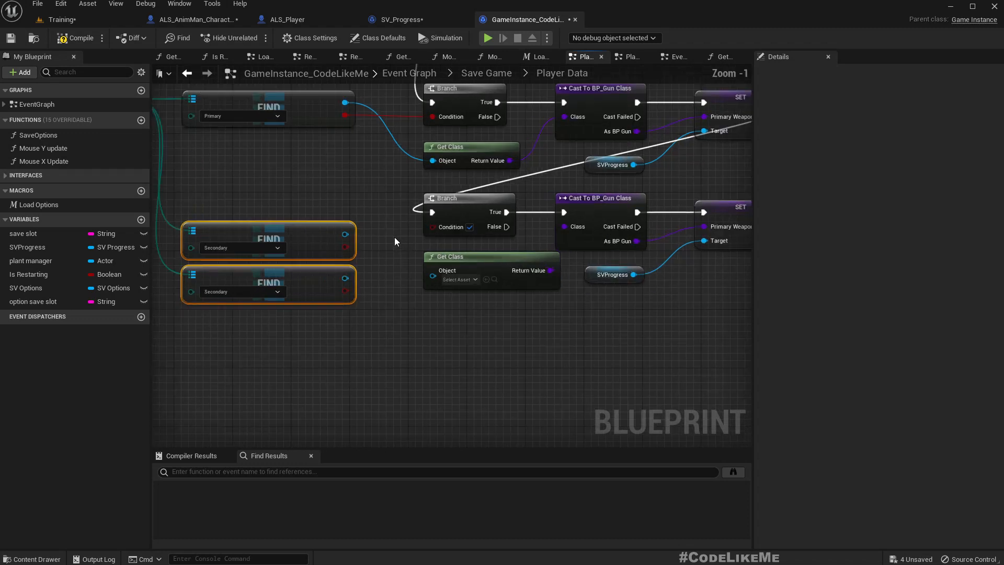
Duplicate the branch-cast chain for the Secondary find, replacing its setter with Set Secondary Weapon.
left_click(469, 227)
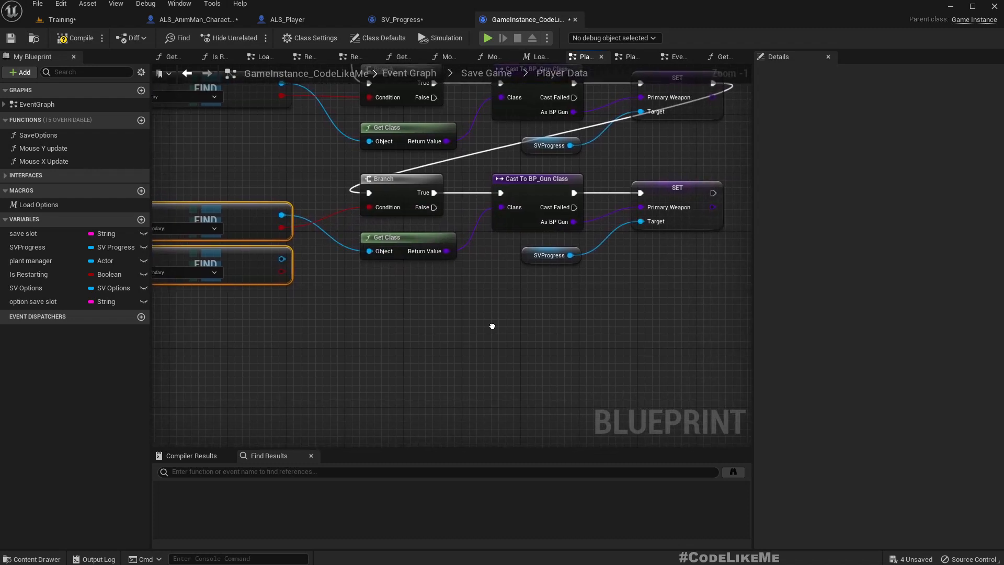
left_click(676, 188)
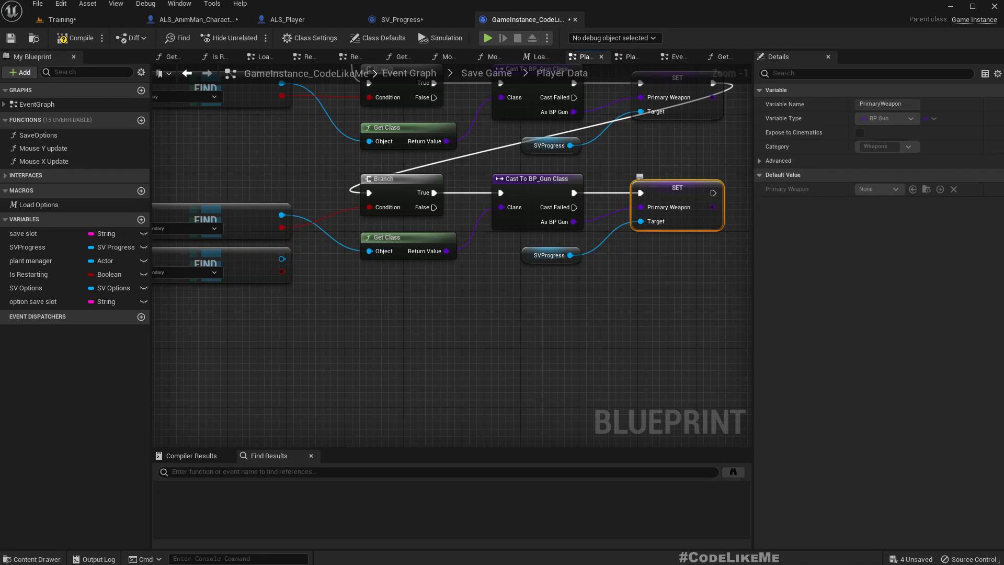
right_click(677, 187)
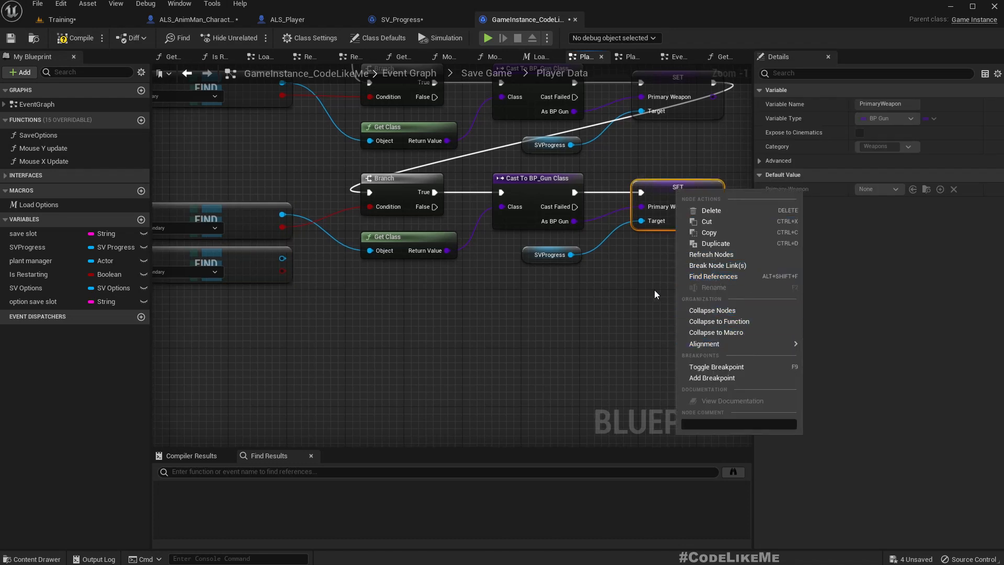
left_click(711, 210)
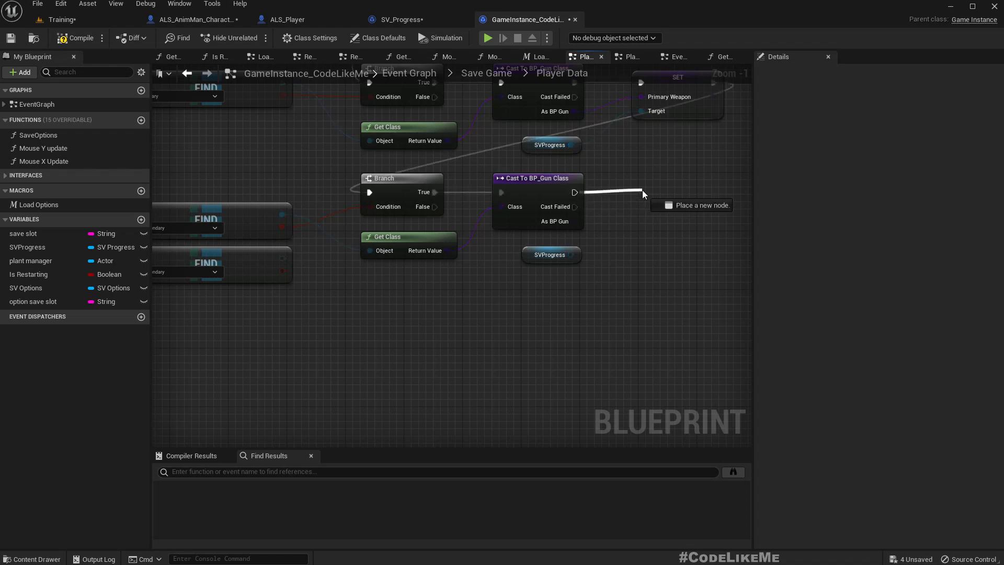
type("set seco")
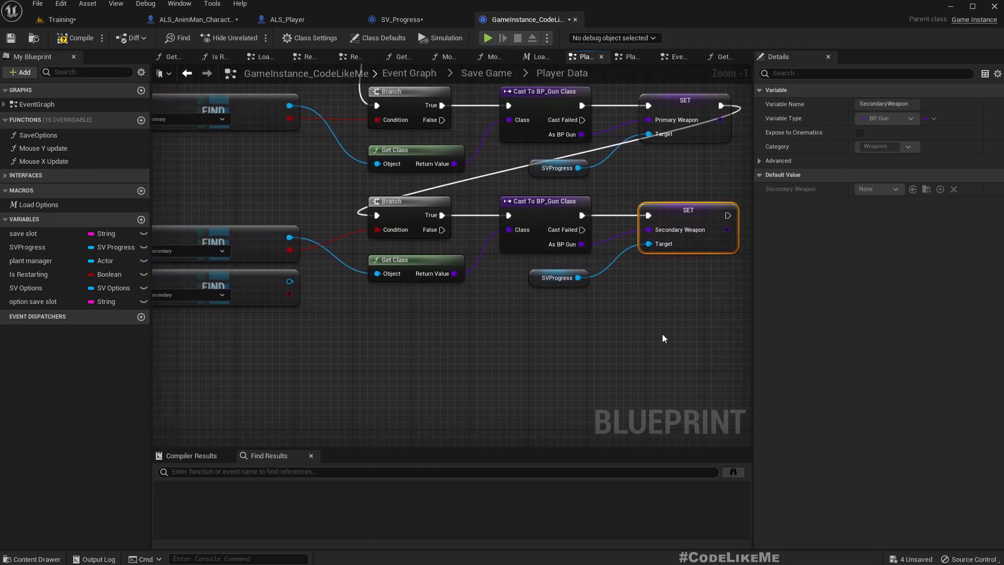
Copy the Secondary chain beside the last find and add Set Special Weapon from SVProgress.
left_click_drag(368, 185, 589, 285)
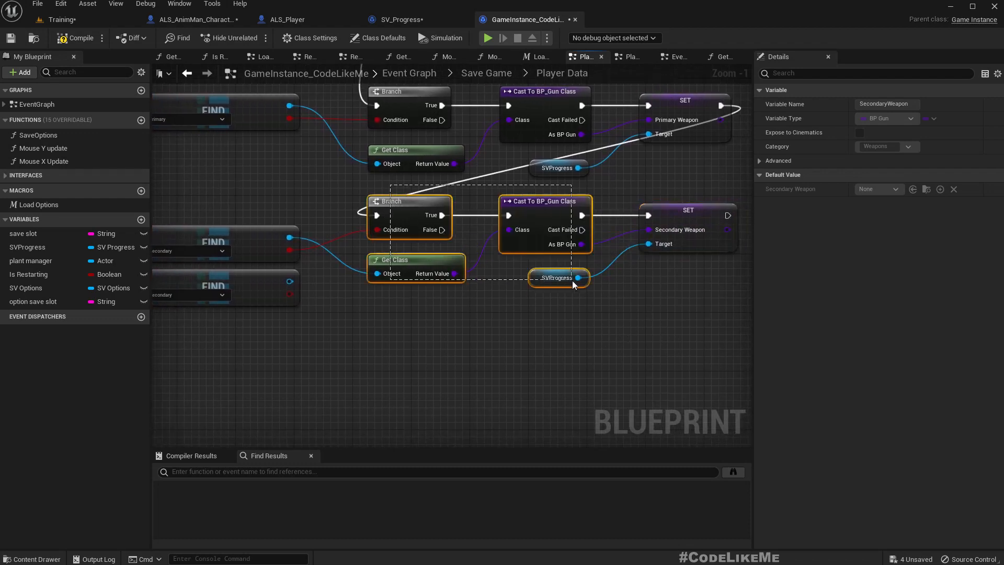
left_click(652, 320)
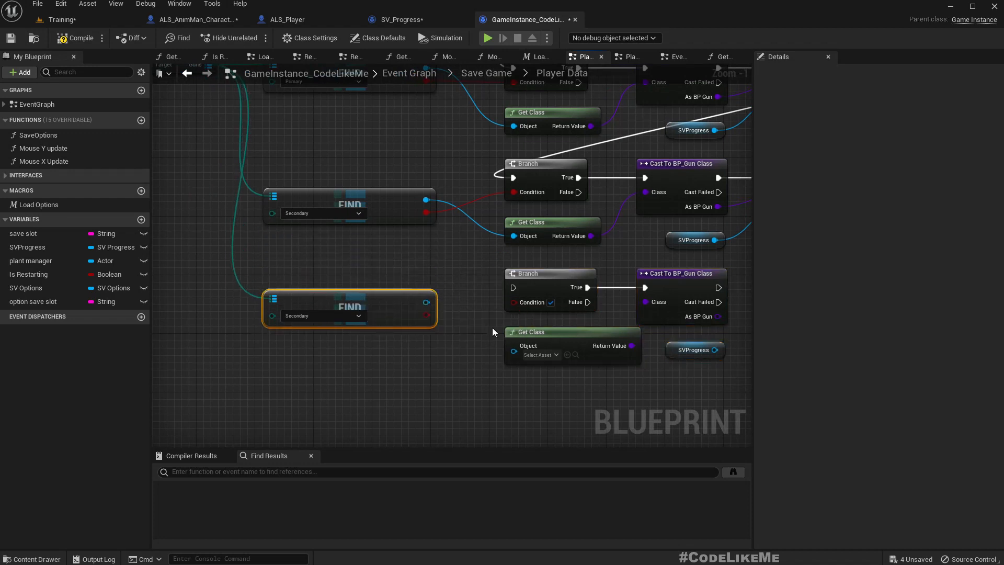
left_click_drag(427, 302, 514, 346)
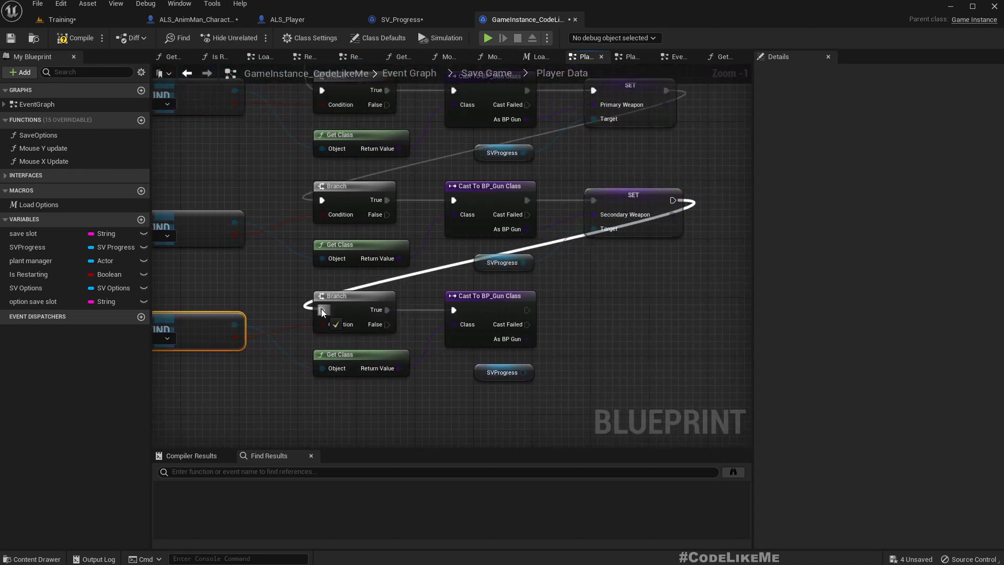
left_click_drag(527, 372, 583, 352)
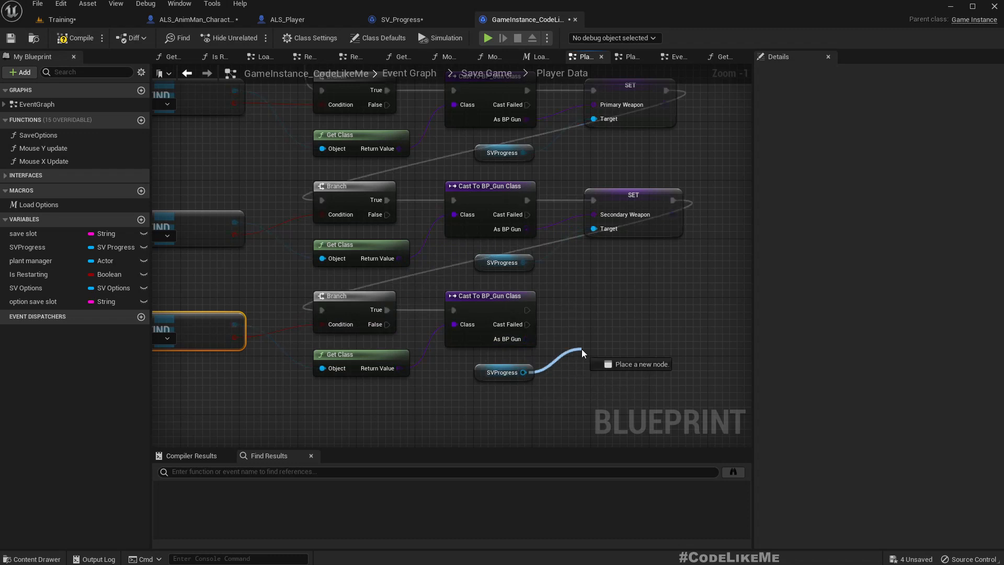
type("set spe")
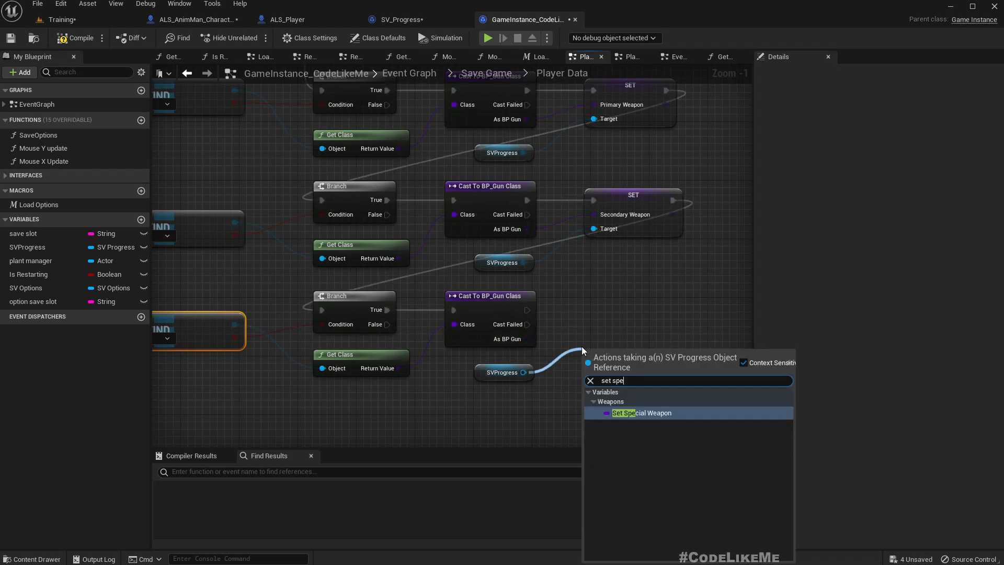
left_click(623, 412)
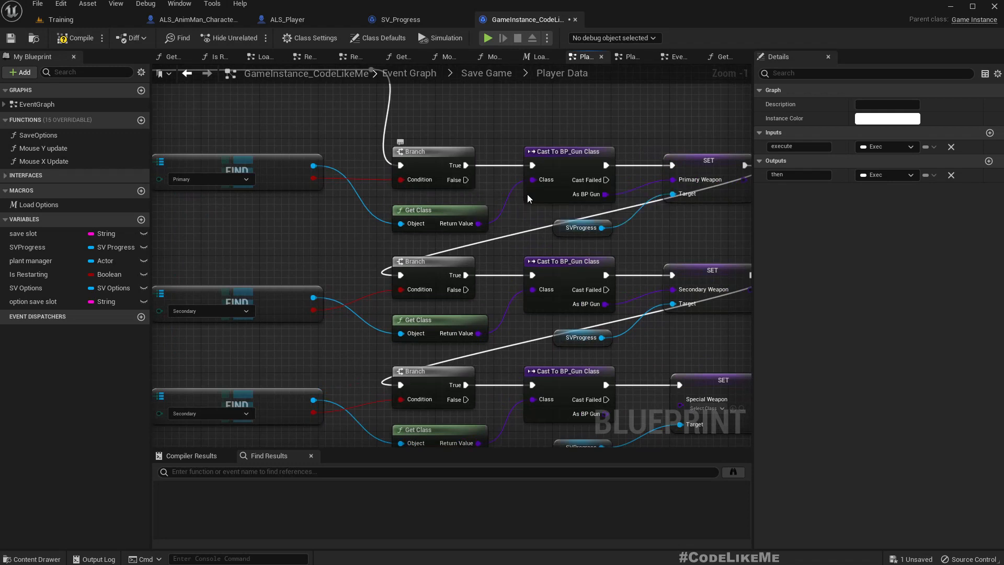
mouse_move(466, 180)
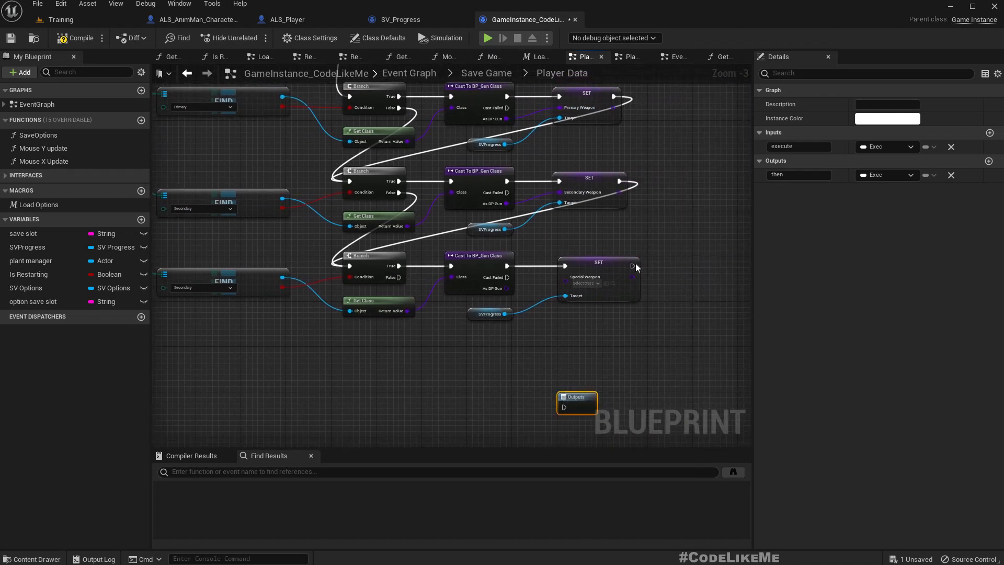
Wire the Special Weapon setter into the Outputs node and return to the SV_Progress blueprint.
left_click_drag(632, 266, 570, 399)
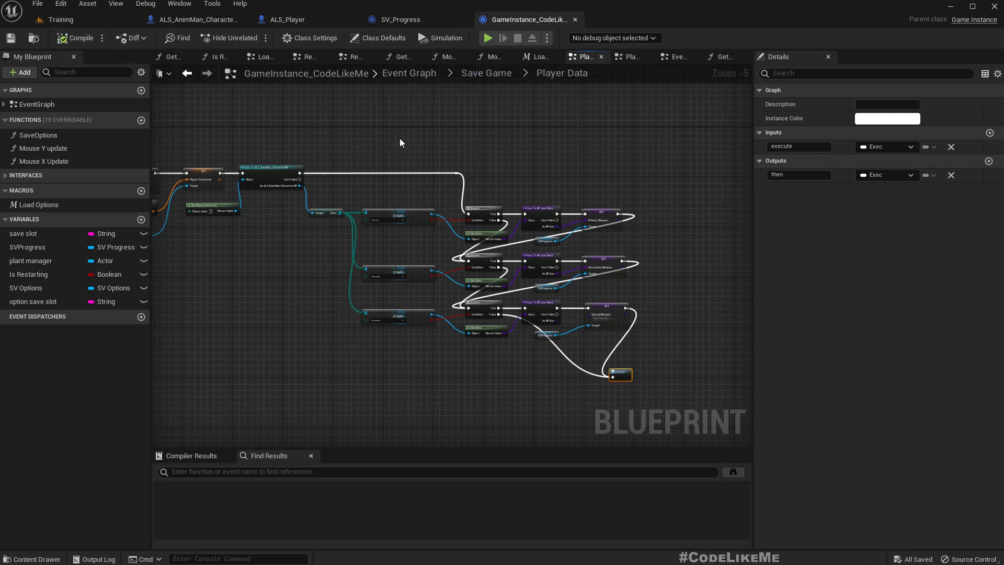
mouse_move(132, 283)
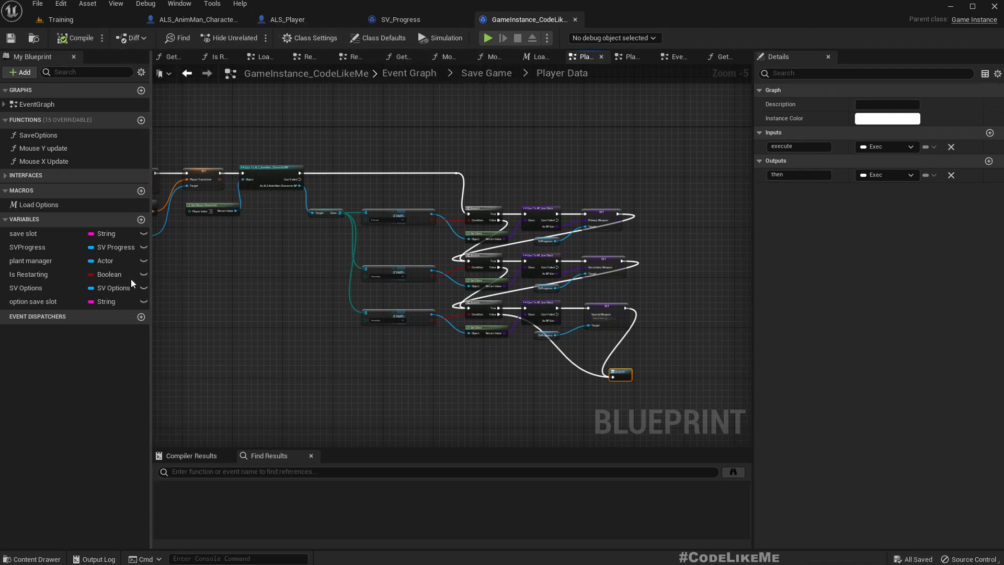
left_click(403, 19)
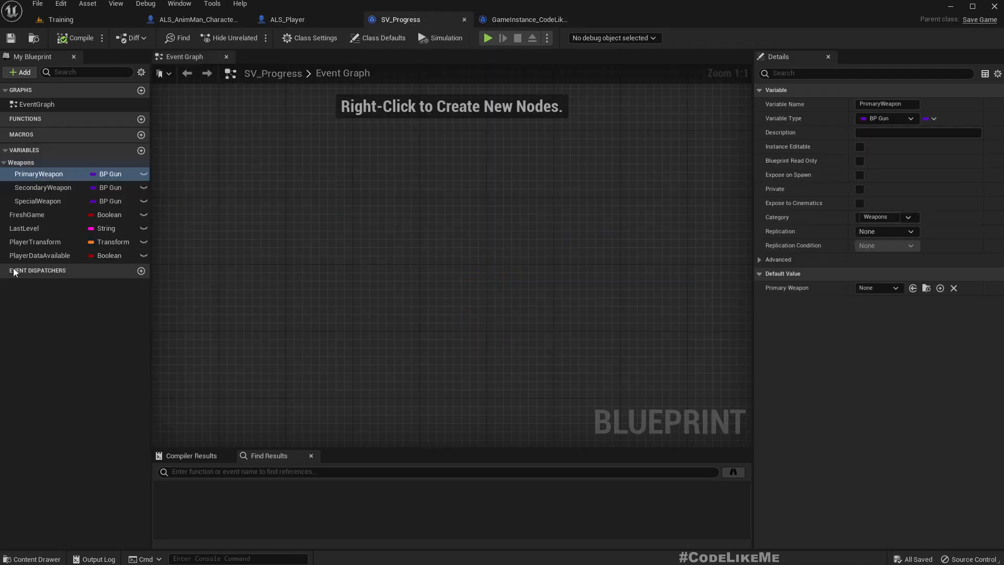
mouse_move(870, 287)
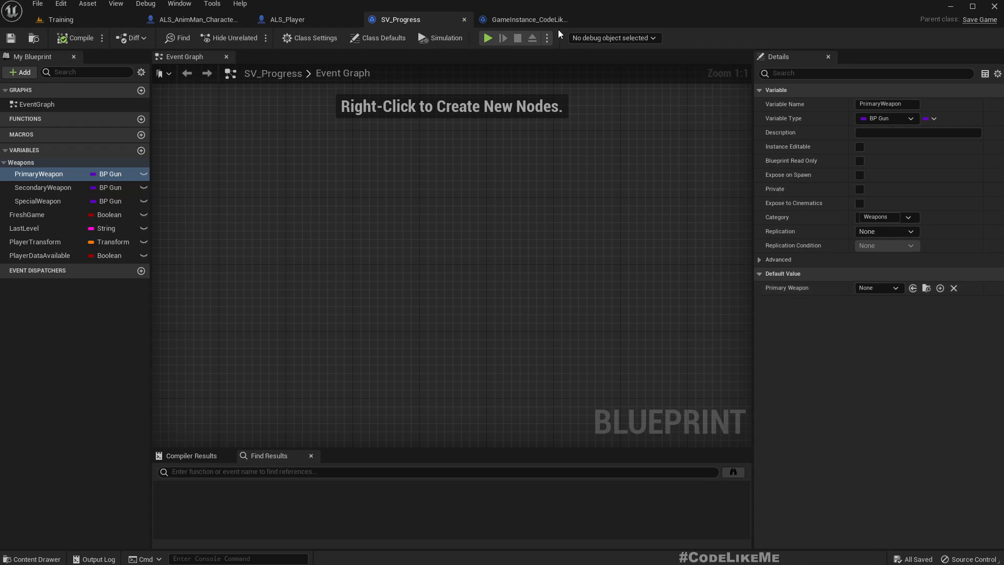
mouse_move(289, 20)
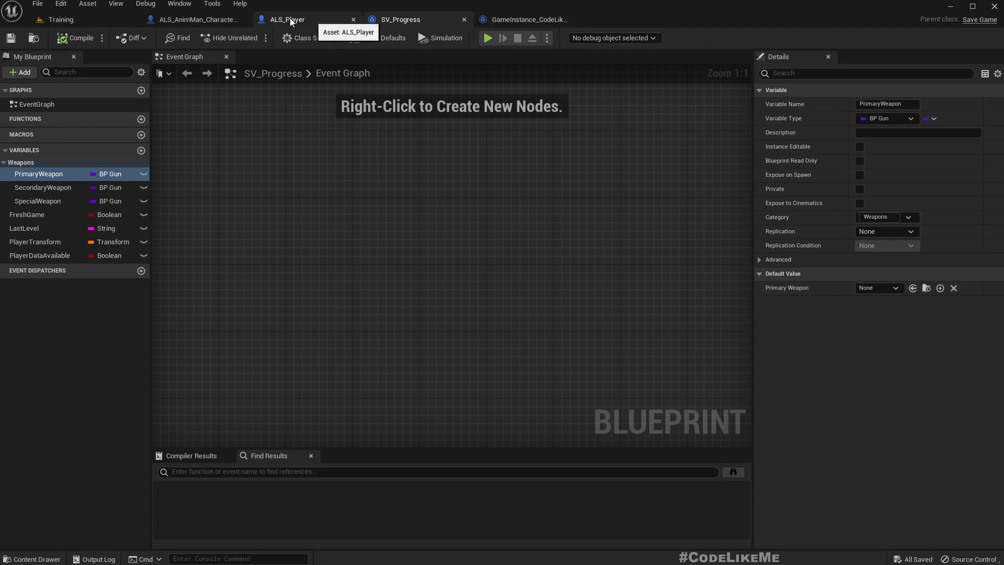
Switch to the ALS_Player blueprint and view its Load Player Data graph.
left_click(201, 19)
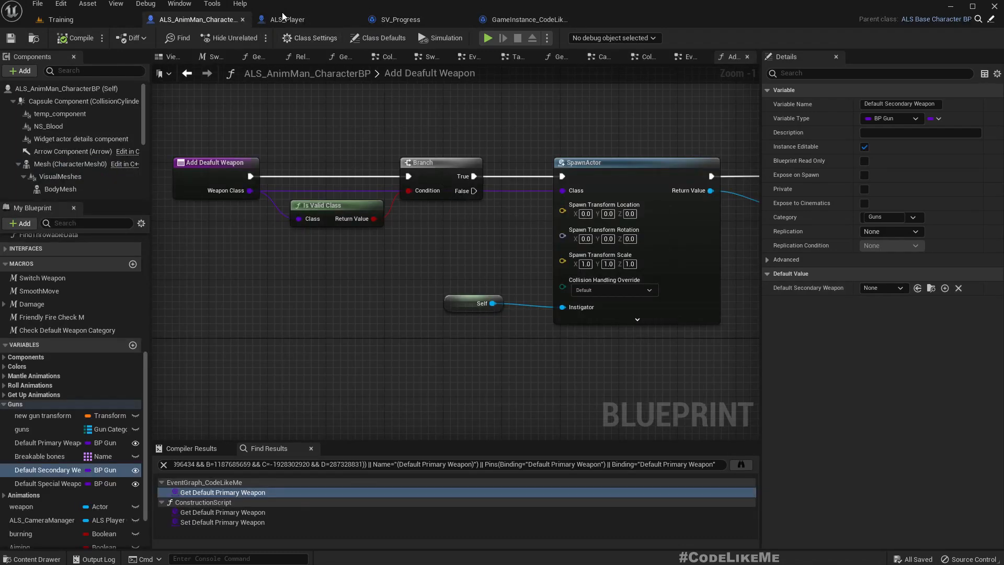
left_click(288, 20)
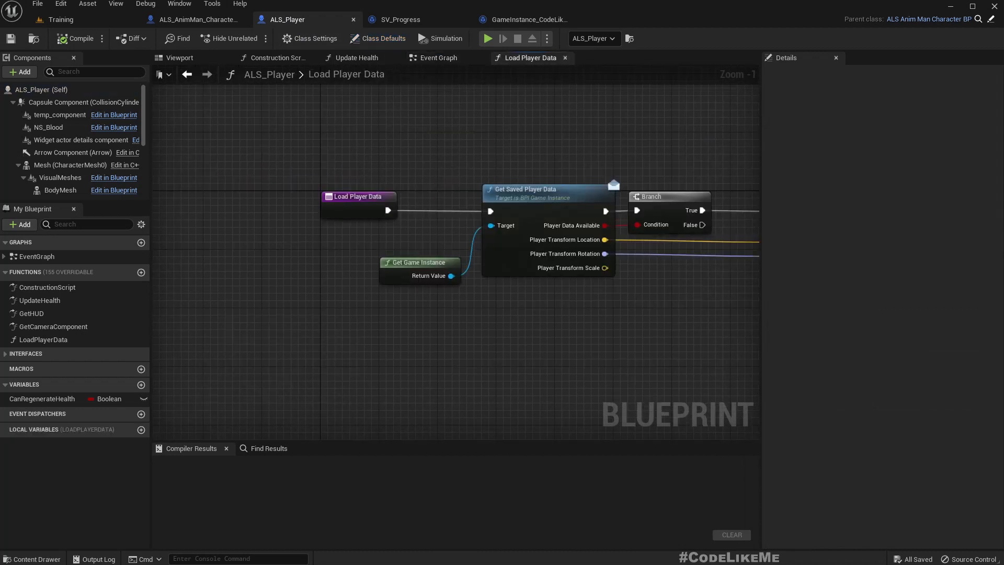
scroll("down", 3)
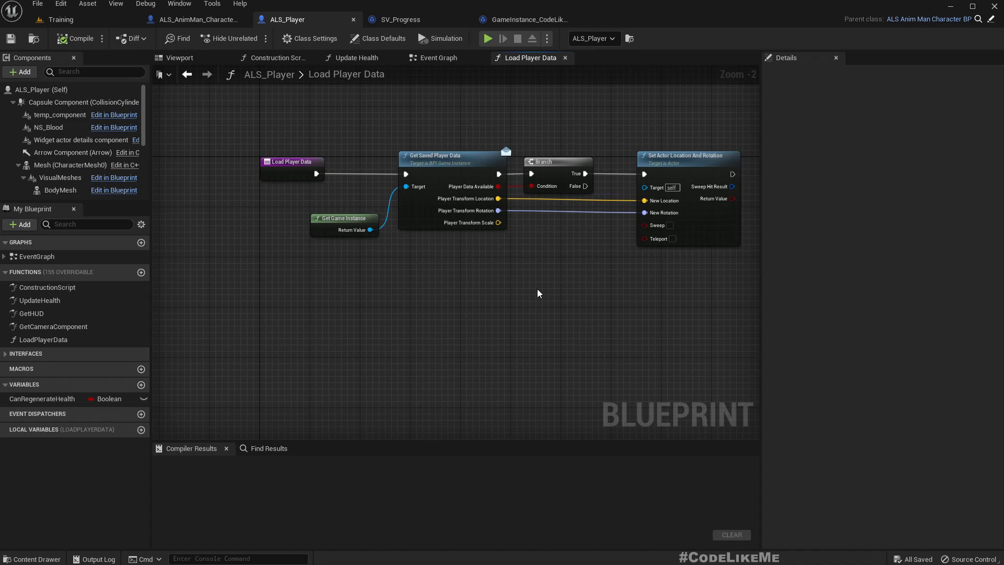
mouse_move(446, 157)
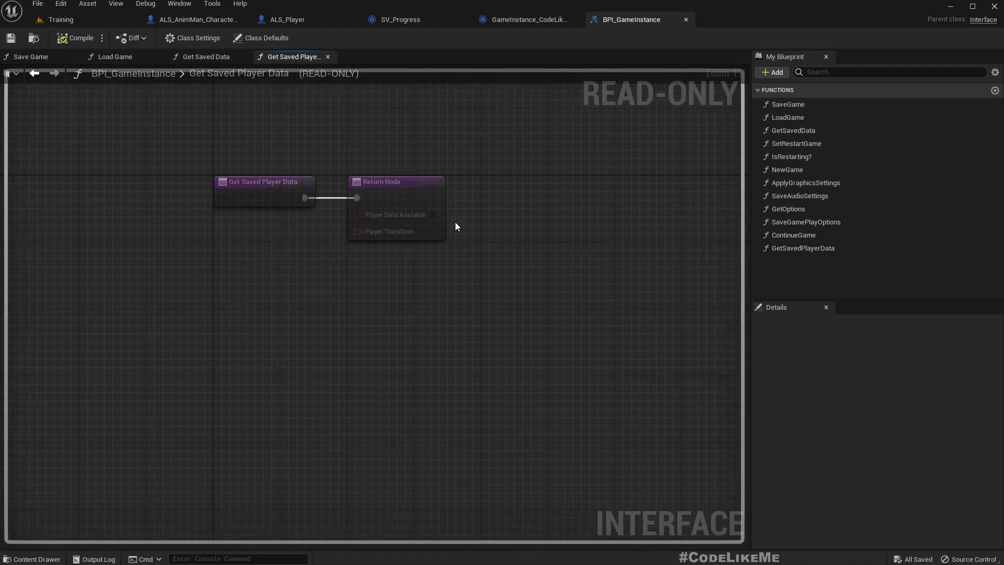
Add a PrimaryWeapon output of type BP Gun to Get Saved Player Data's Return Node.
left_click(391, 181)
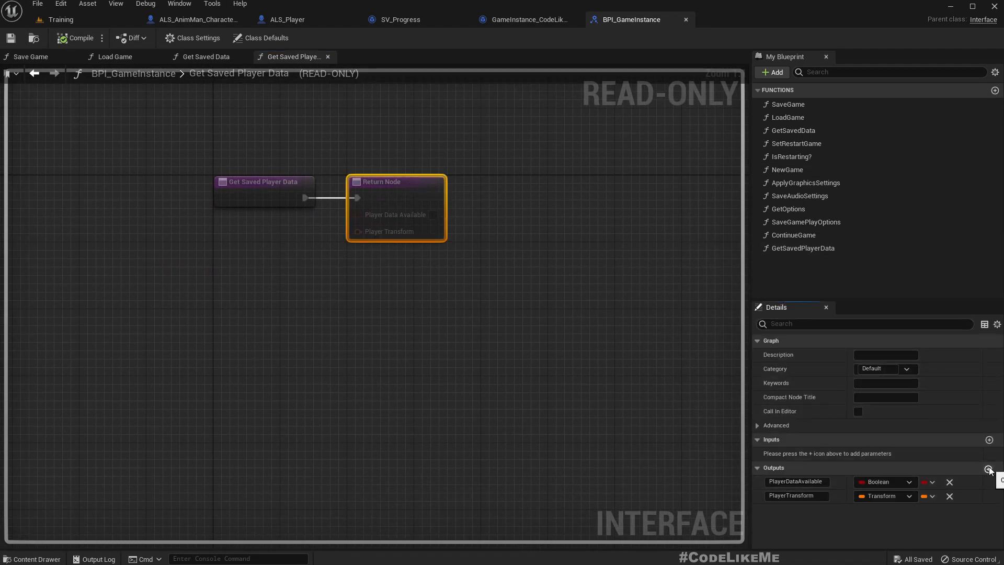
left_click(989, 469)
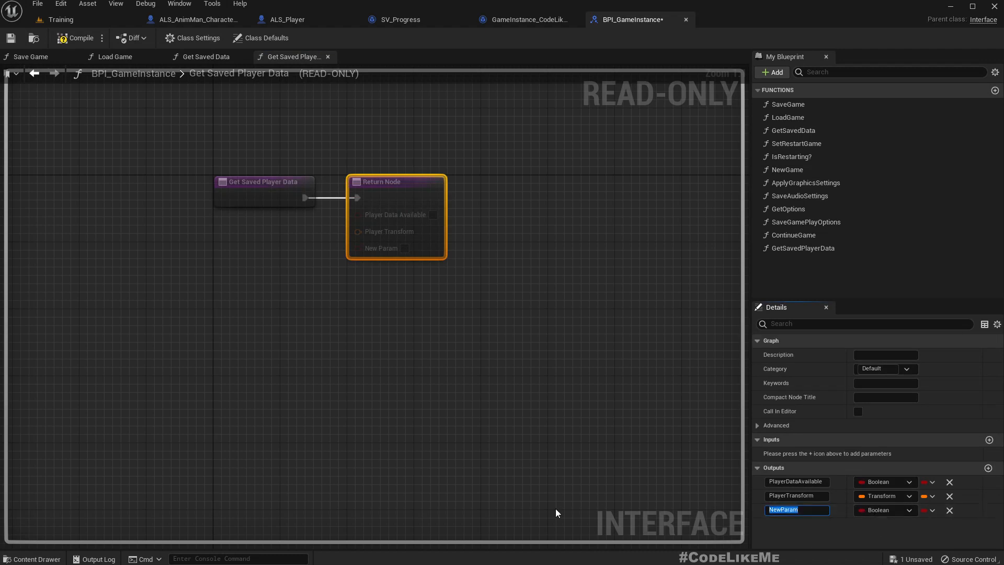
type("Primary")
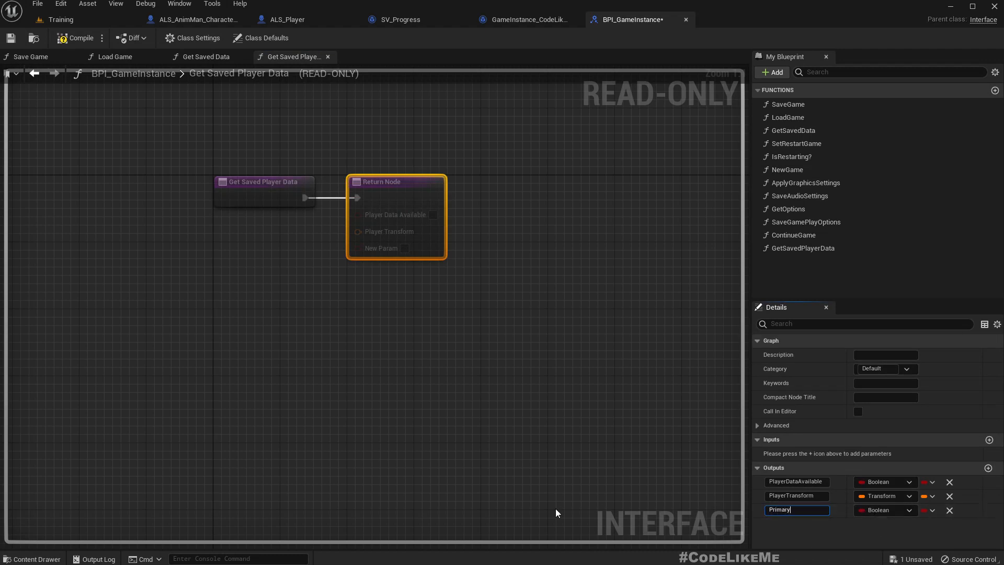
type("Weapon")
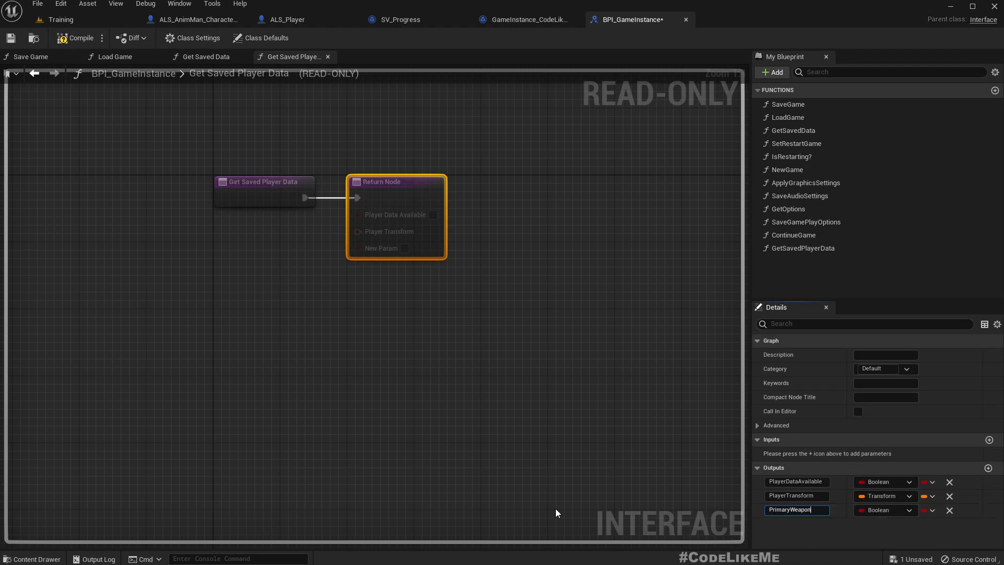
left_click(886, 509)
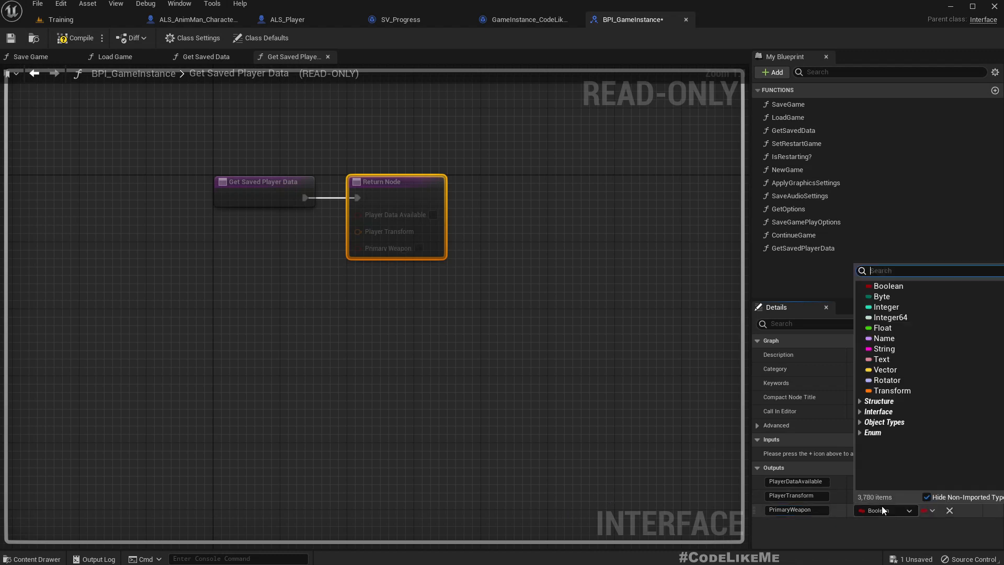
type("bp gun")
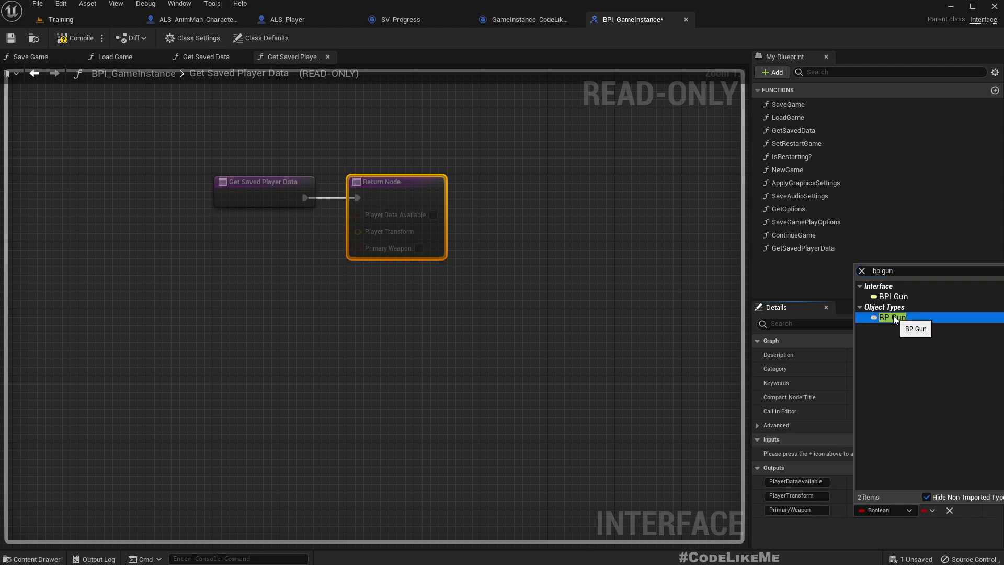
left_click(891, 317)
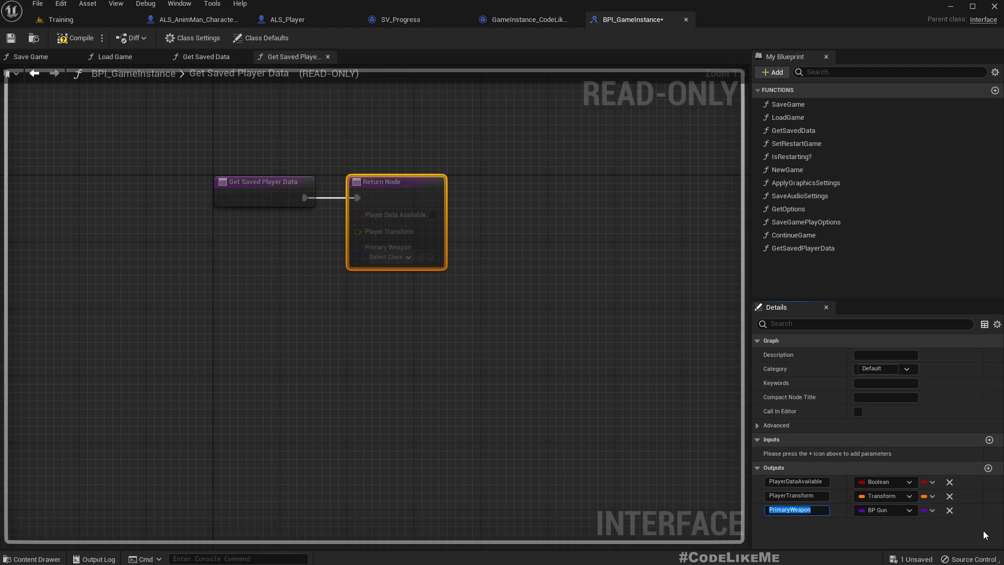
Add SecondaryWeapon and SpecialWeapon outputs to the Return Node.
left_click(987, 468)
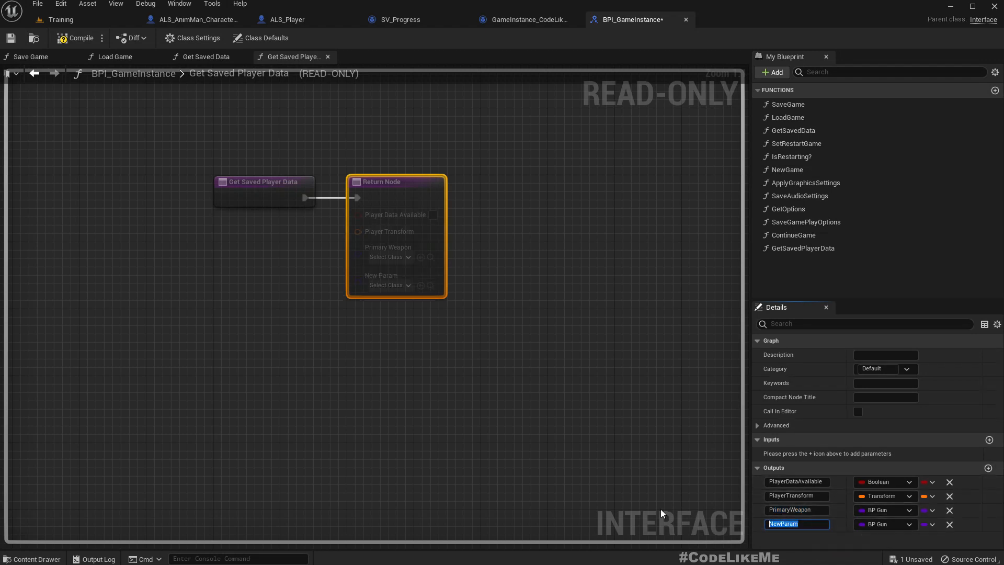
type("Secondar")
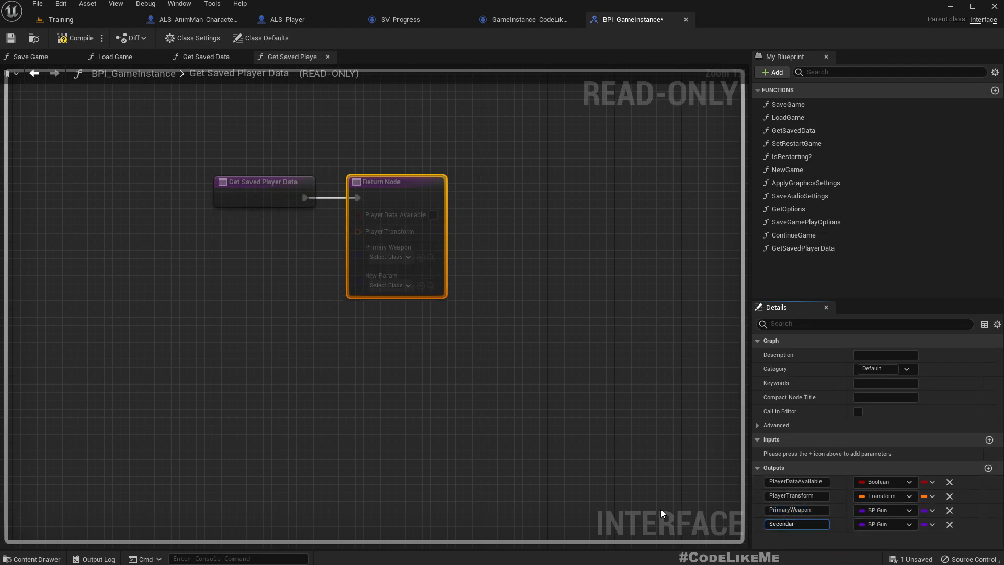
type("SecondaryWeapon")
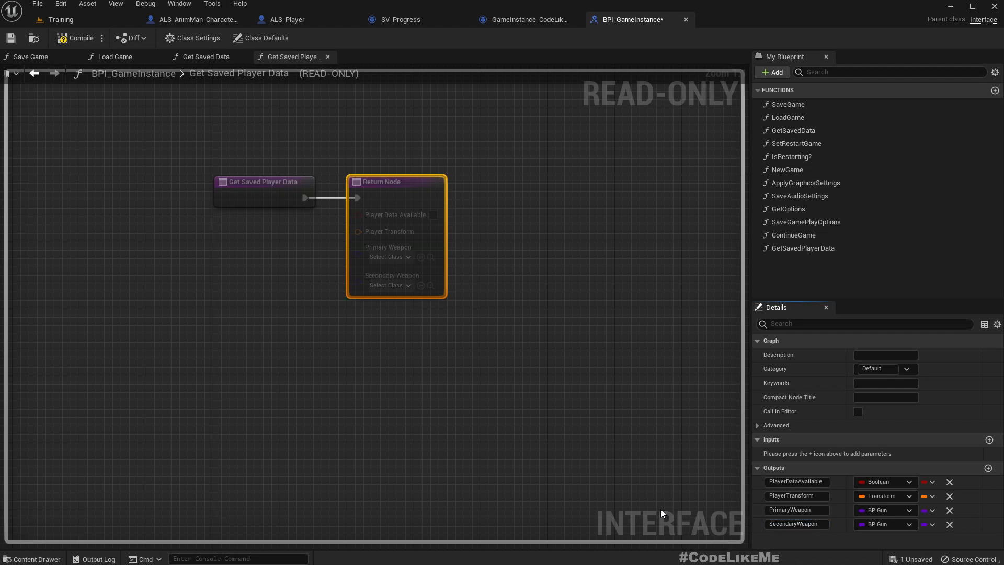
left_click(988, 468)
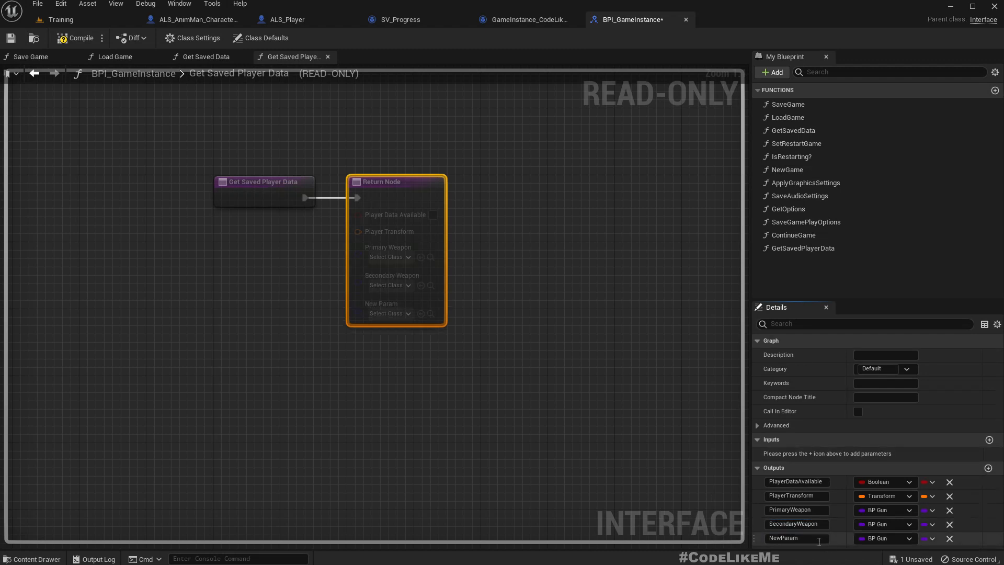
type("SpecialWeapon")
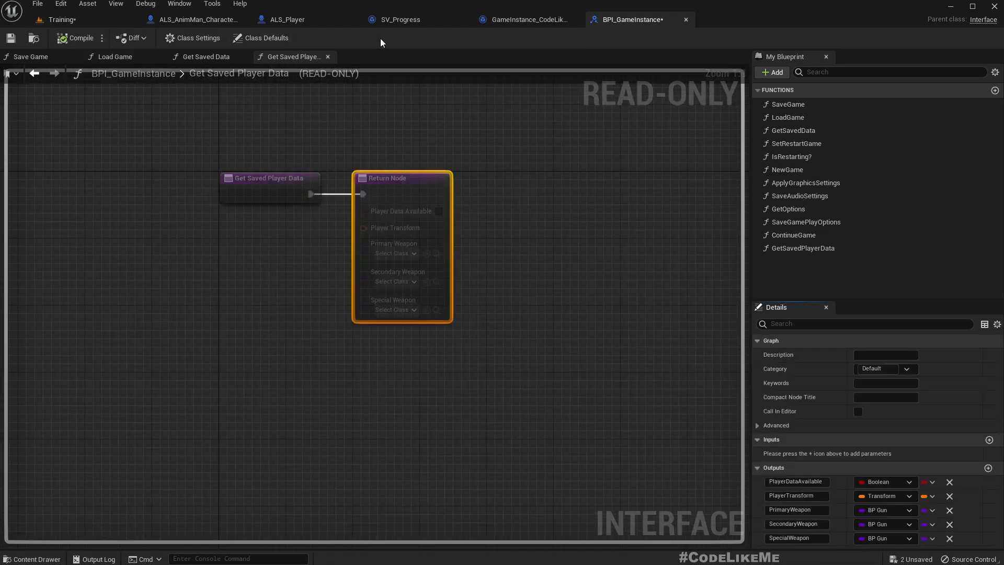
mouse_move(393, 20)
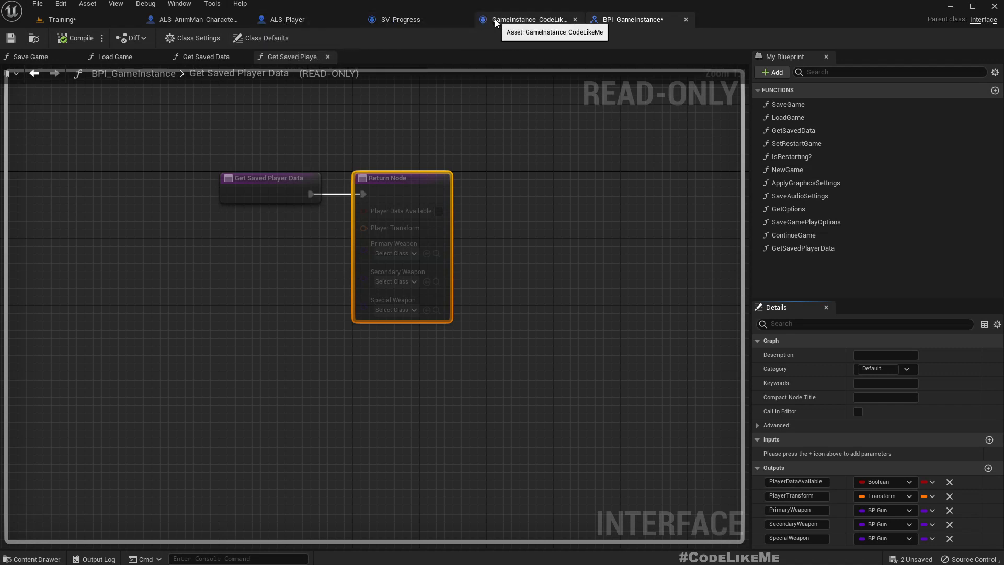
In Get Saved Player Data, add SVProgress weapon getters for the Return Node, then return to ALS_Player.
left_click(523, 19)
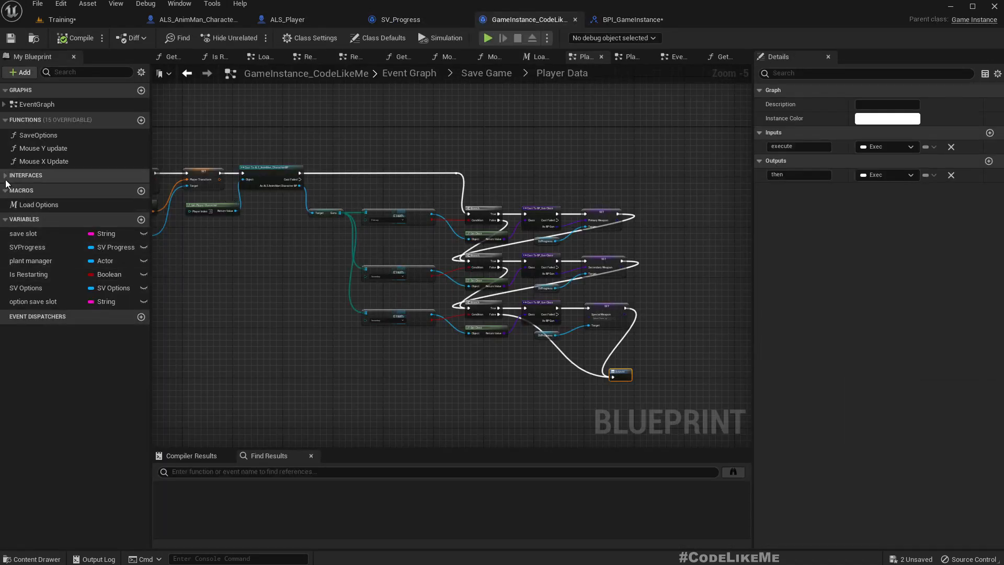
left_click(8, 175)
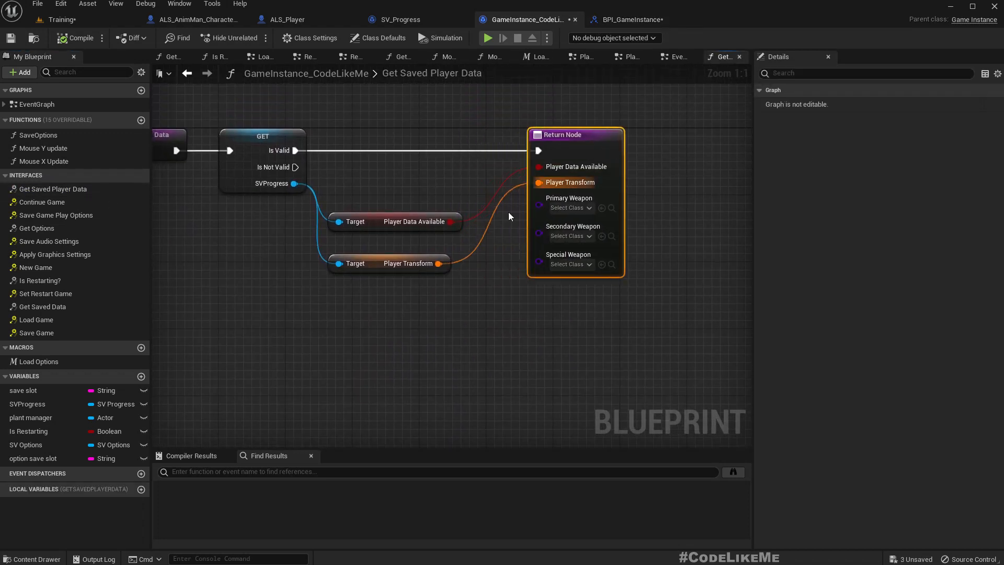
left_click_drag(295, 183, 323, 304)
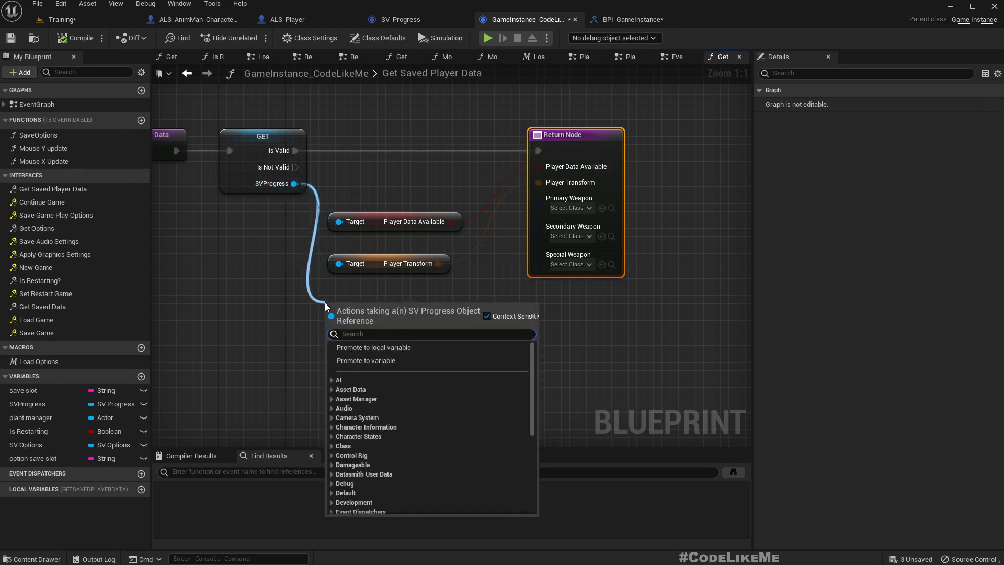
type("get pri")
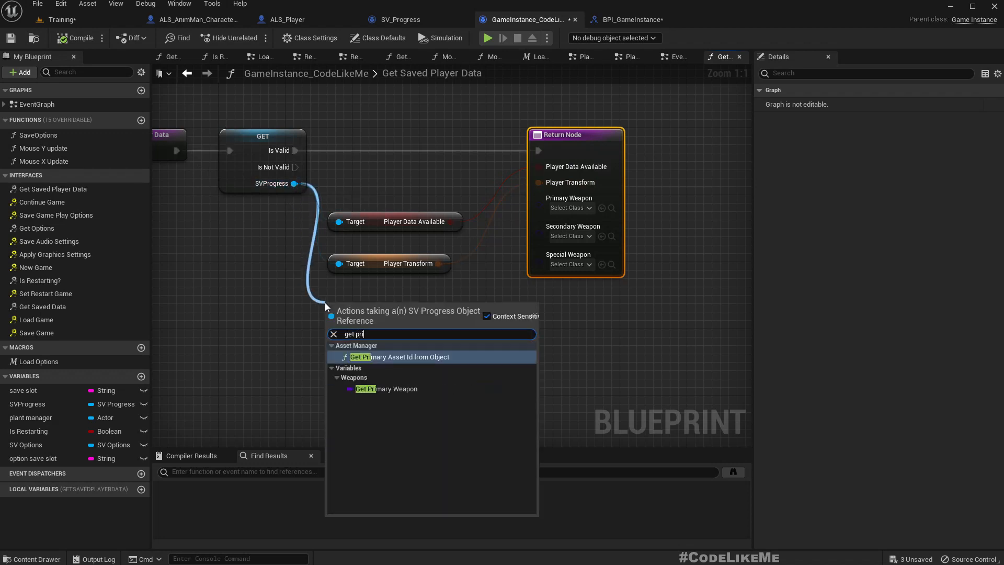
left_click(387, 388)
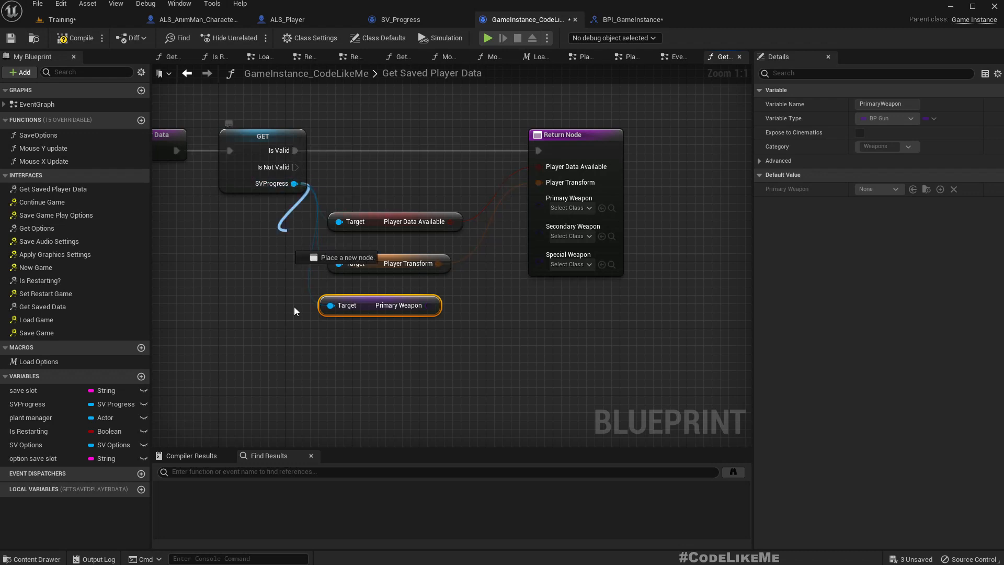
type("se")
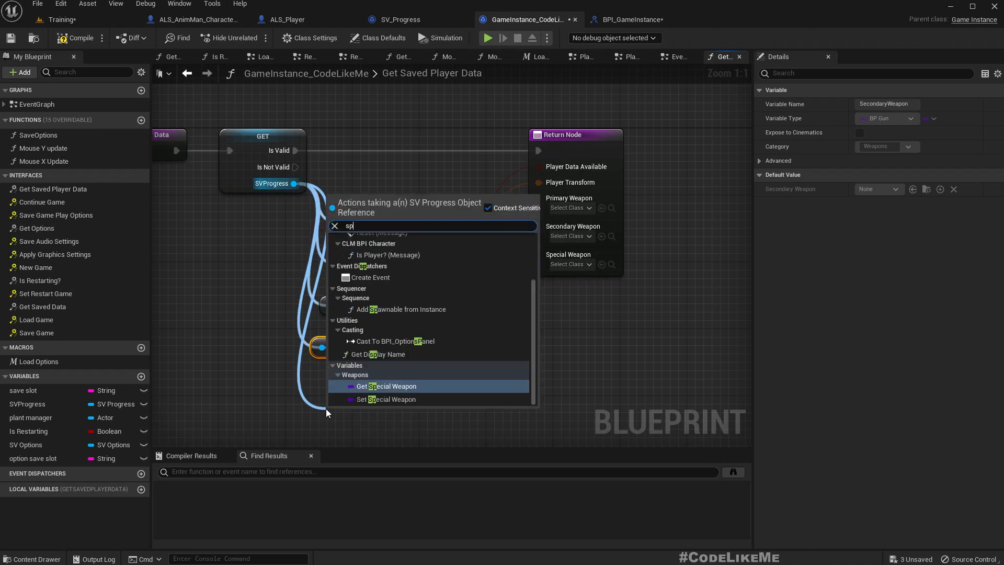
left_click(391, 386)
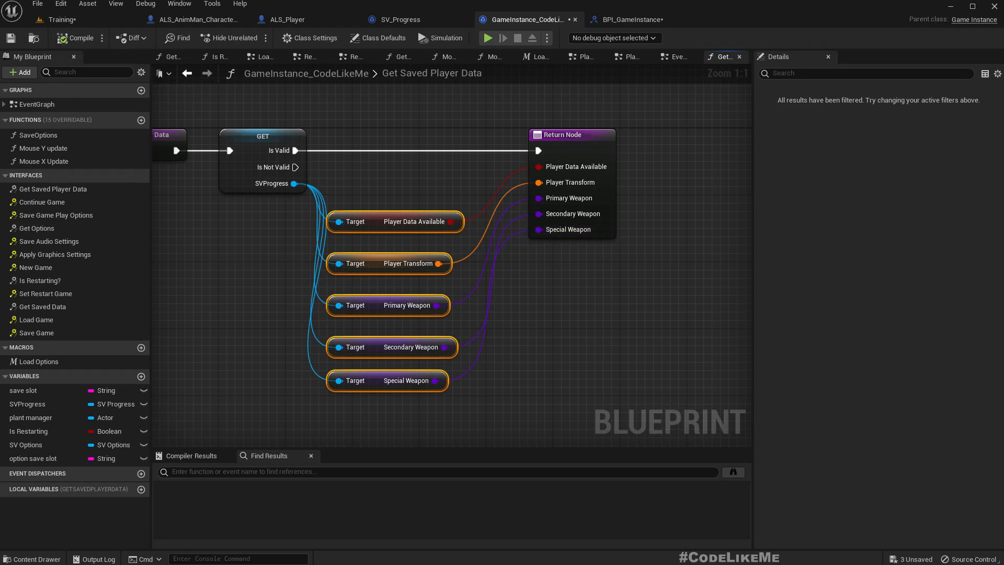
left_click(287, 19)
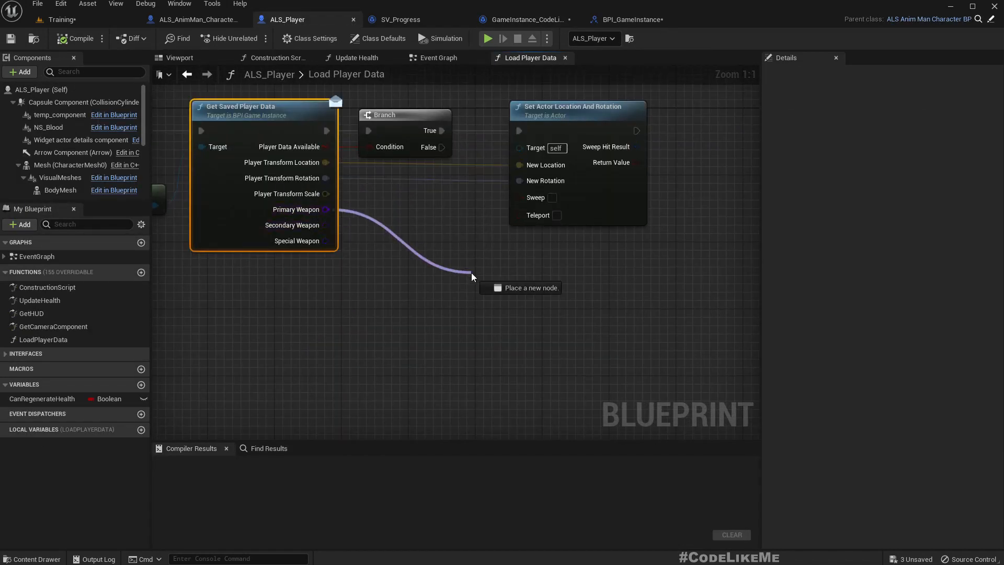
Pass the saved Primary Weapon into a new Add Default Weapon call in Load Player Data.
type("add de")
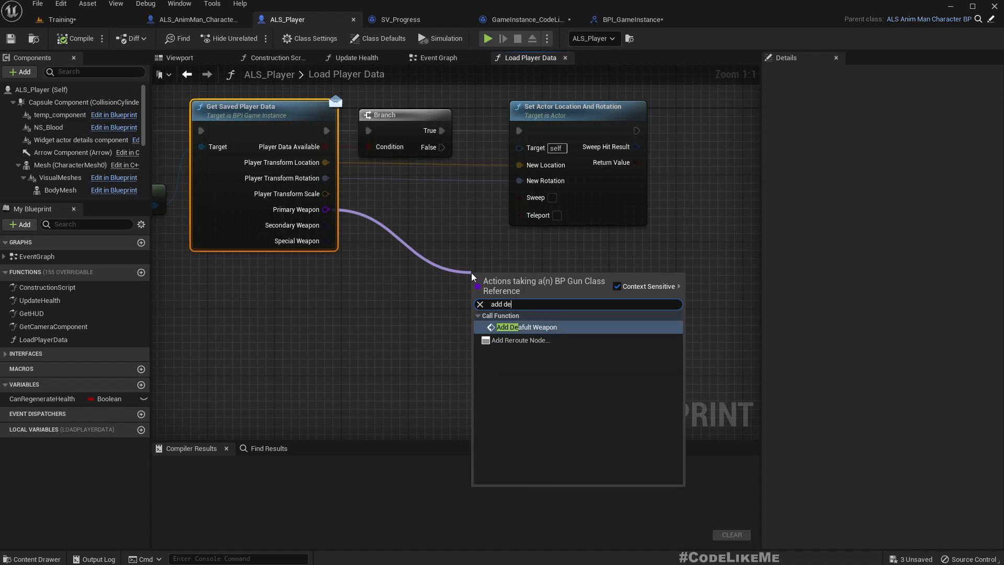
left_click(525, 327)
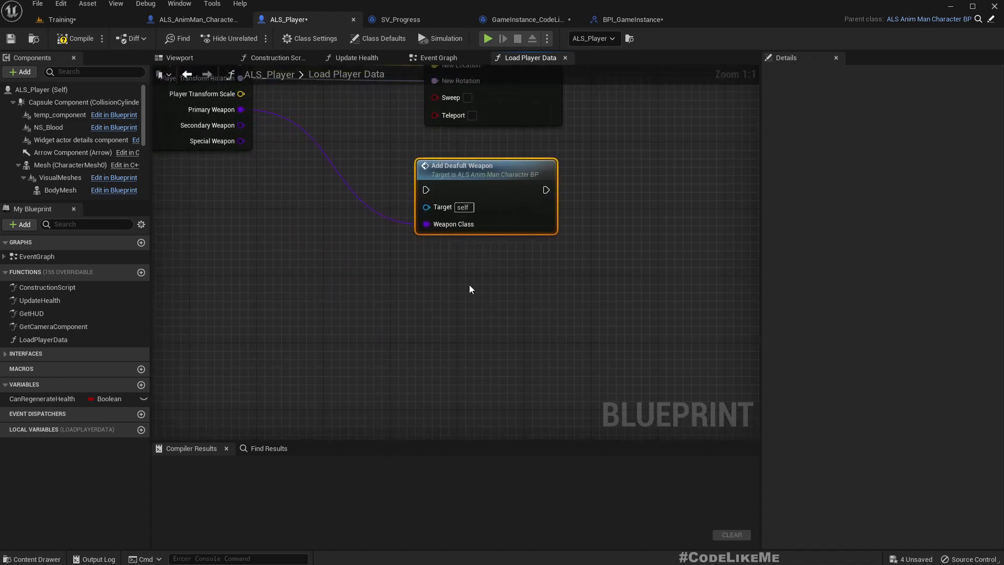
left_click(268, 448)
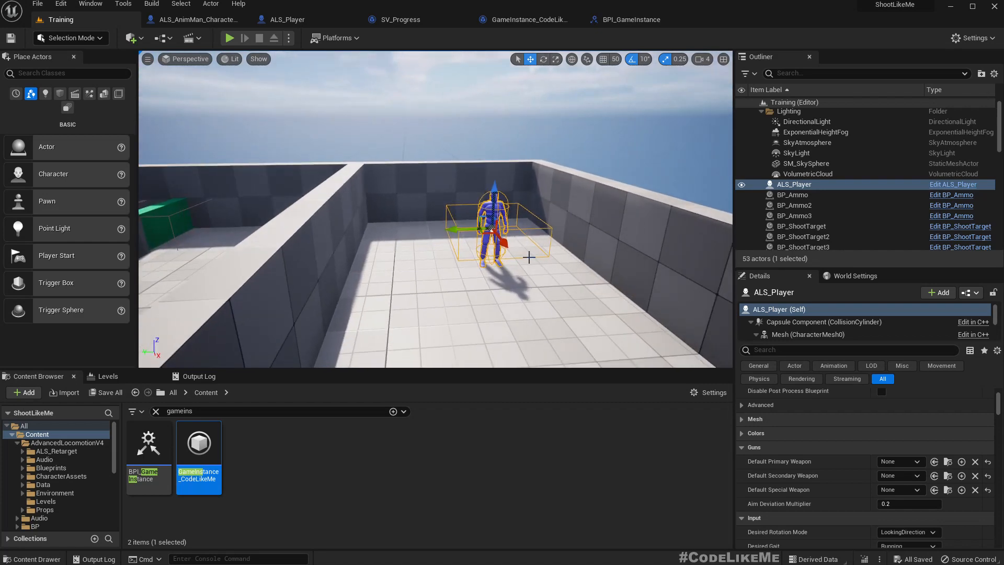
Tick Save on Trigger in BP_Trigger_Instruction2's Details, then return to SV_Progress.
left_click(229, 37)
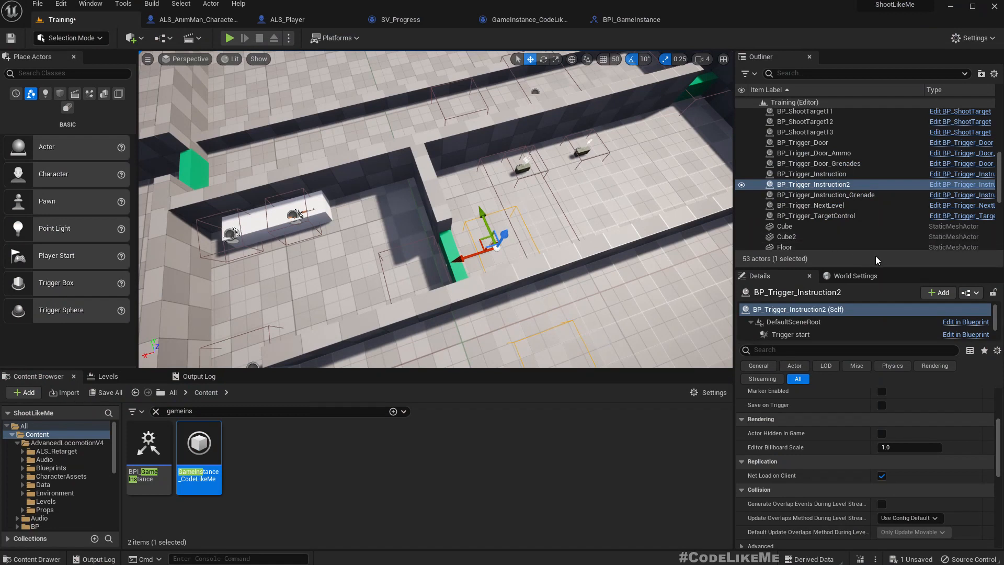
scroll("down", 3)
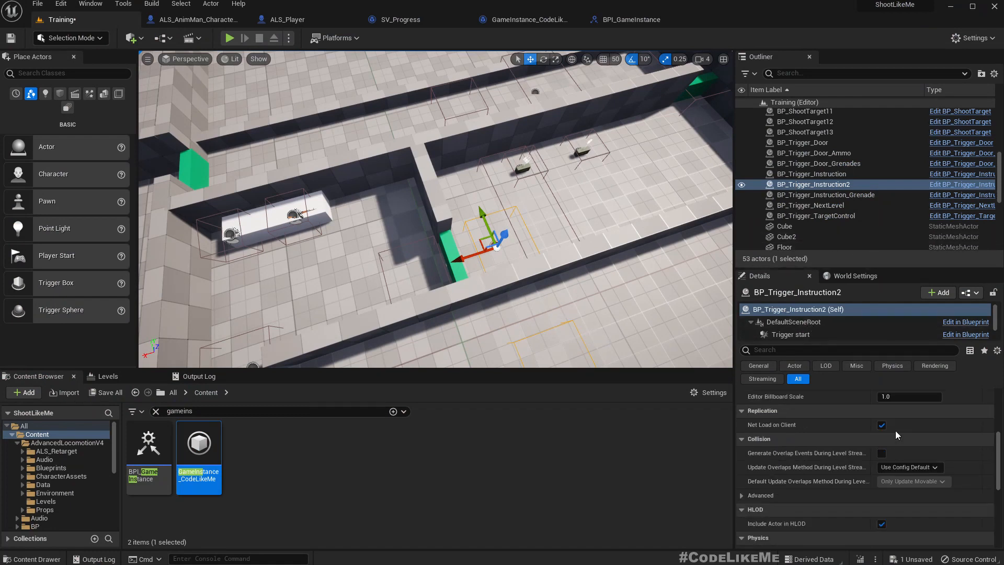
scroll("down", 3)
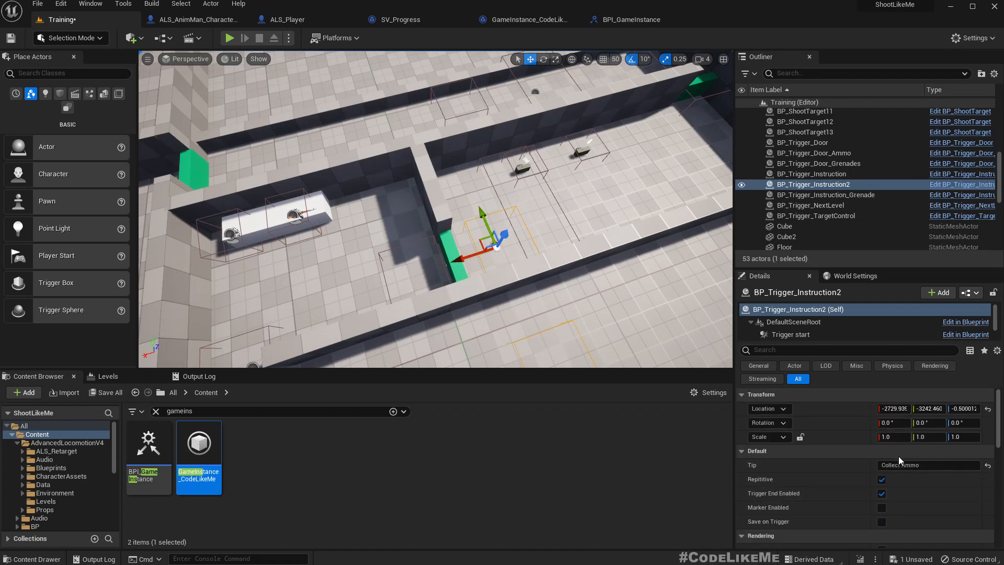
left_click(881, 521)
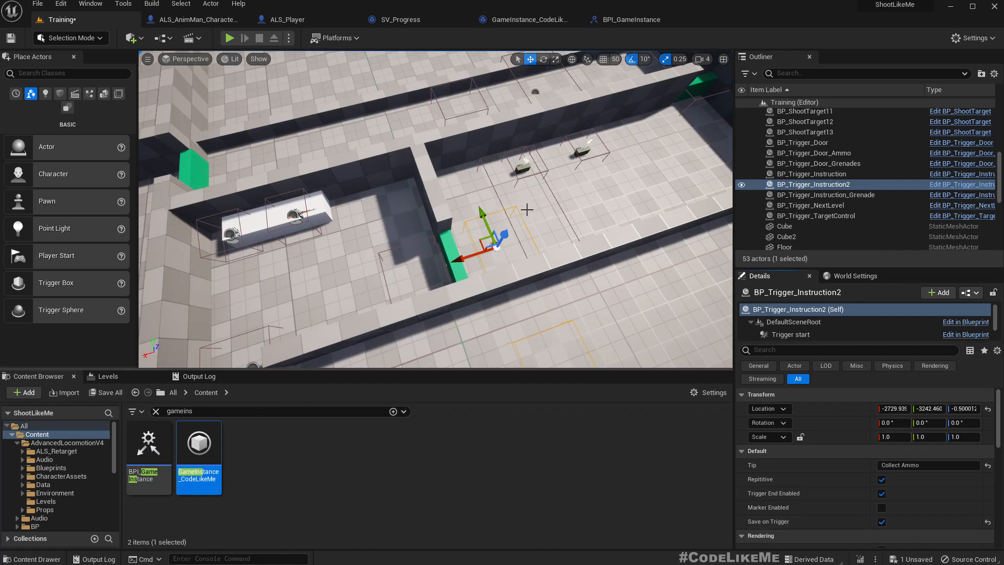
left_click(230, 38)
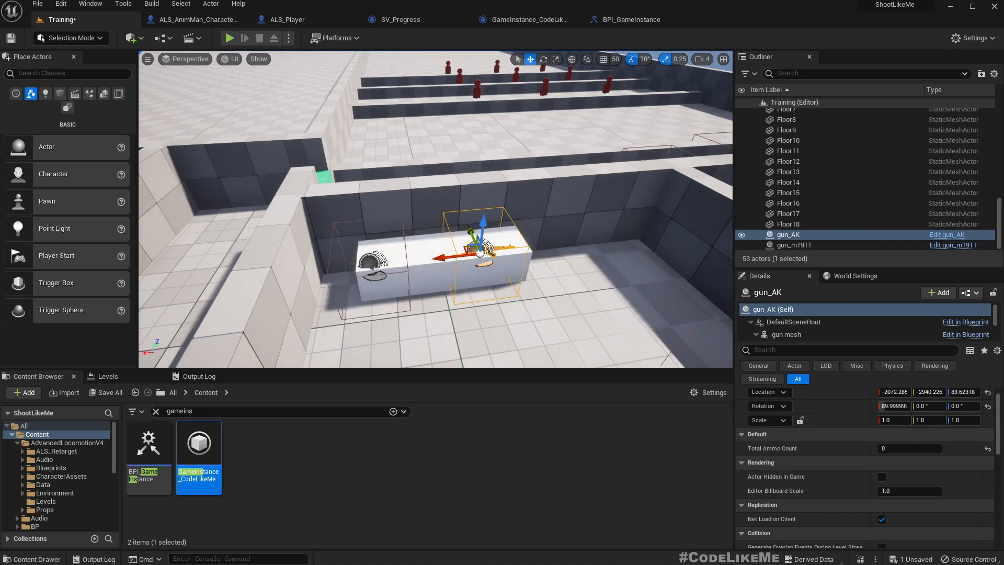
left_click(397, 20)
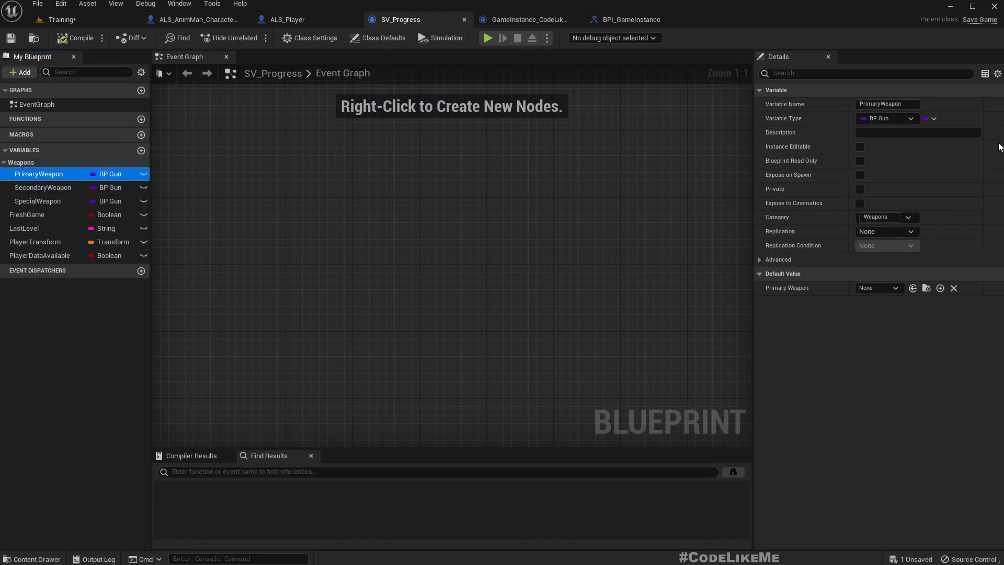
mouse_move(267, 320)
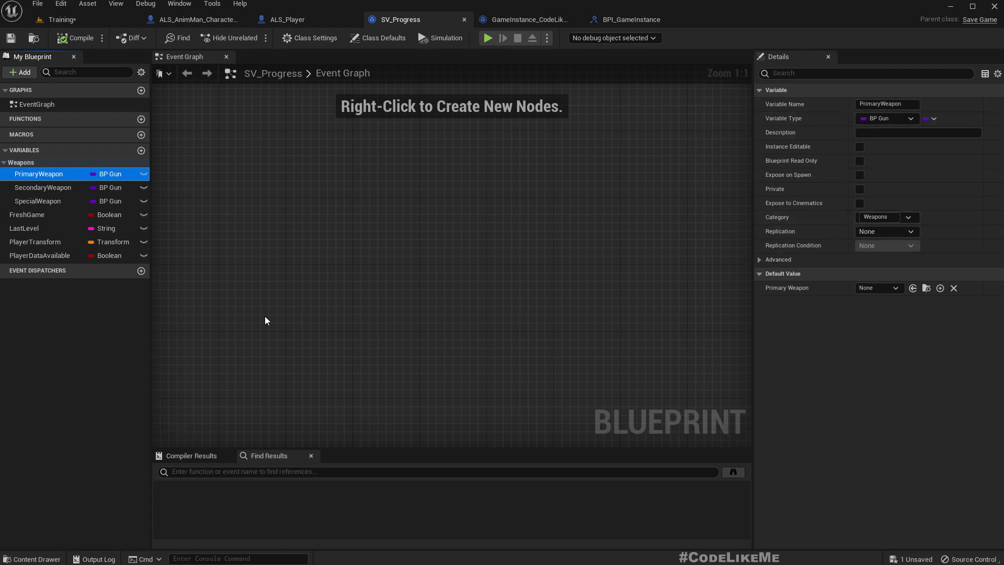
mouse_move(198, 301)
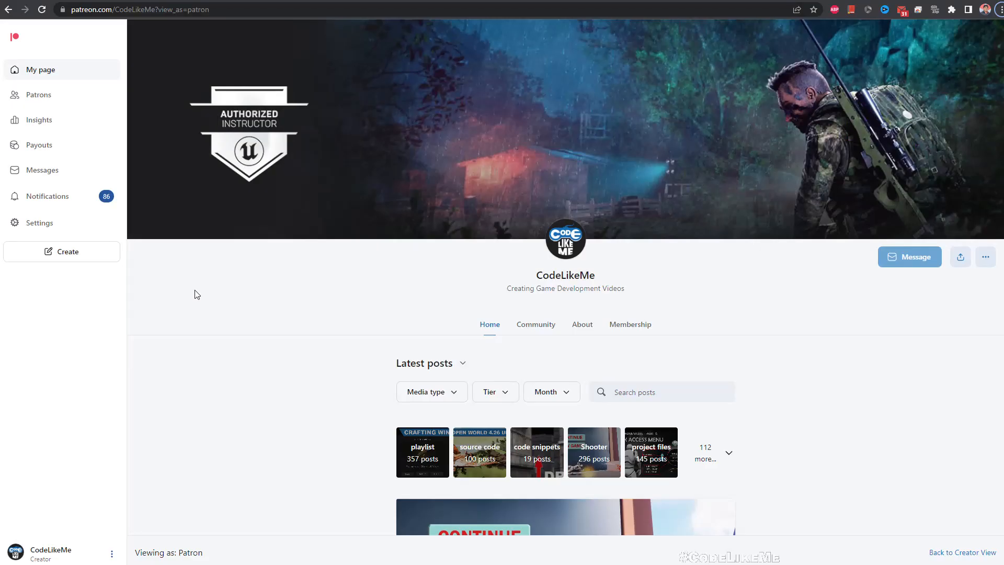
Scroll the CodeLikeMe Patreon feed down to the A to Z T-Rex post.
scroll("down", 3)
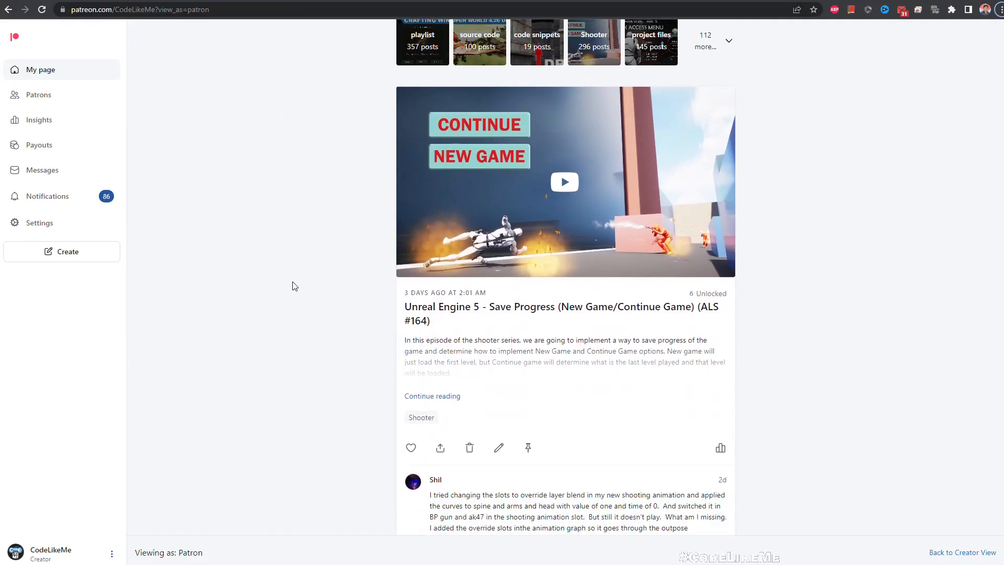
scroll("down", 3)
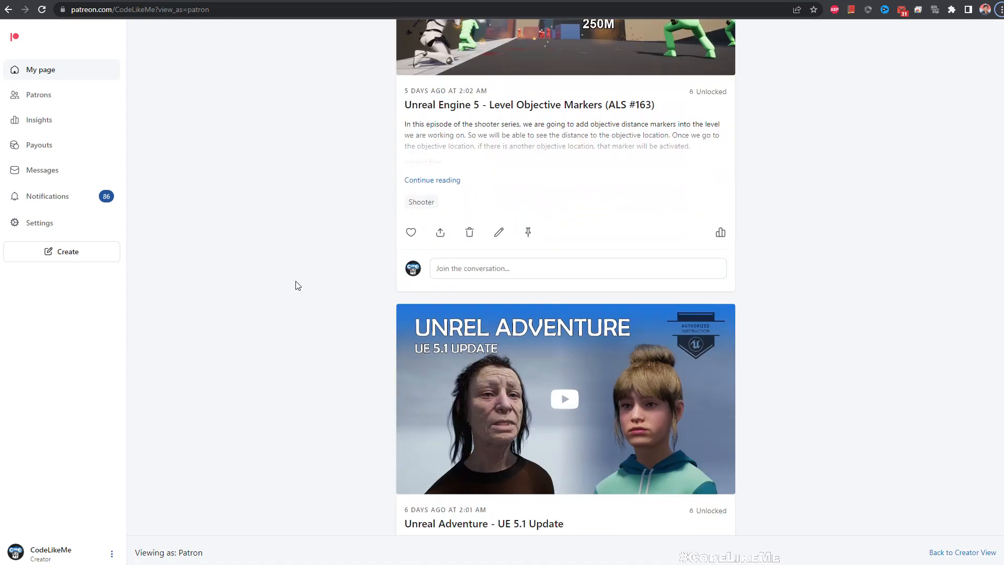
scroll("down", 3)
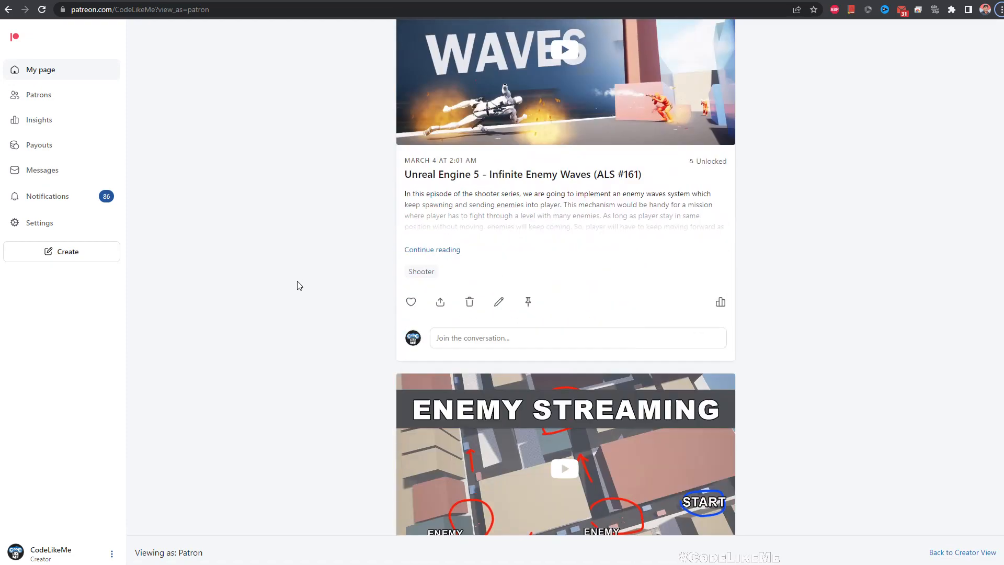
scroll("down", 3)
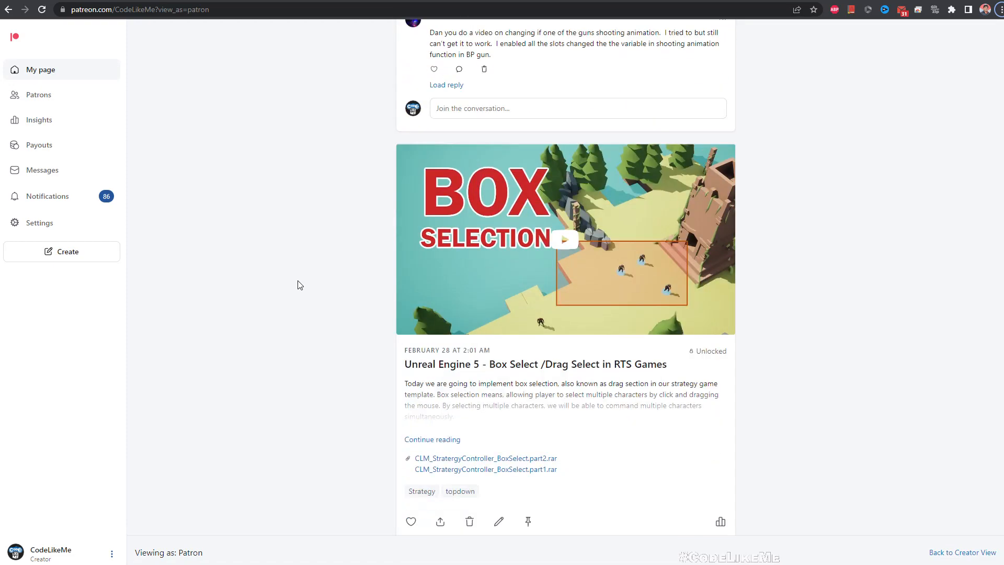
scroll("down", 3)
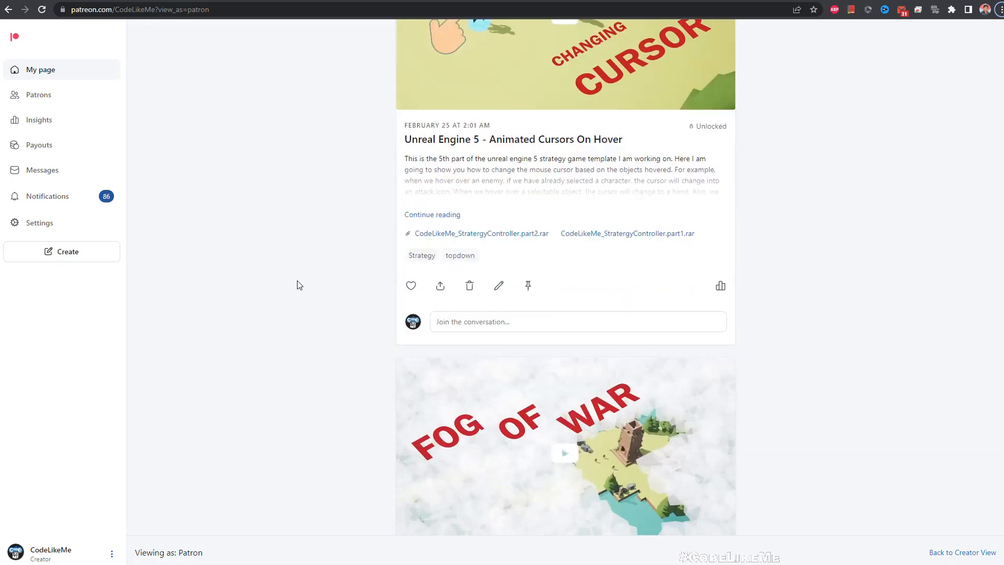
scroll("down", 3)
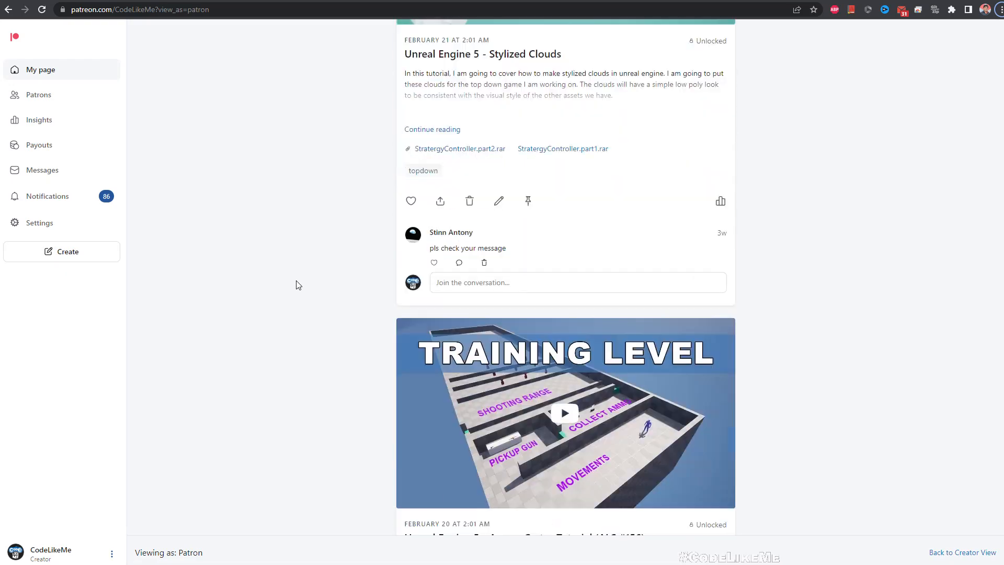
scroll("down", 3)
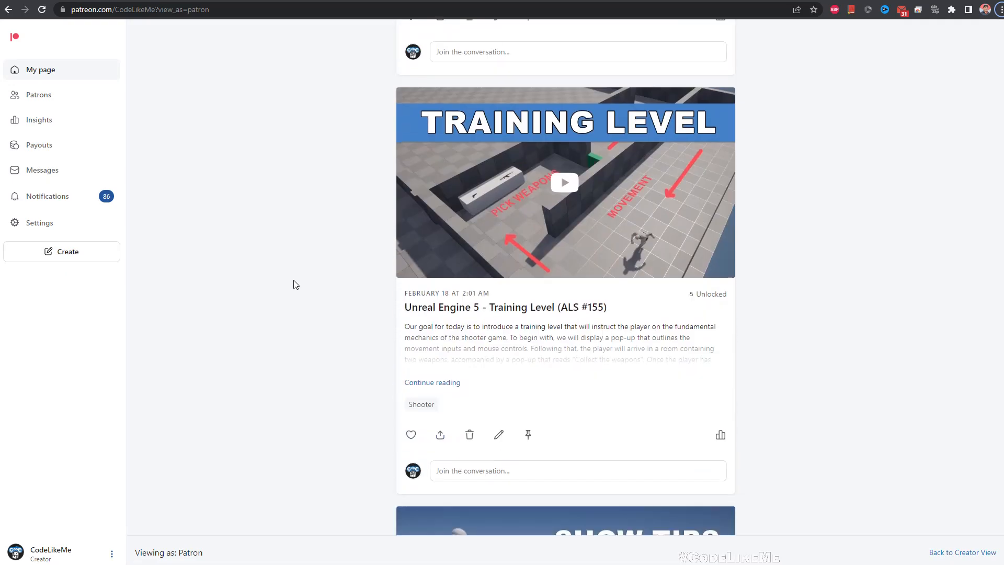
scroll("down", 3)
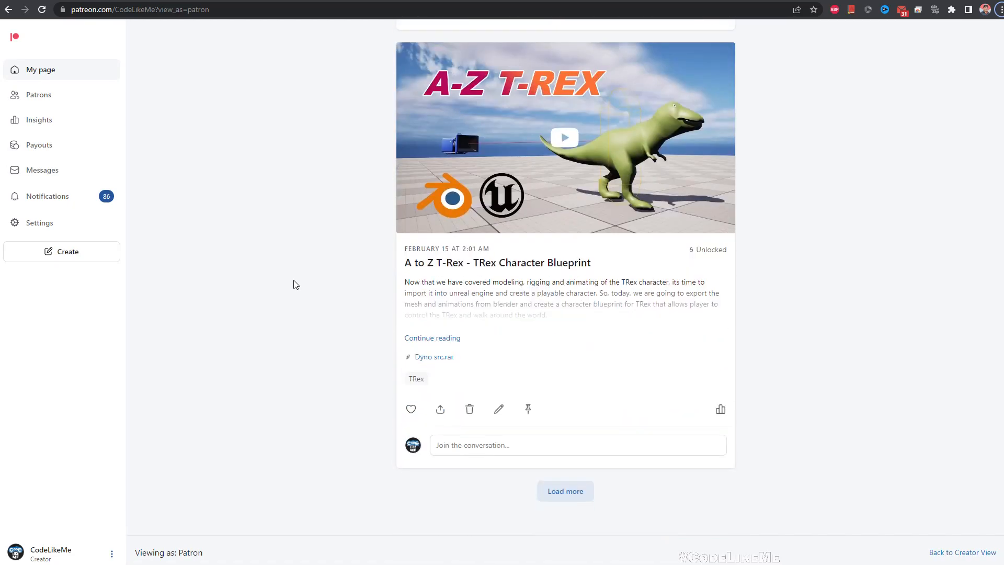